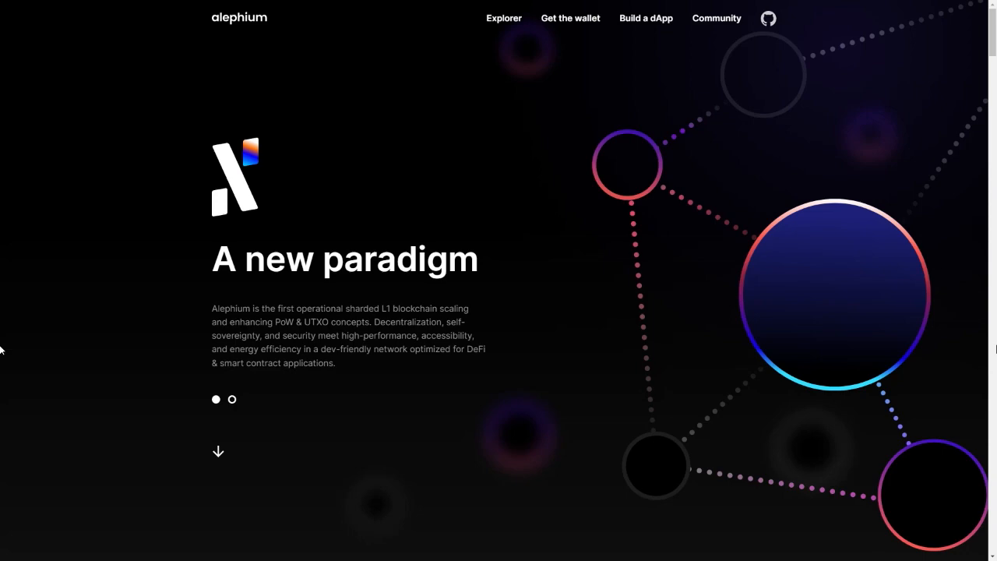
- Download Alephium-1.5.3.exe from the v1.5.3 release's Assets list
left_click(503, 19)
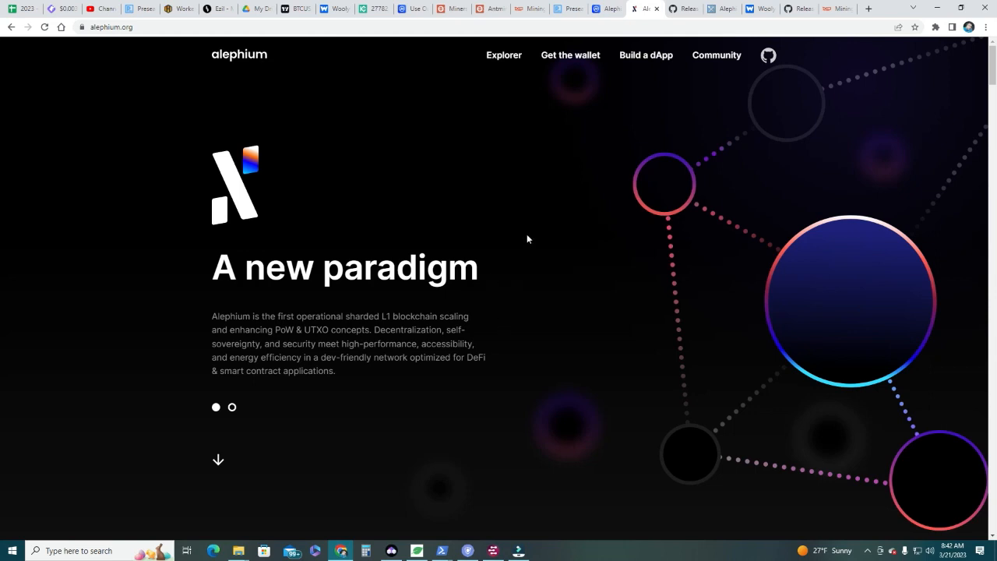
mouse_move(570, 54)
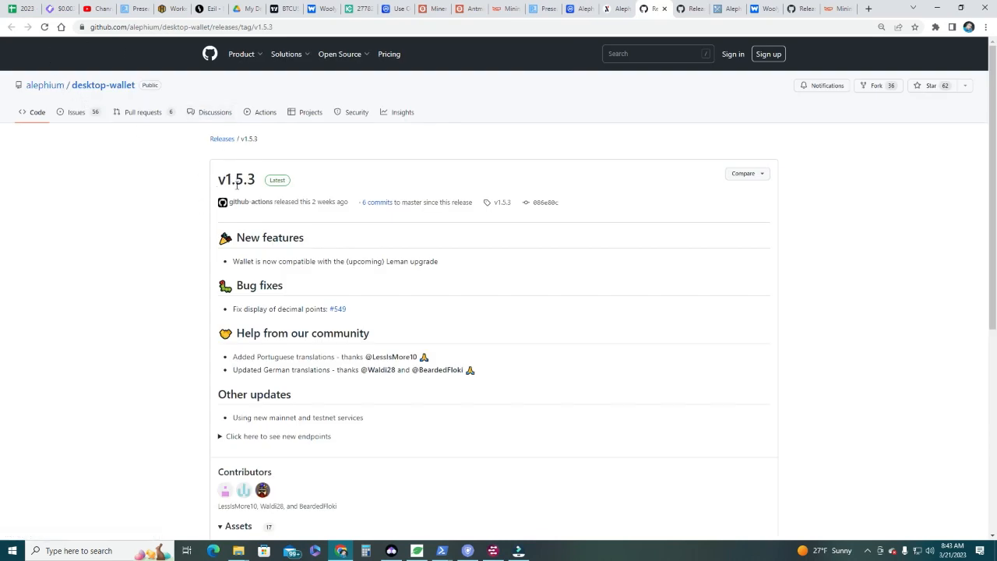
scroll("down", 3)
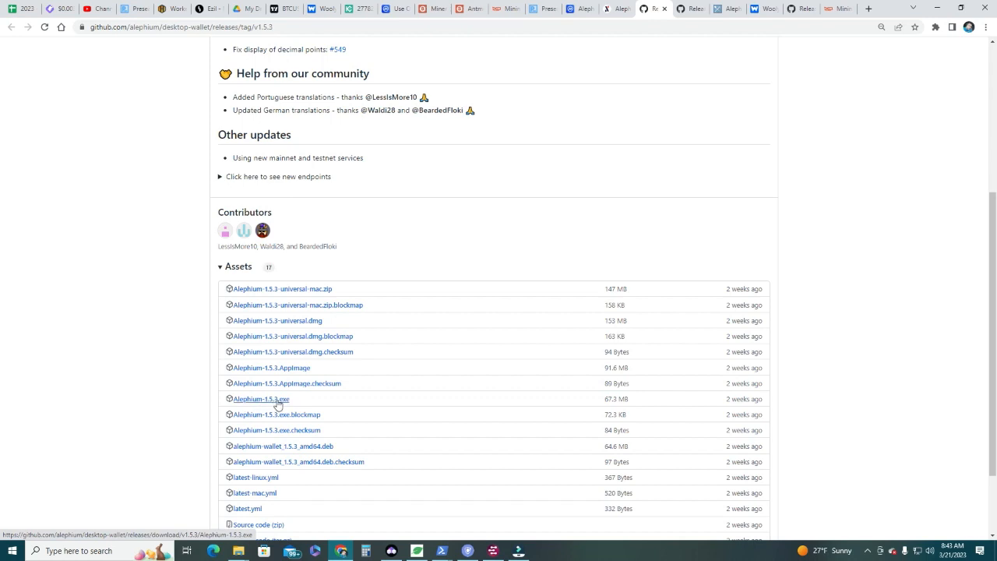
left_click(260, 399)
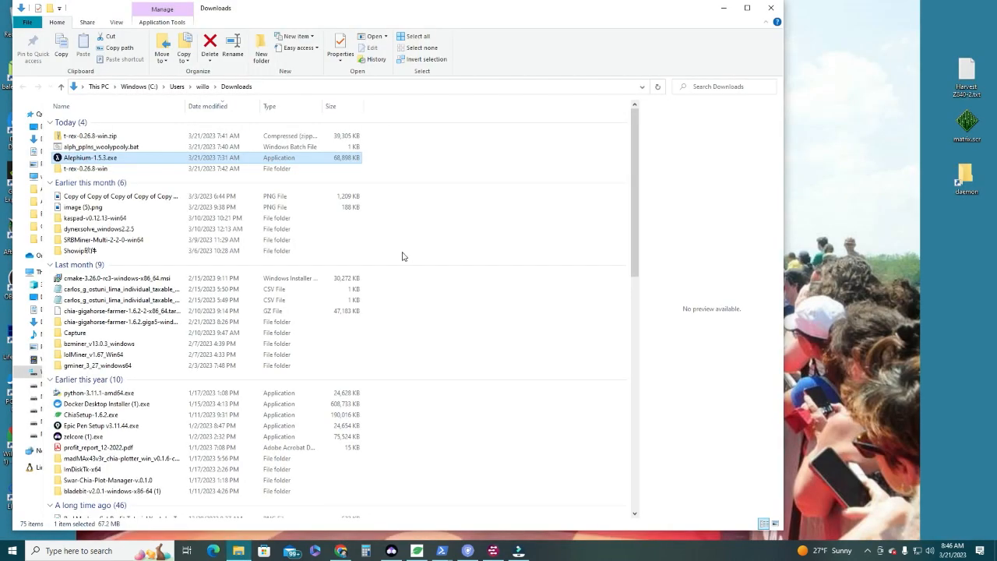
mouse_move(99, 157)
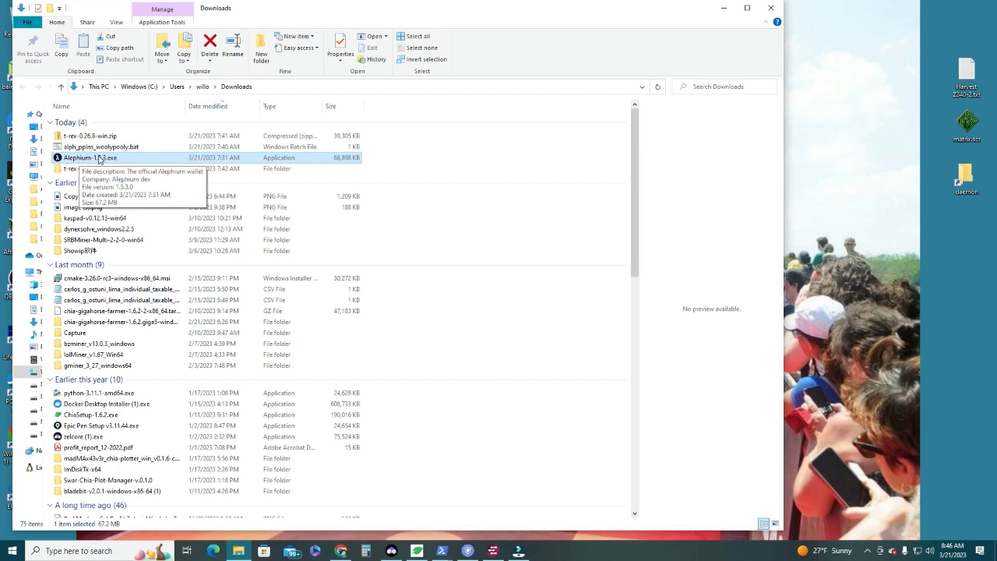
- Run Alephium-1.5.3.exe from Downloads and maximize the opened wallet window
double_click(90, 157)
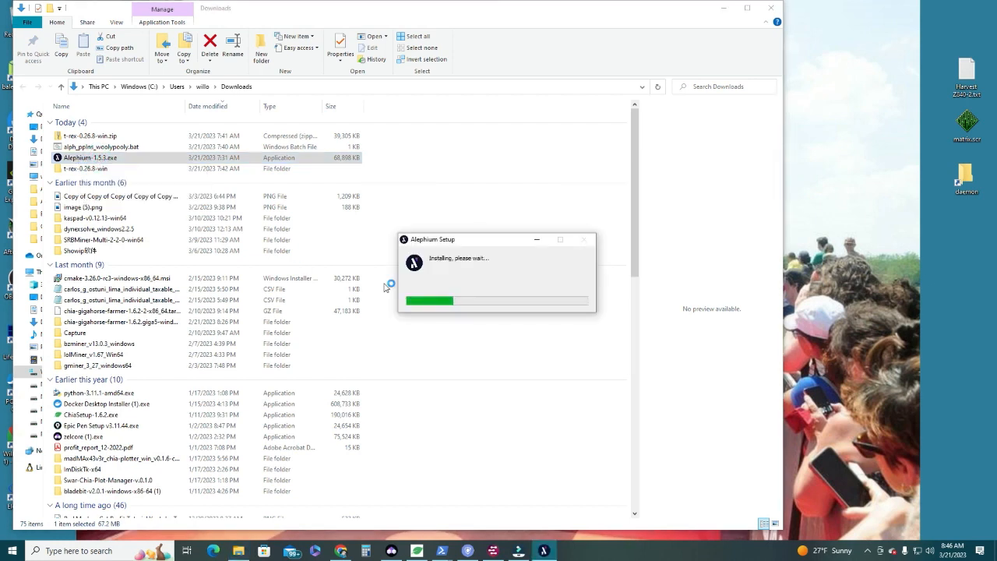
mouse_move(542, 334)
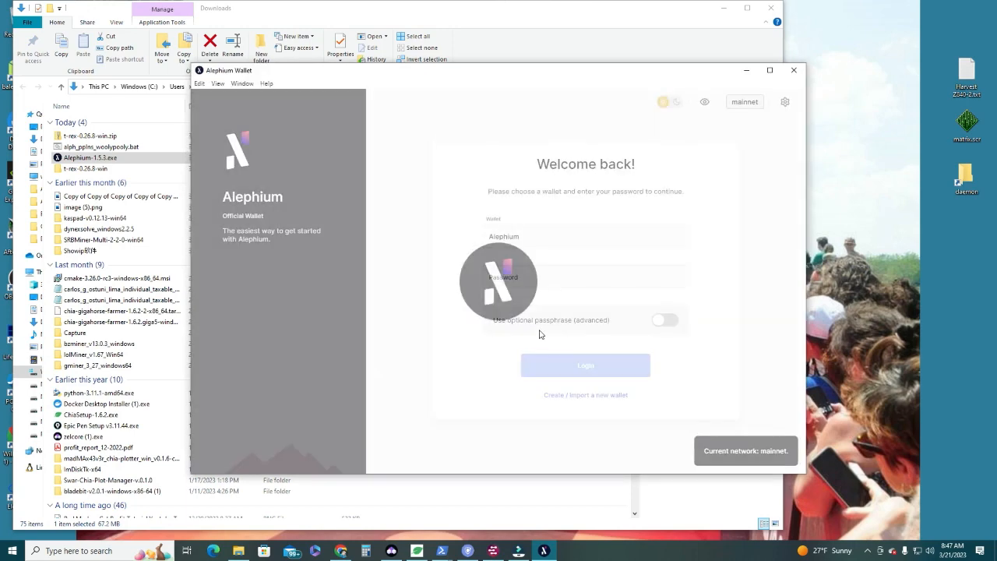
left_click(769, 70)
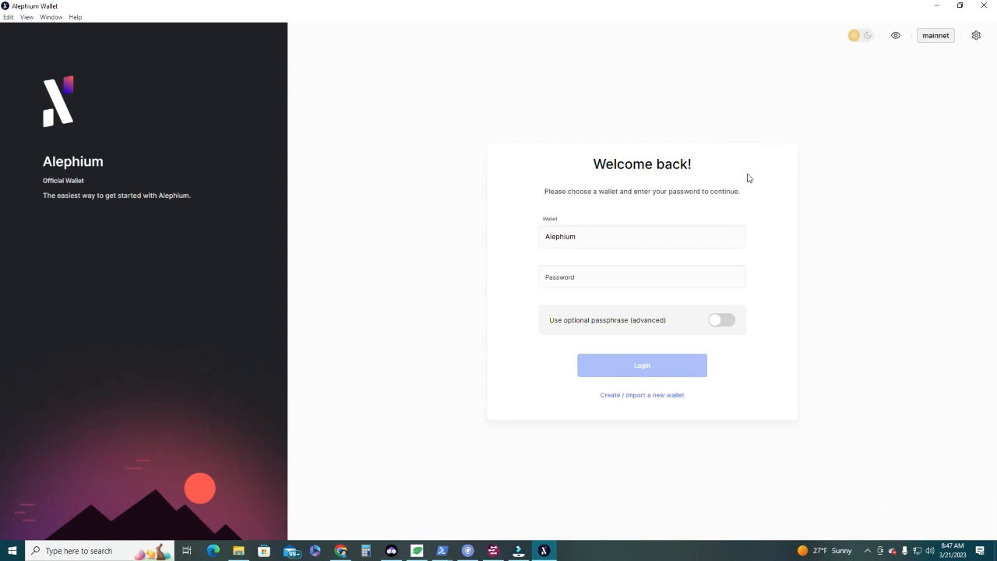
mouse_move(651, 405)
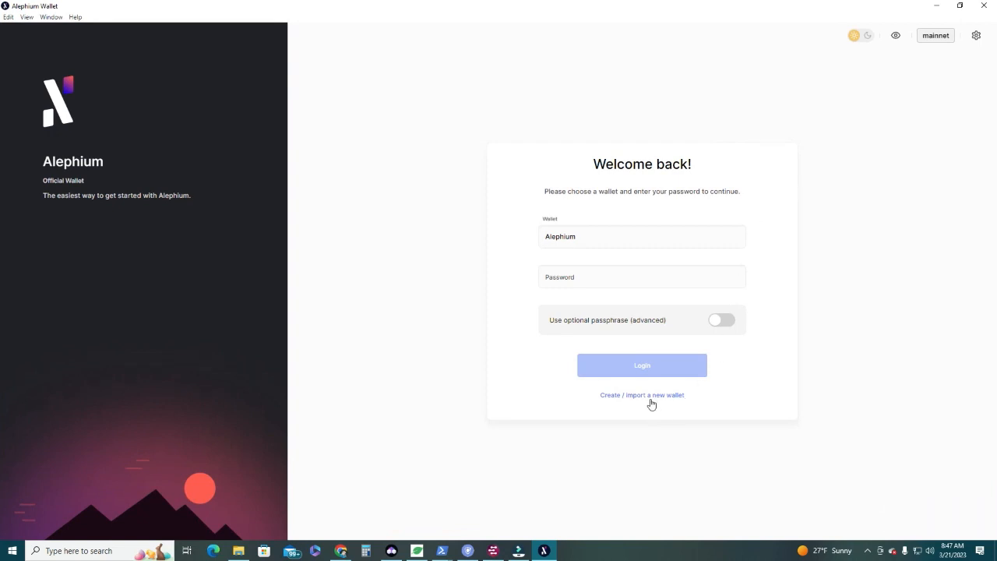
- Start a brand-new wallet and name it 'Automated Income'
left_click(642, 395)
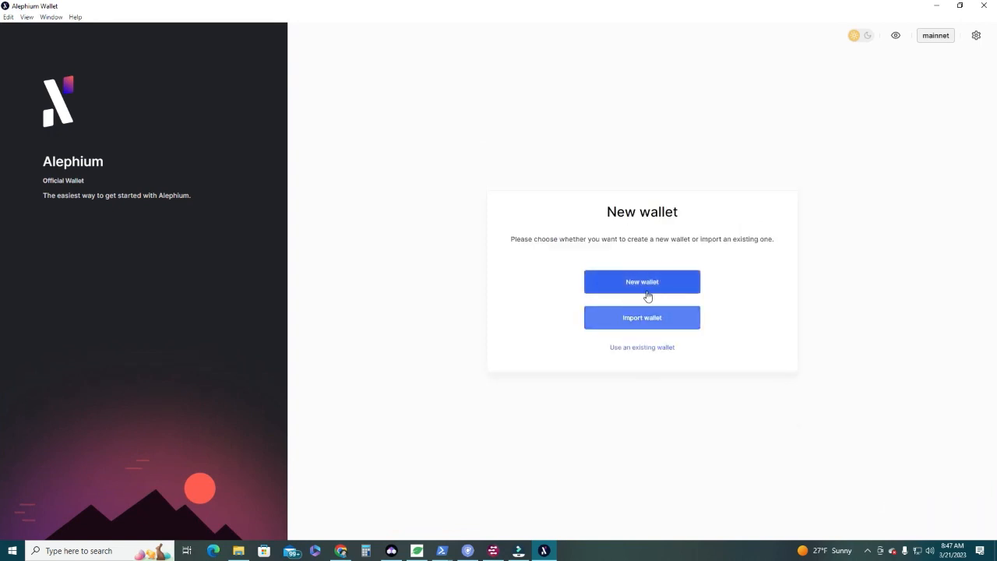
left_click(641, 281)
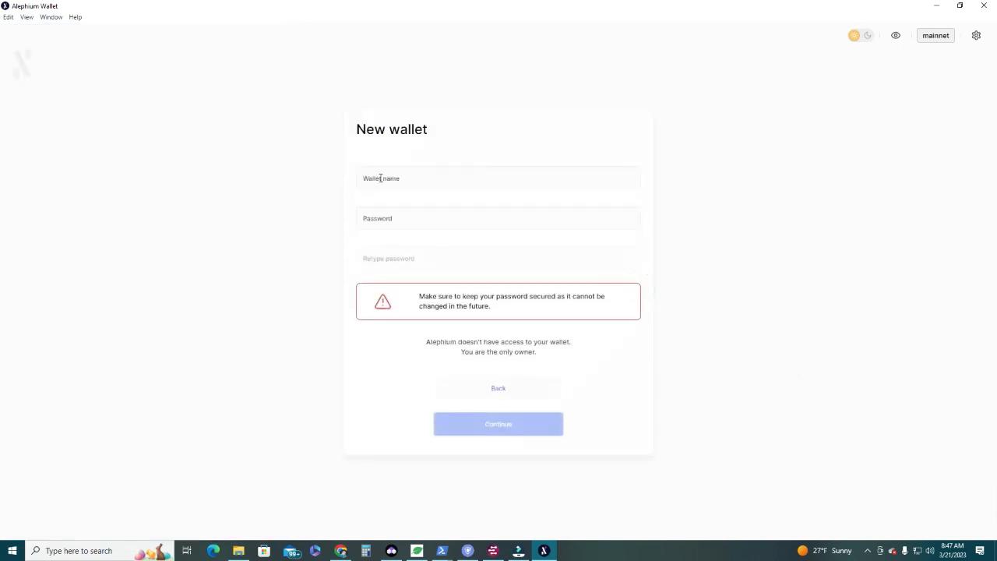
left_click(499, 178)
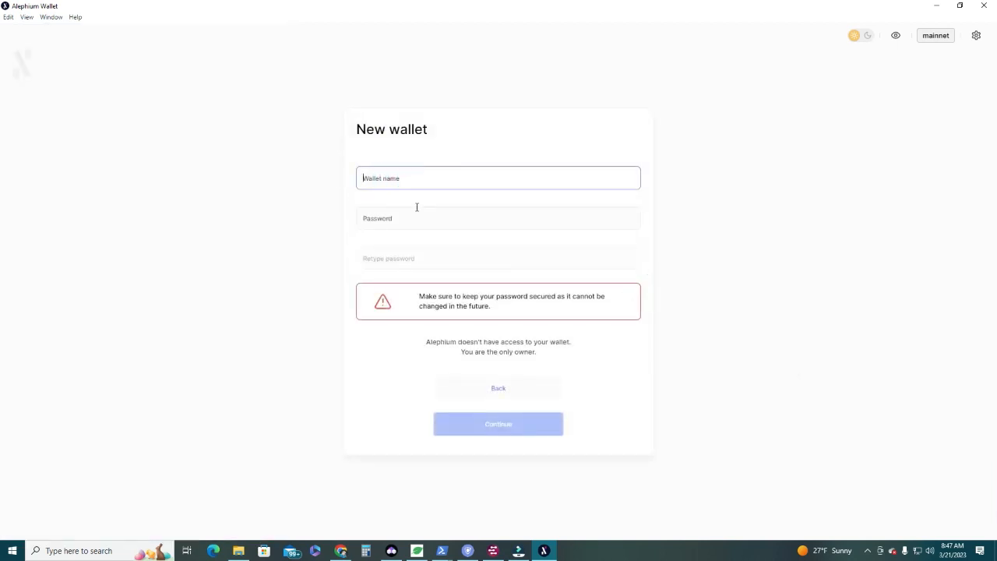
type("A")
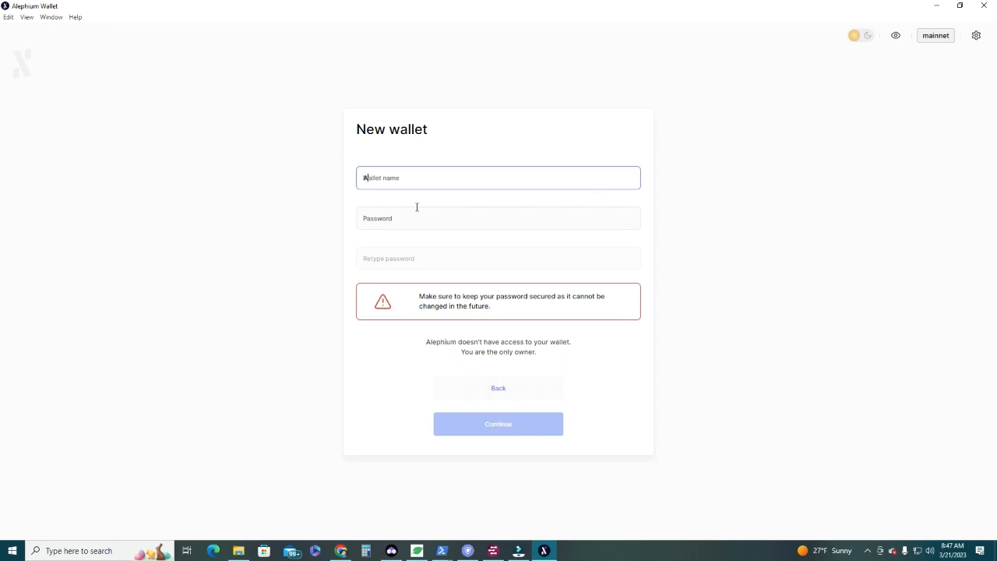
type("Automated Income")
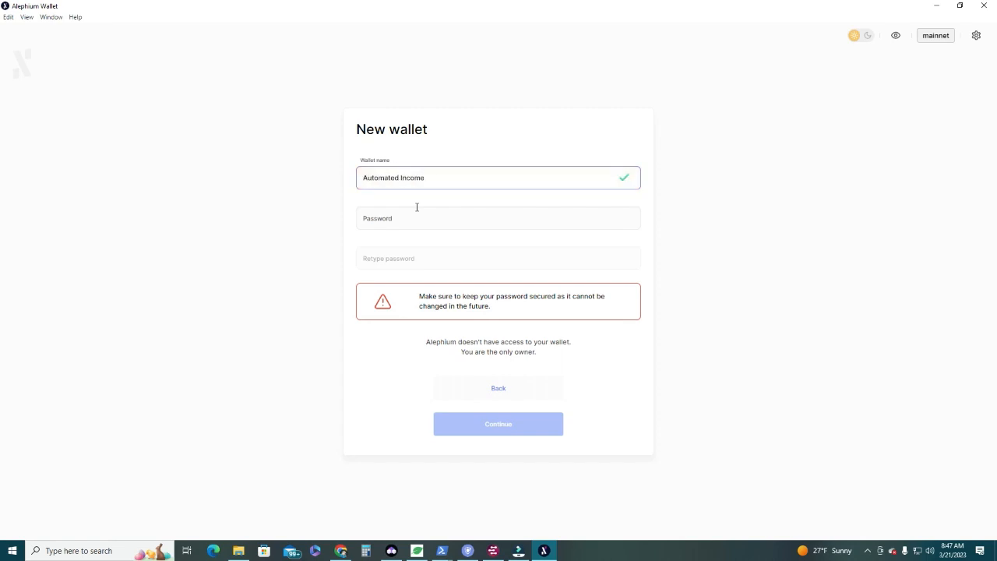
- Enter and confirm the wallet password, then submit the new wallet details
left_click(498, 218)
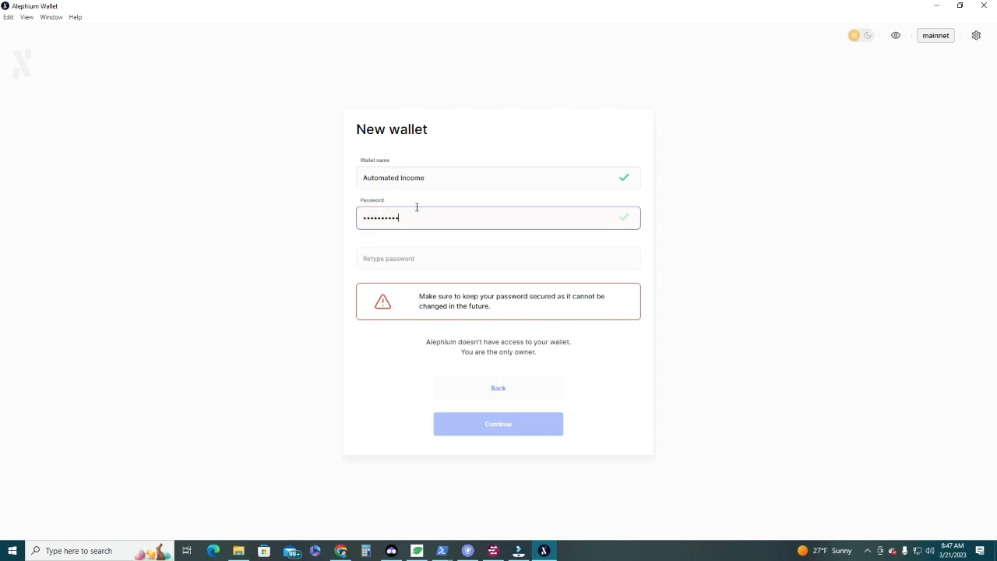
left_click(498, 258)
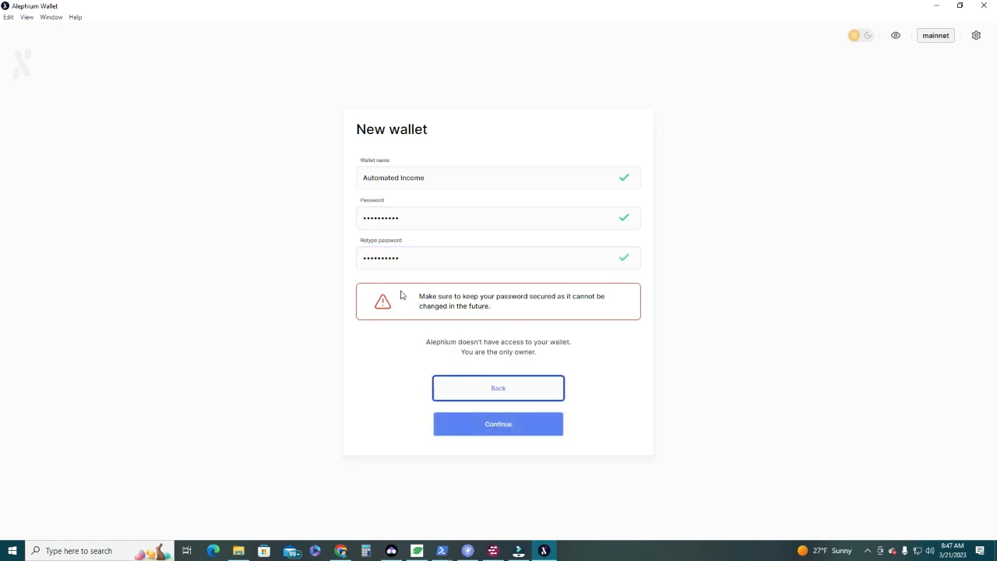
mouse_move(533, 310)
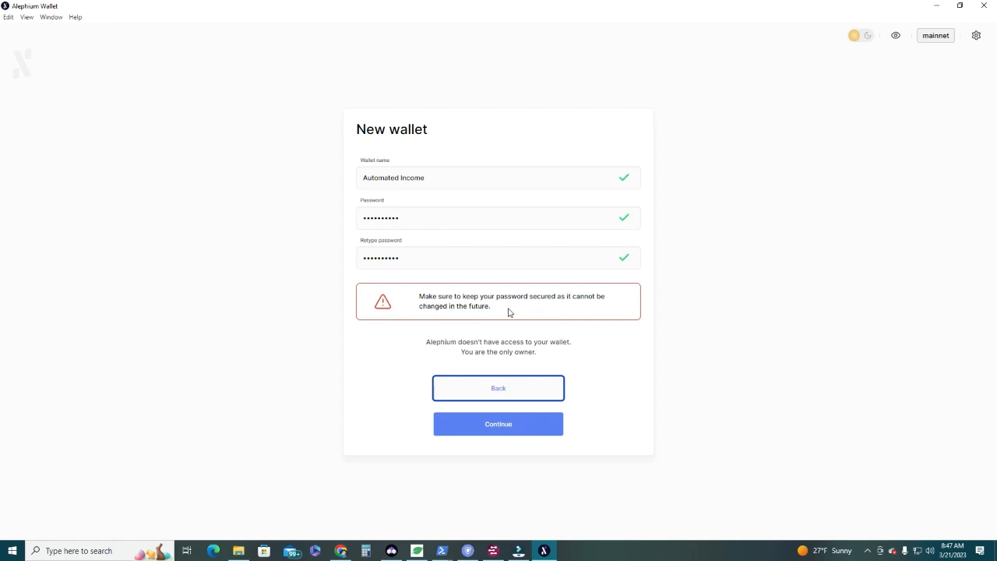
mouse_move(505, 312)
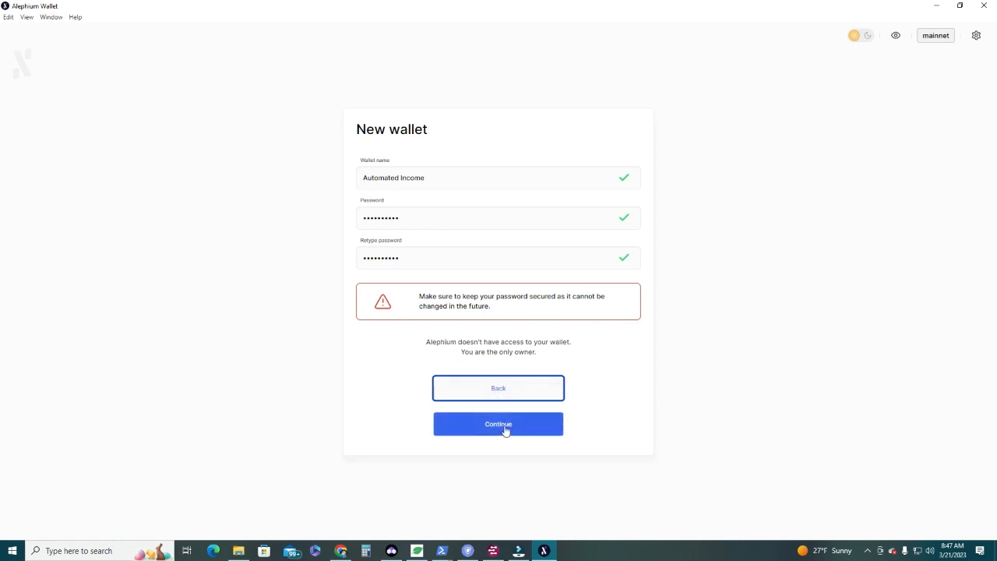
left_click(498, 424)
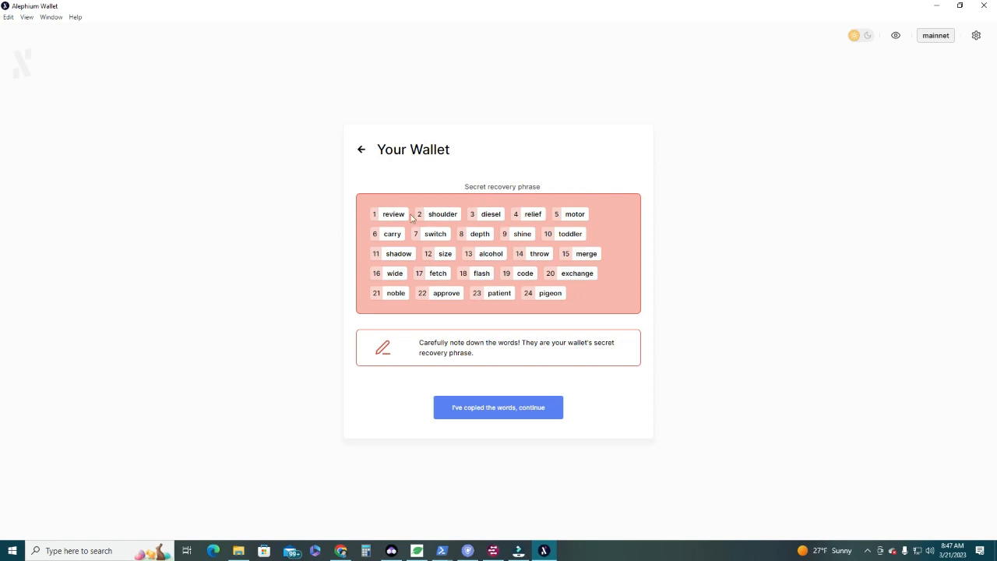
mouse_move(444, 227)
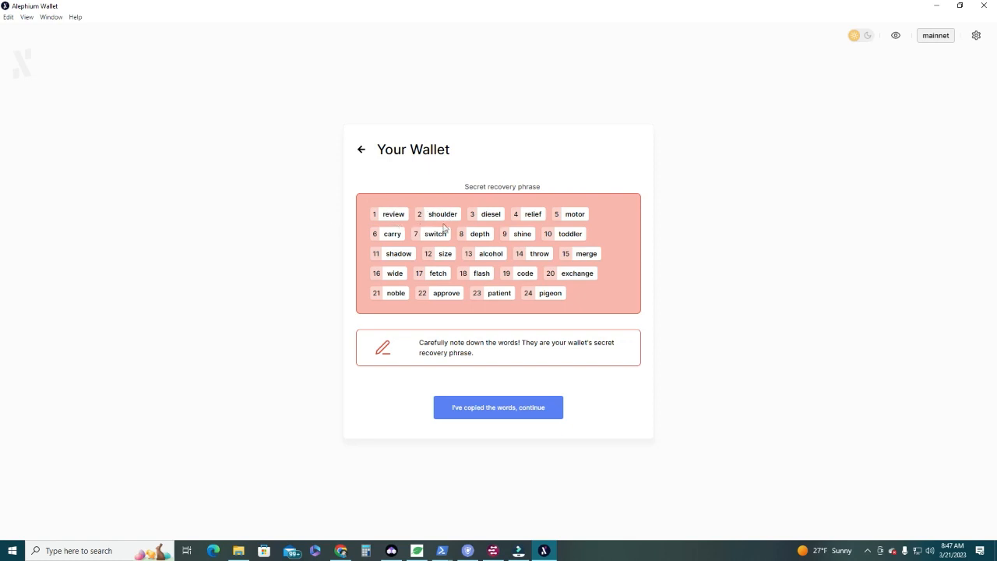
mouse_move(374, 215)
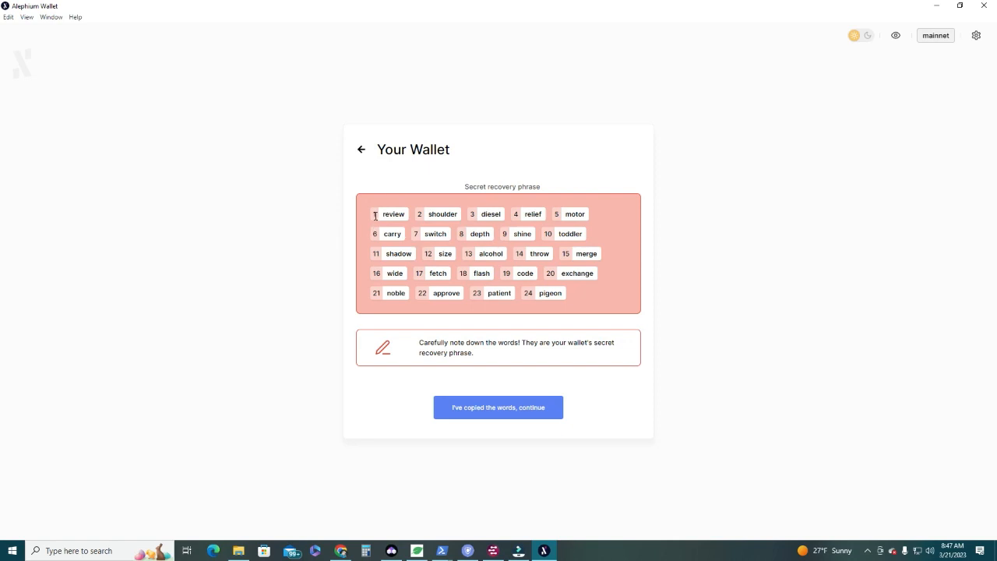
mouse_move(454, 215)
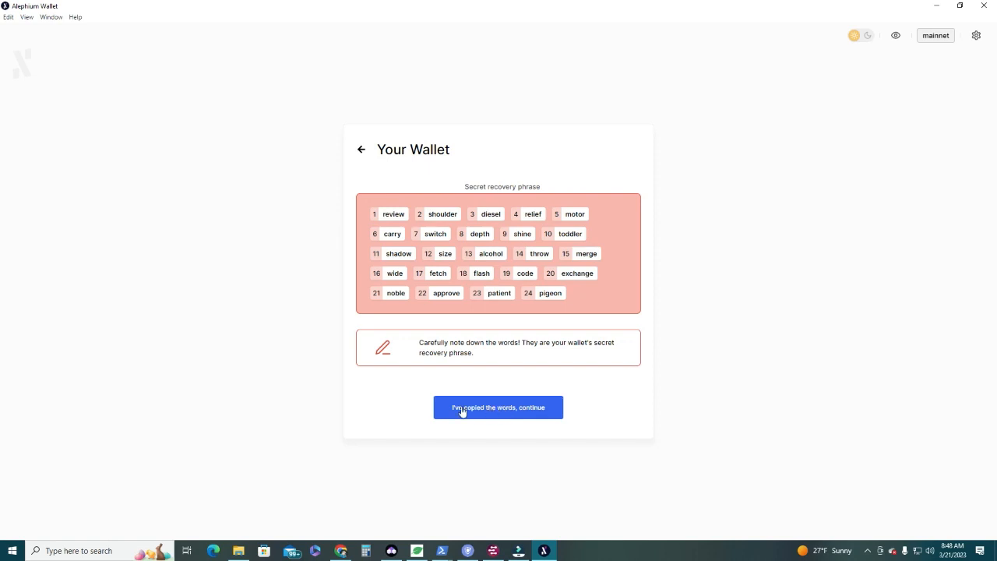
mouse_move(501, 418)
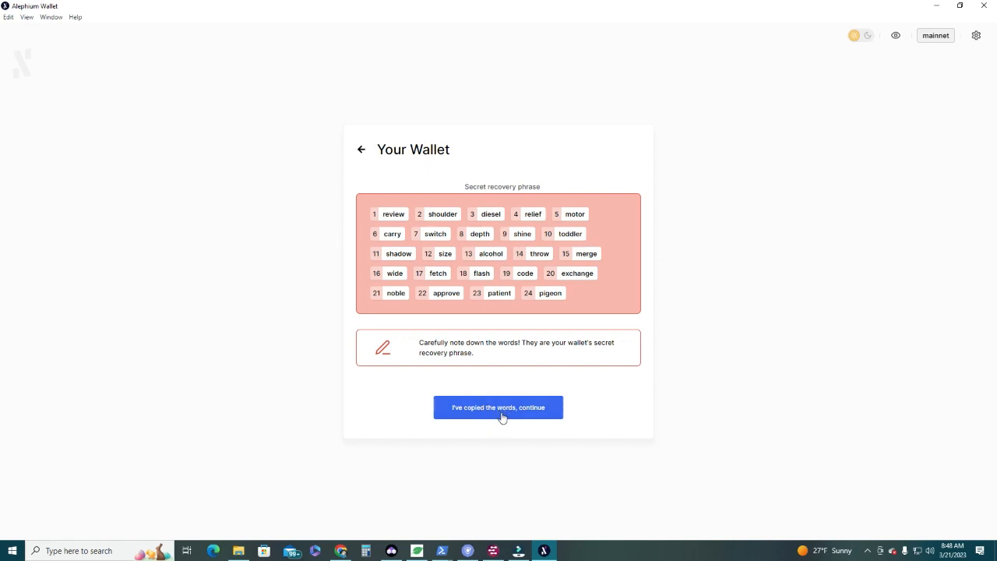
- Confirm the recovery words are copied and begin the security check with Ready!
left_click(499, 407)
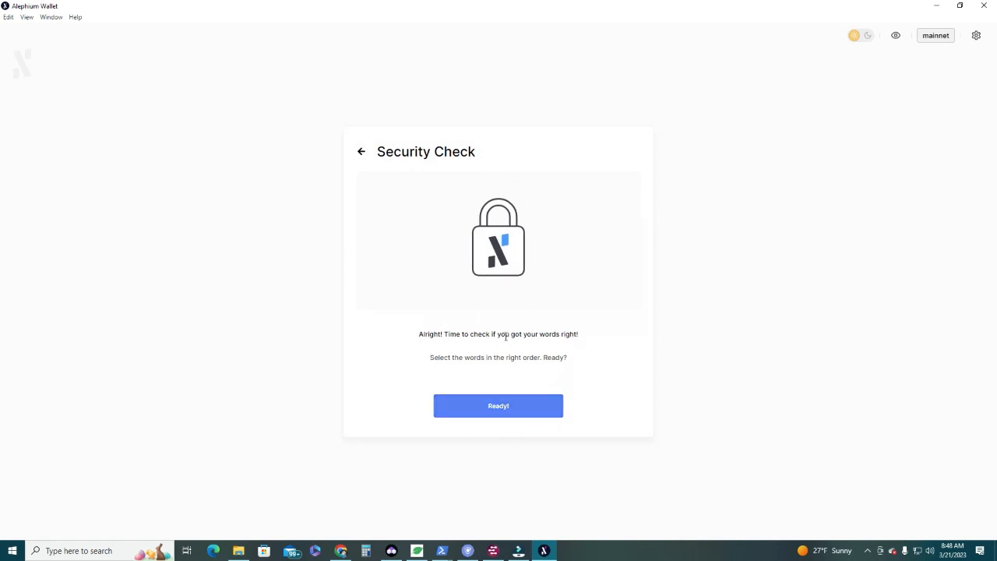
left_click(498, 405)
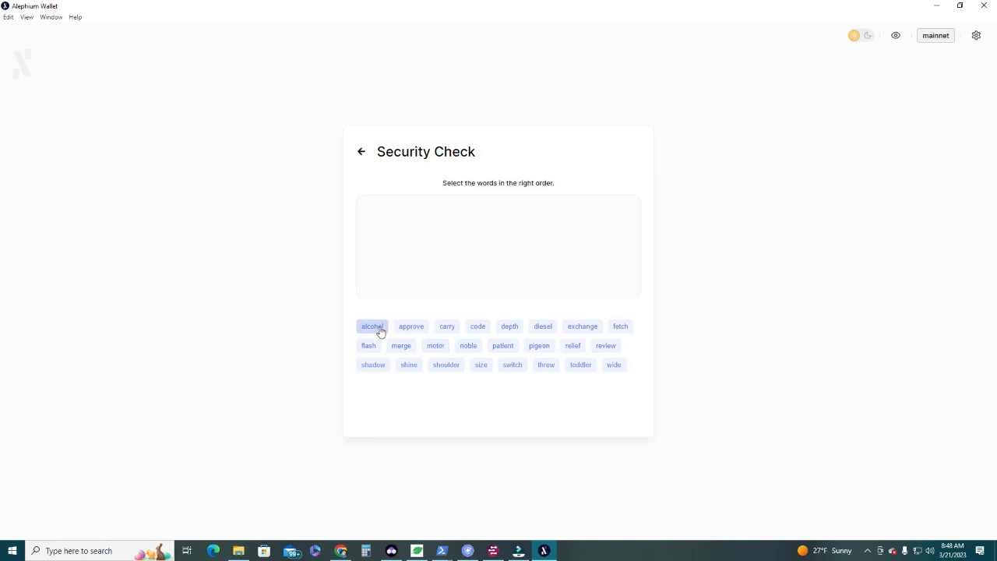
mouse_move(470, 365)
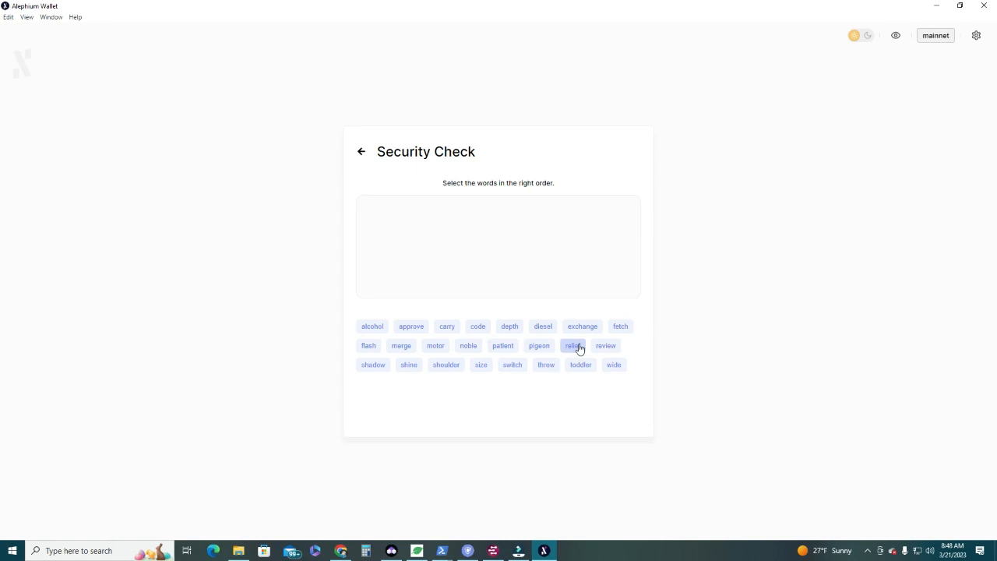
mouse_move(522, 405)
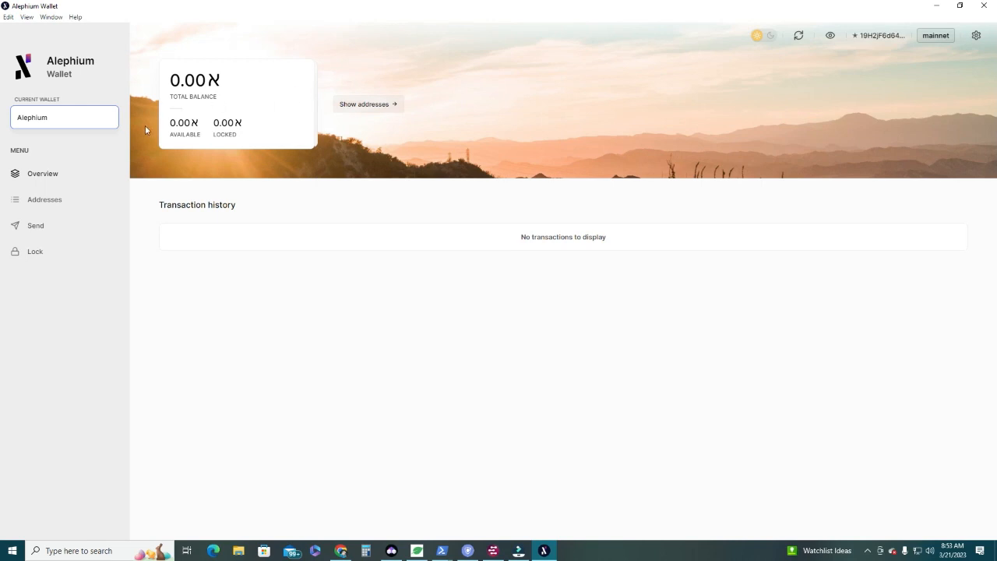
mouse_move(204, 247)
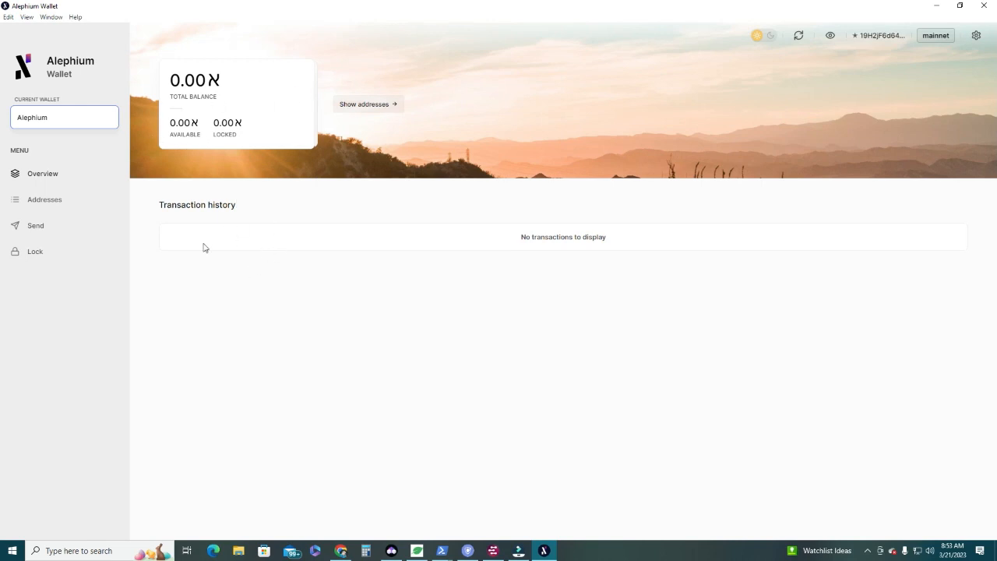
mouse_move(336, 125)
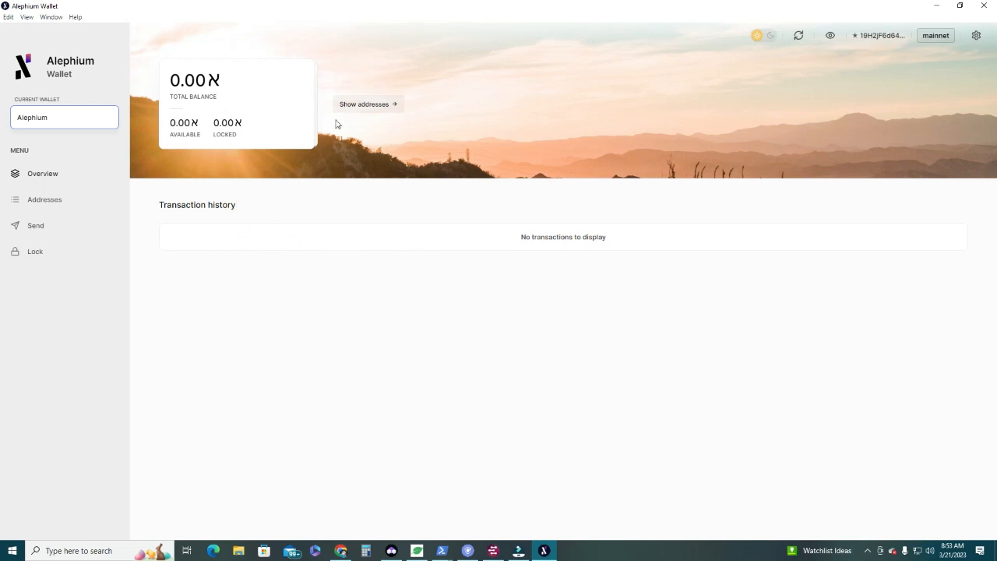
mouse_move(366, 103)
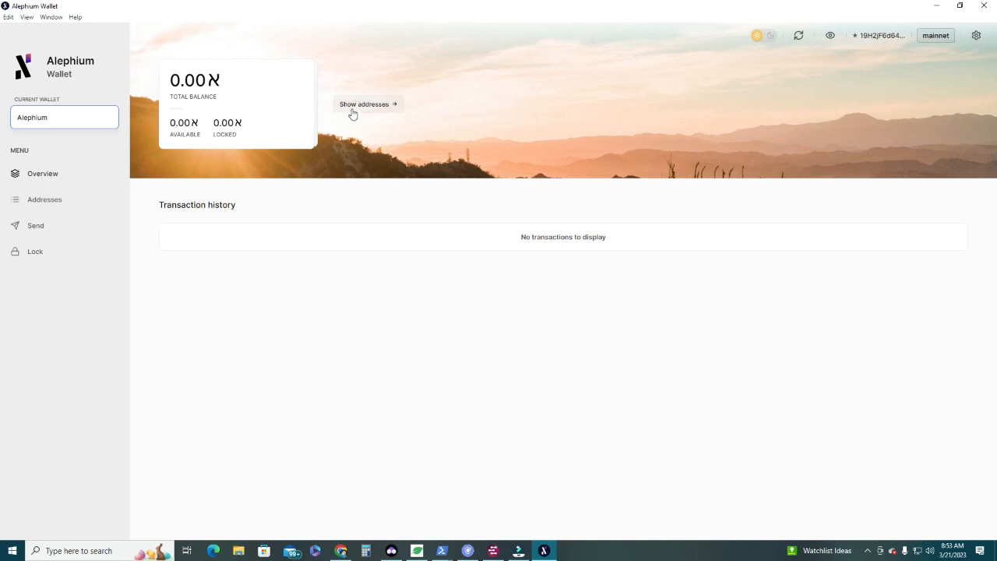
- Show the wallet's addresses and copy the receiving address
left_click(366, 103)
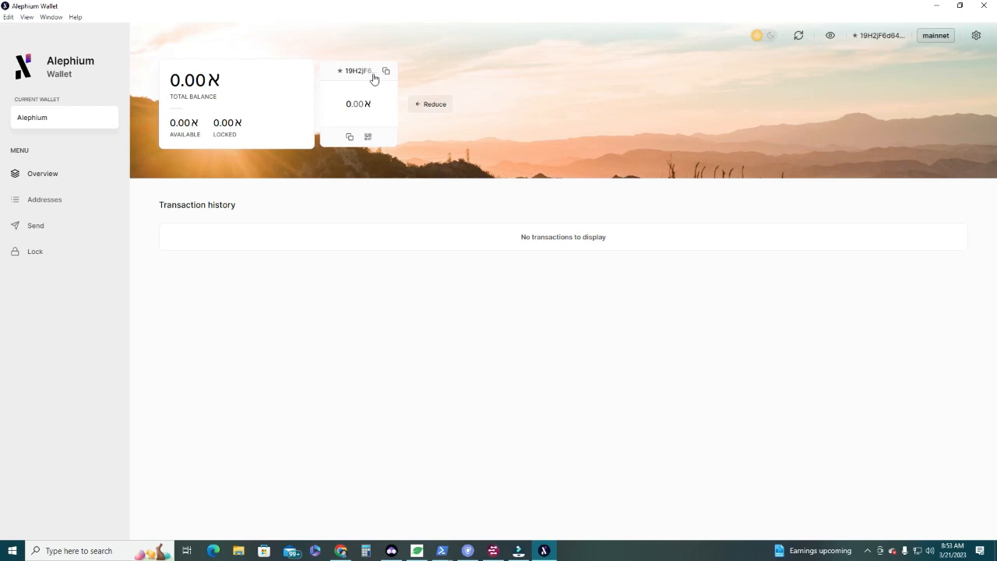
left_click(386, 72)
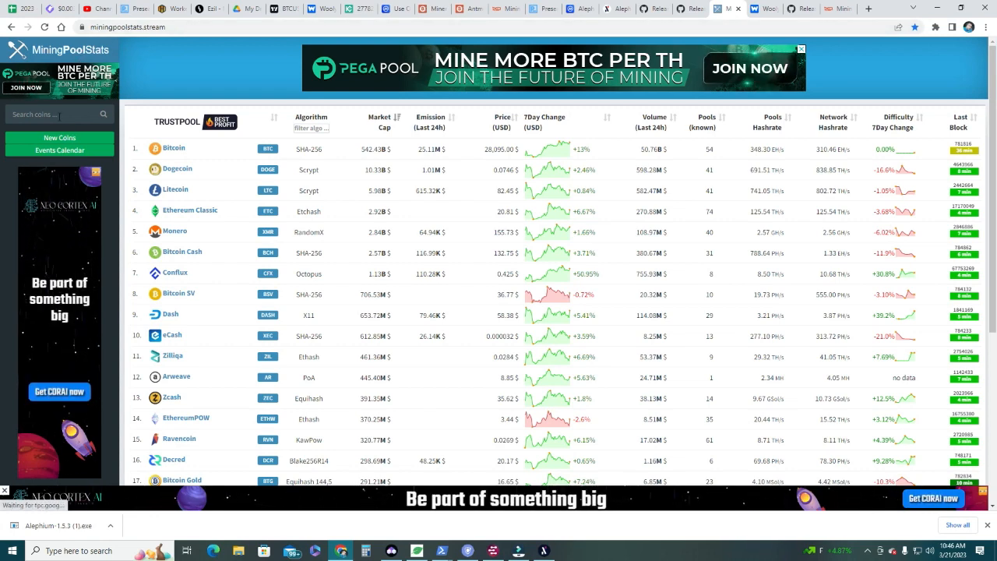
- Search MiningPoolStats for 'ale' to reach the Alephium (ALPH) pool list
left_click(55, 114)
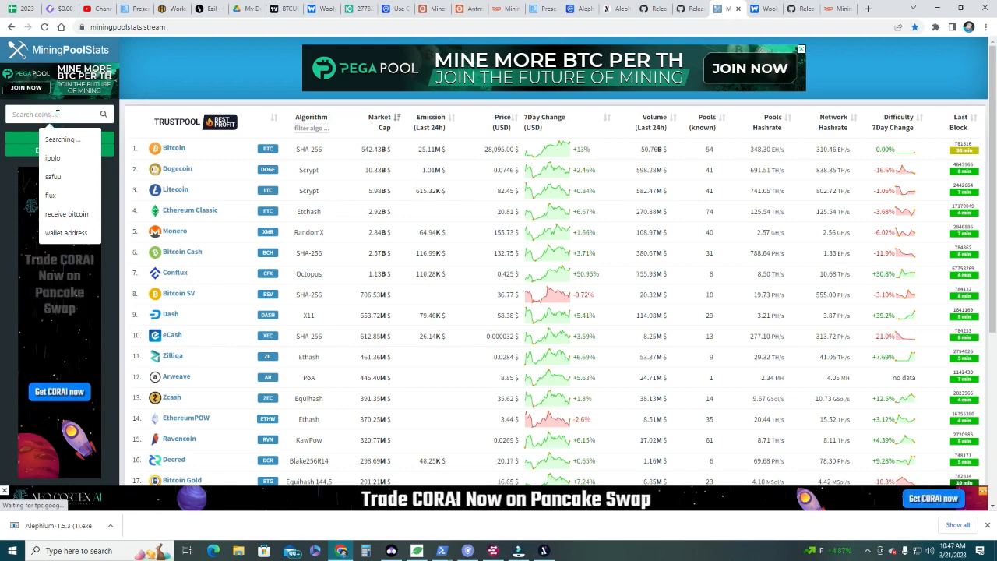
type("ale")
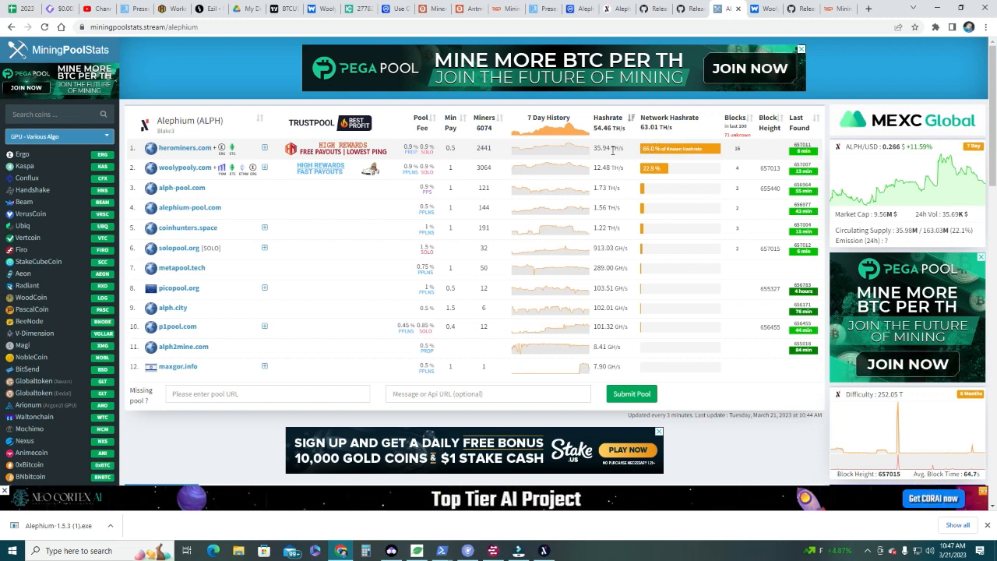
mouse_move(568, 168)
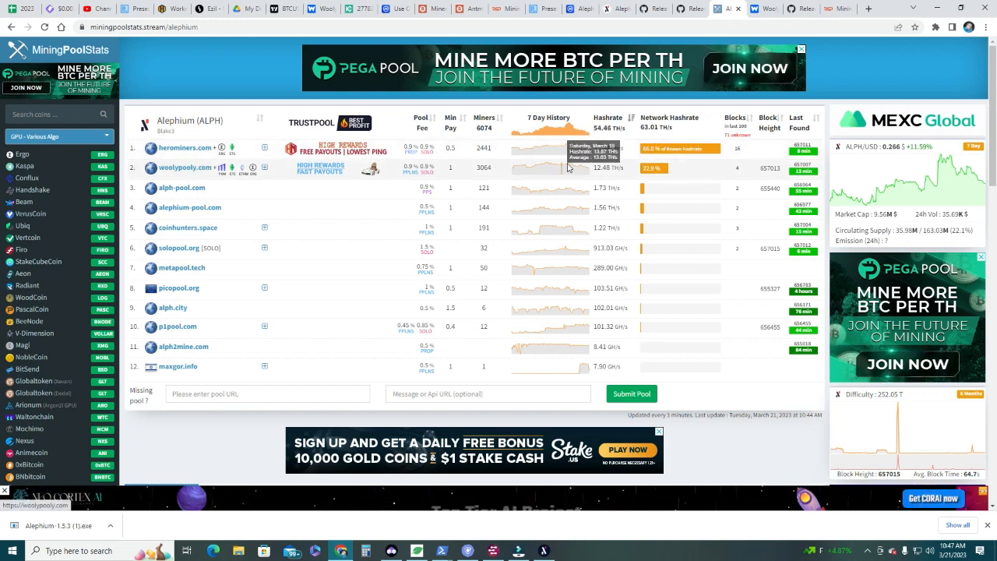
mouse_move(175, 211)
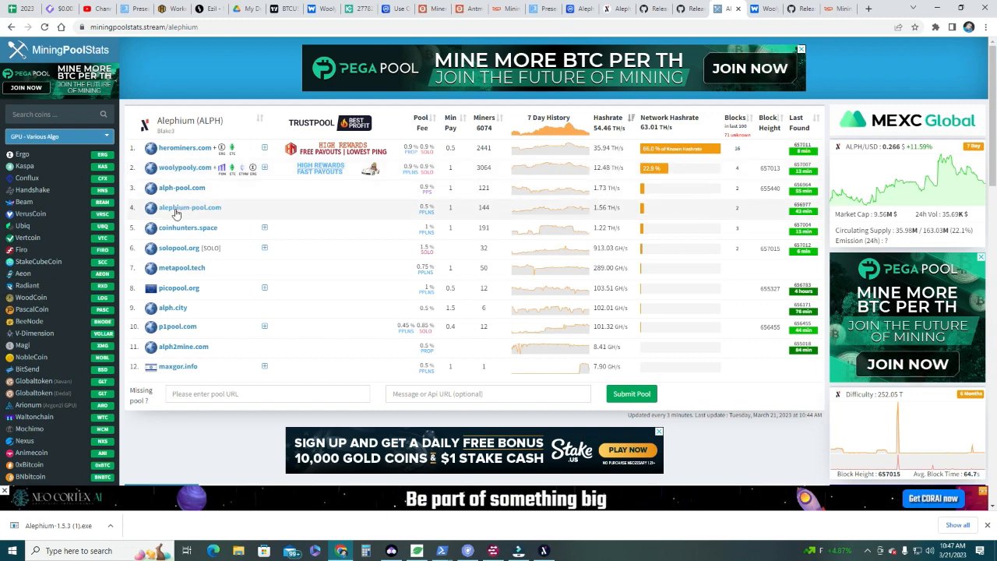
mouse_move(173, 190)
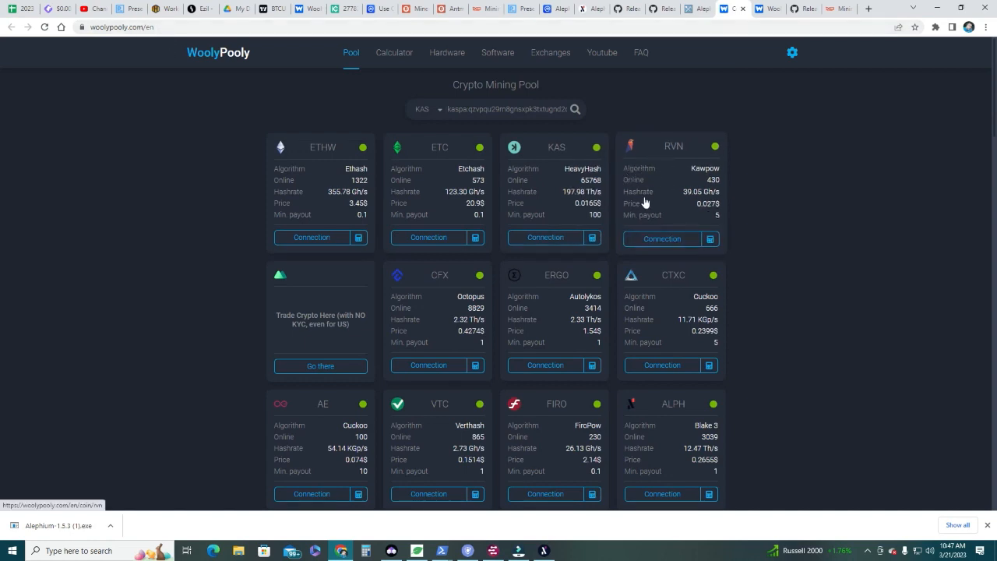
- On WoolyPooly's ALPH connection, choose PPLNS pool type and USA region
scroll("down", 3)
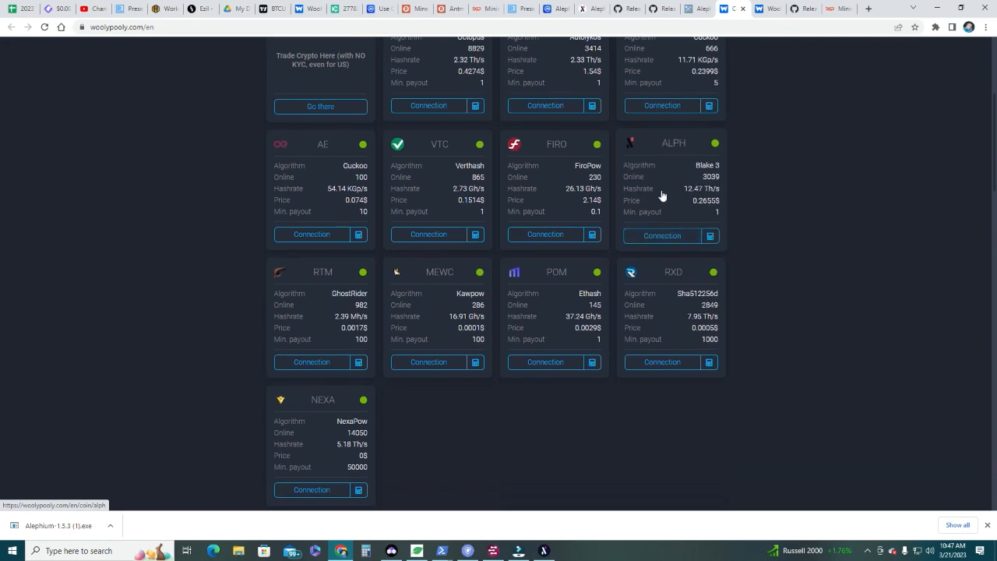
mouse_move(704, 226)
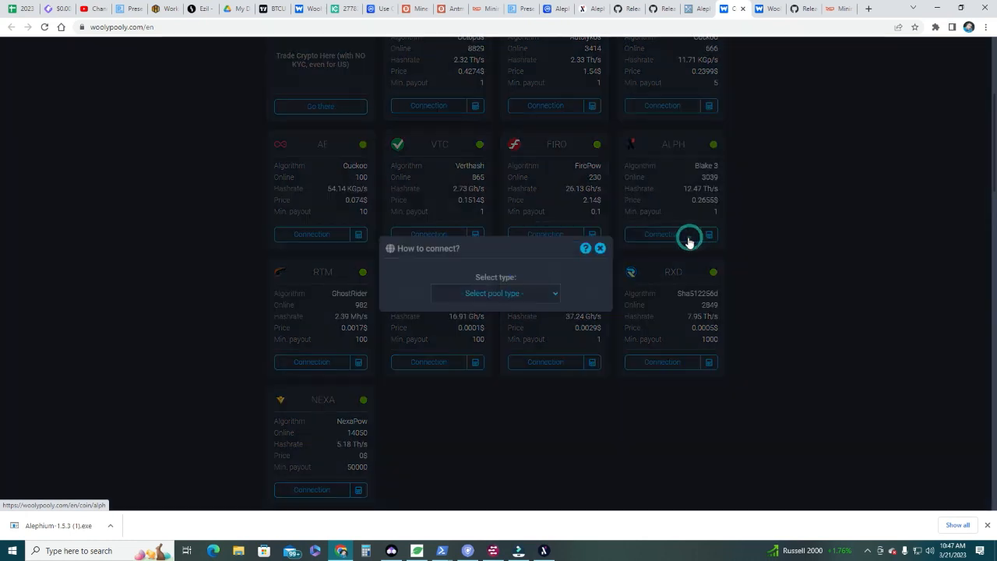
left_click(495, 293)
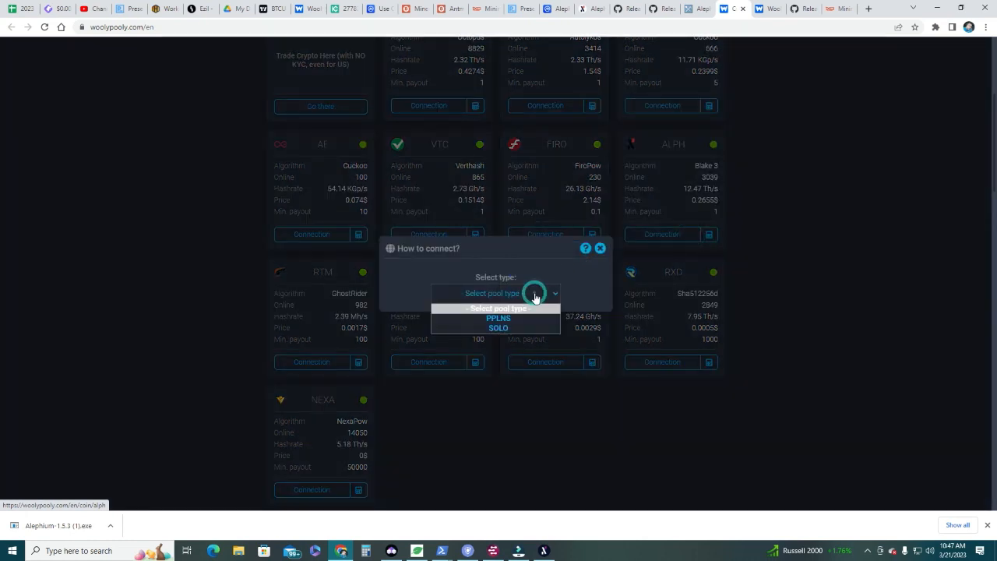
left_click(498, 318)
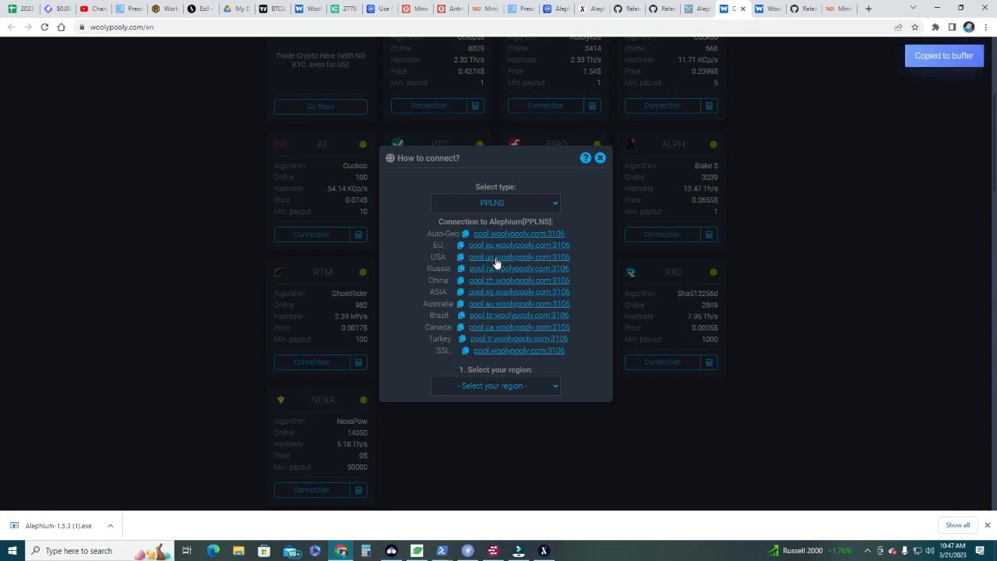
left_click(496, 386)
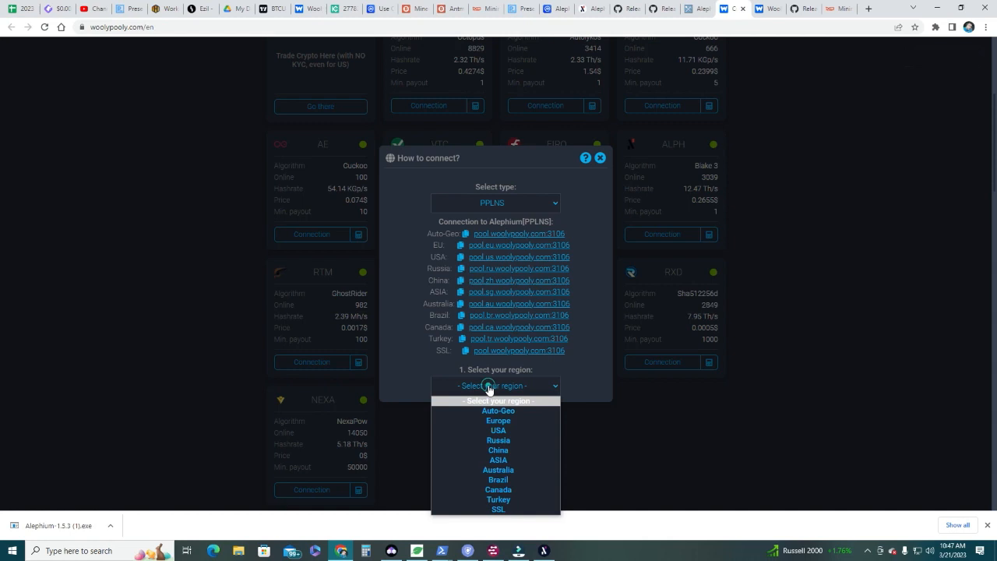
left_click(499, 430)
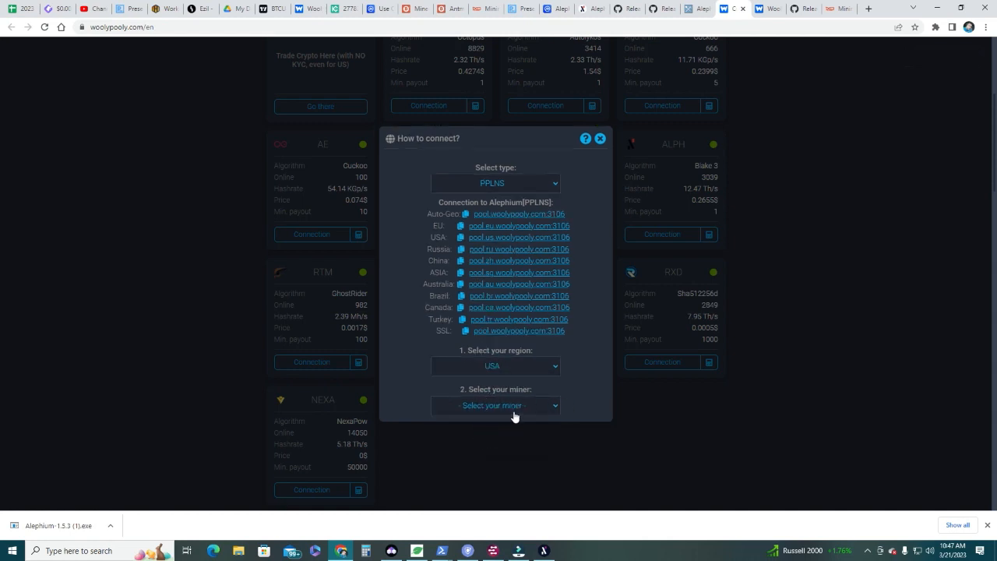
- Select T-Rex as the miner program and switch back to the wallet
left_click(496, 405)
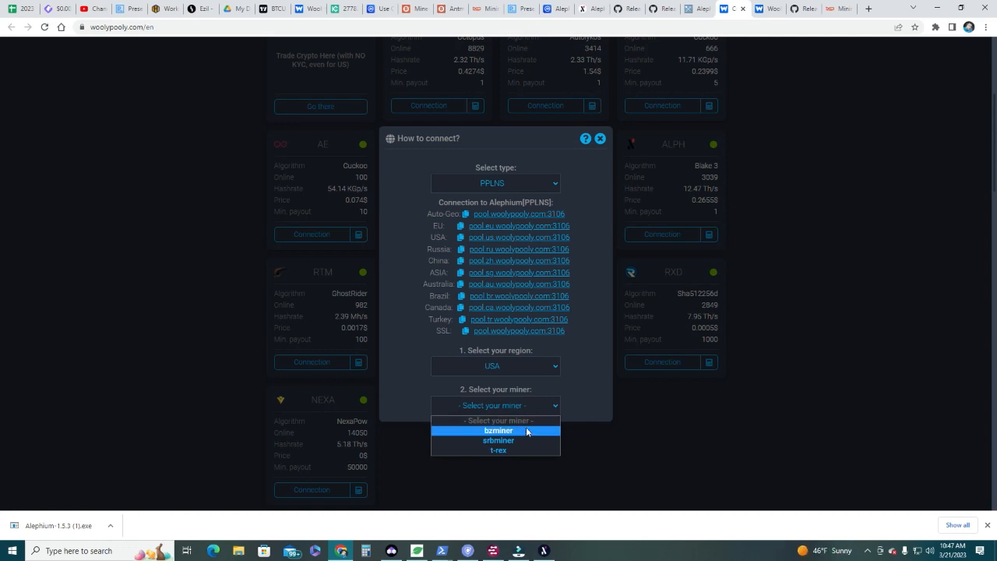
mouse_move(517, 439)
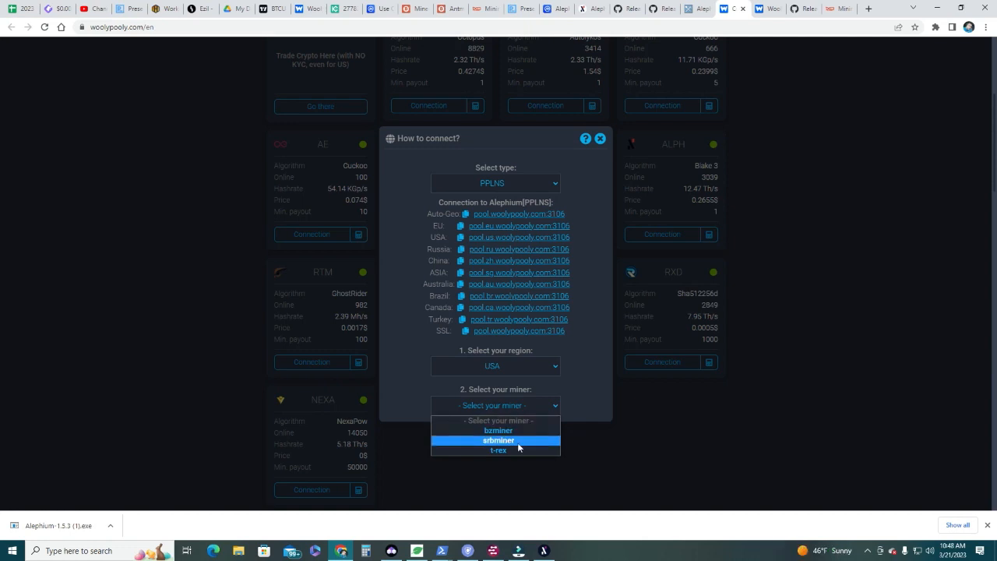
mouse_move(499, 450)
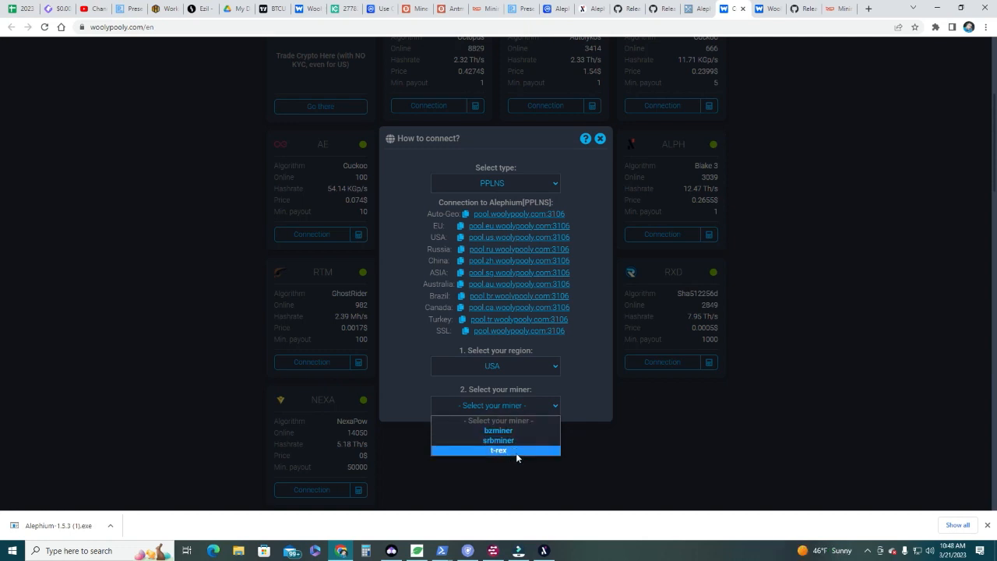
left_click(499, 451)
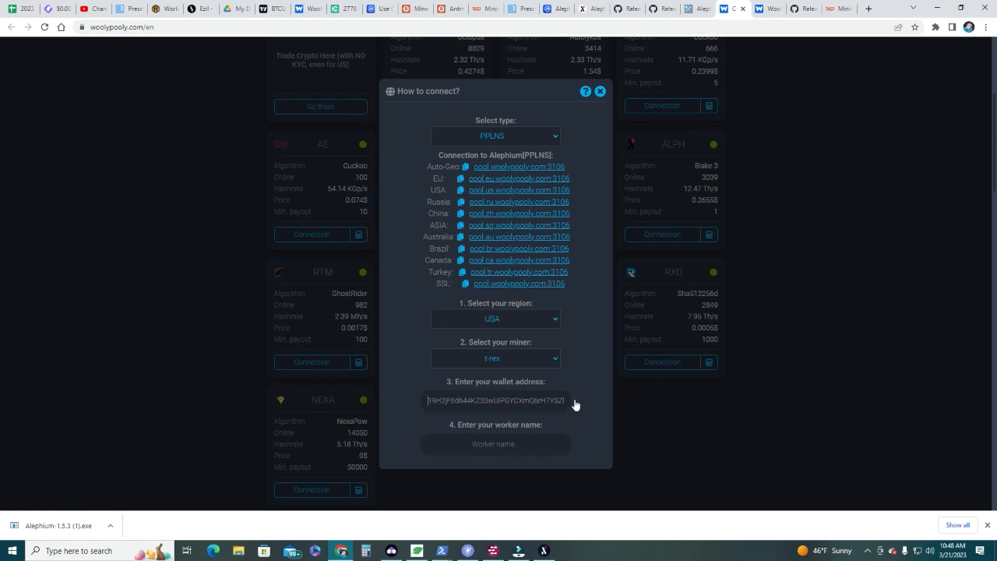
mouse_move(608, 153)
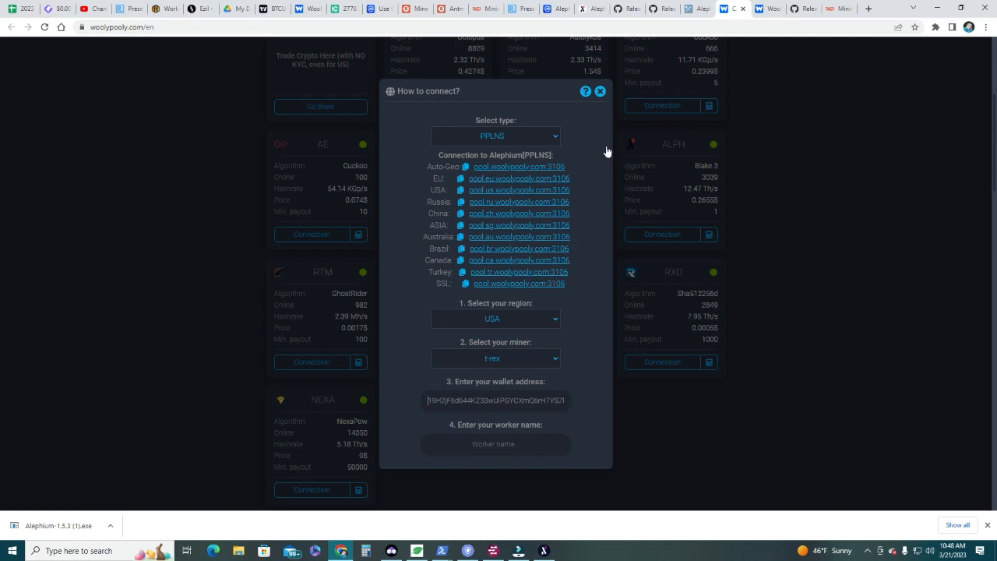
mouse_move(670, 56)
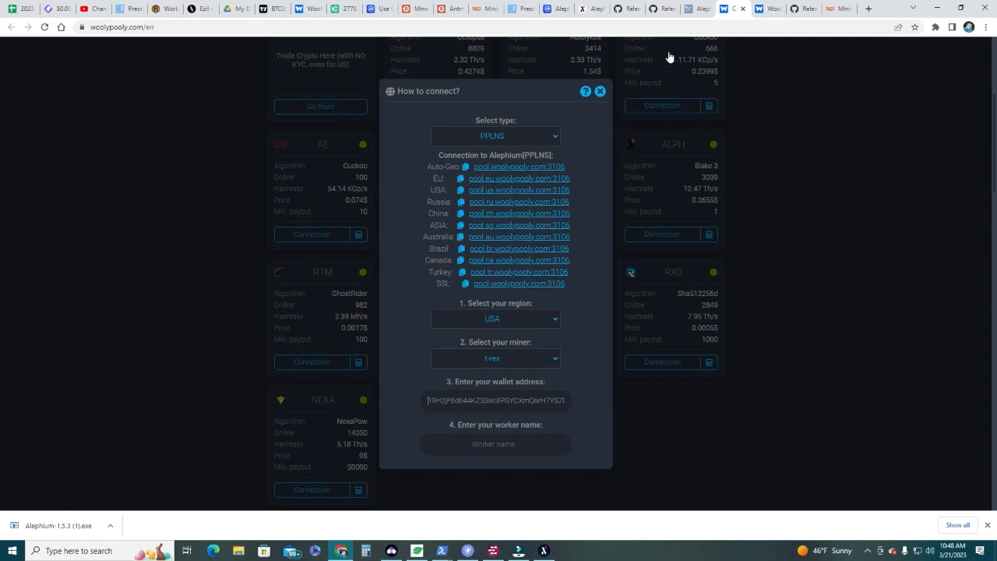
left_click(559, 9)
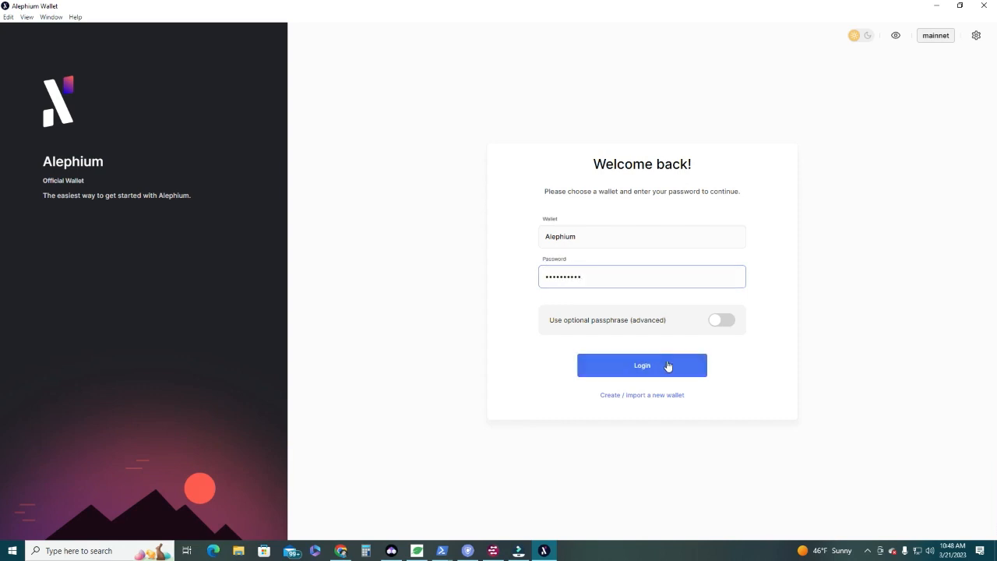
- Log into the Alephium wallet, show its addresses and copy the address
left_click(642, 365)
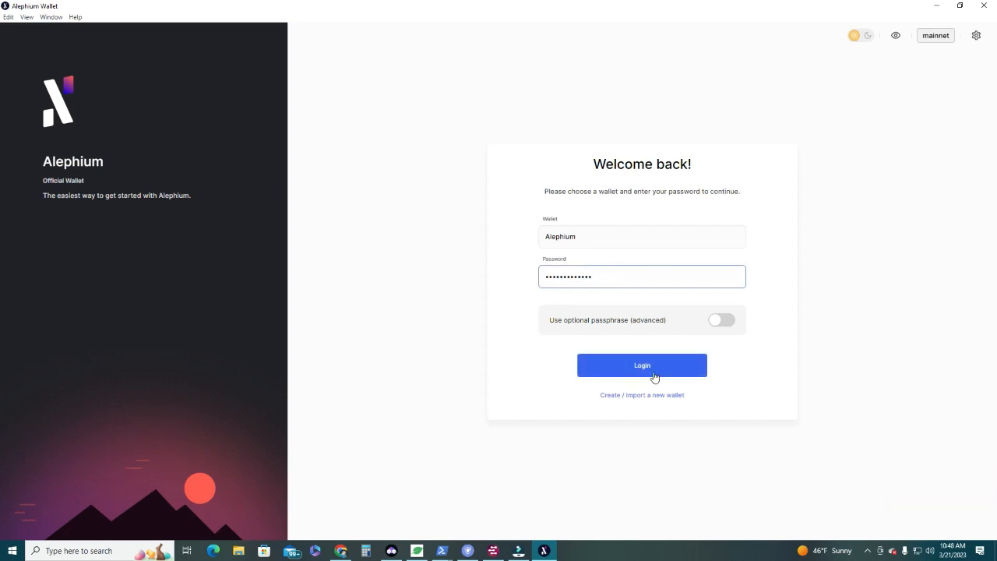
left_click(642, 364)
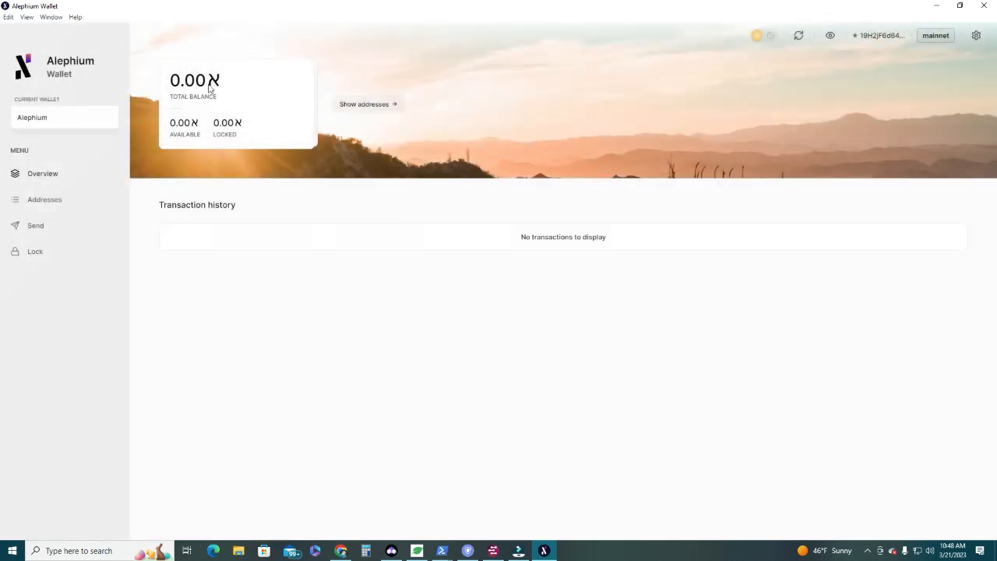
left_click(364, 103)
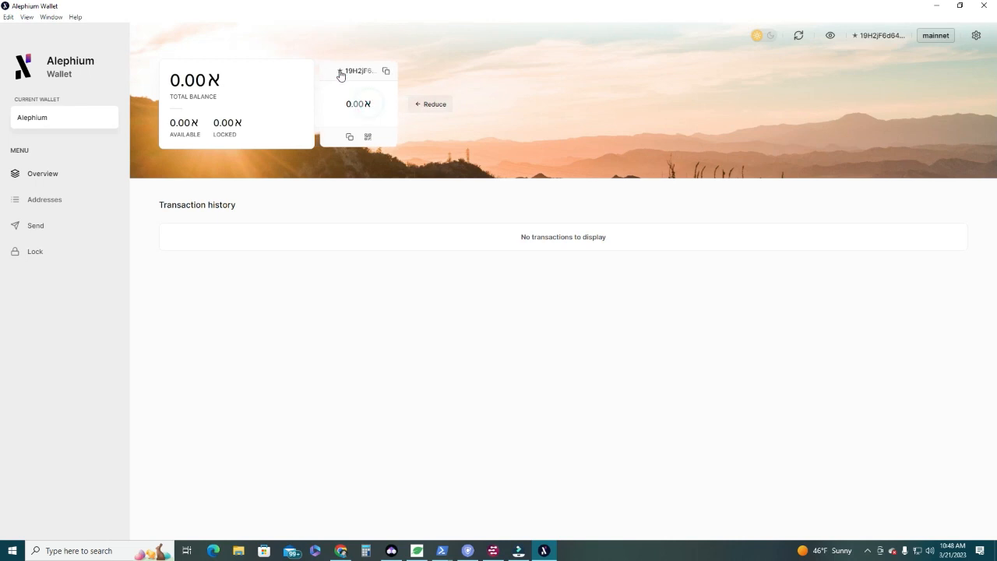
left_click(387, 70)
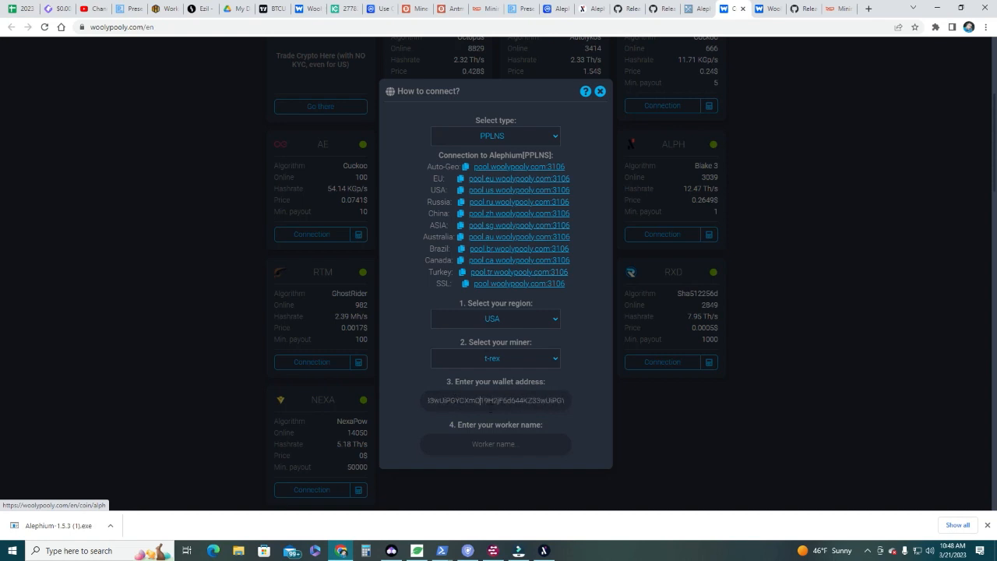
- Enter the worker name, download the generated .bat file and go to the T-Rex releases page
left_click(495, 443)
type("3060ti")
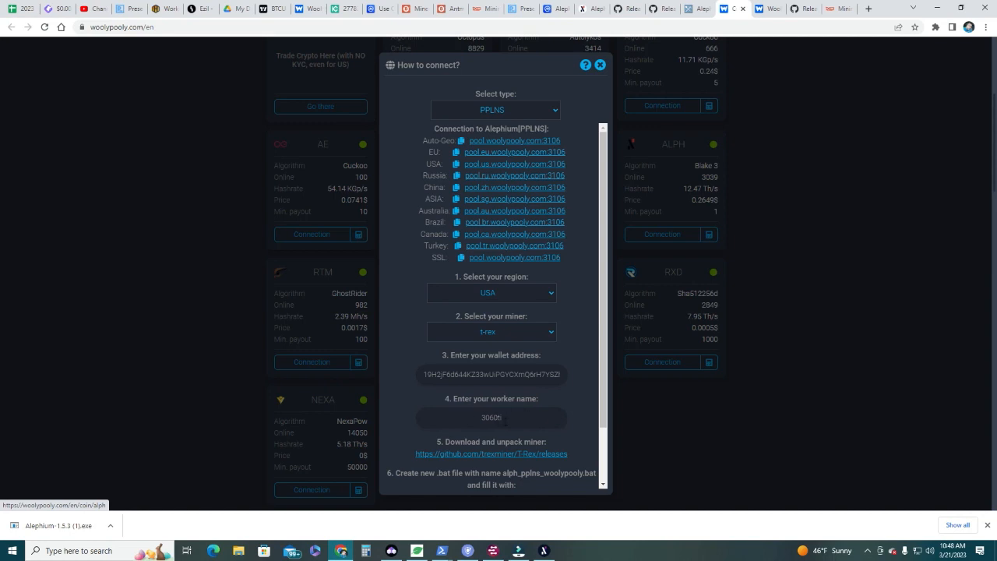
scroll("down", 3)
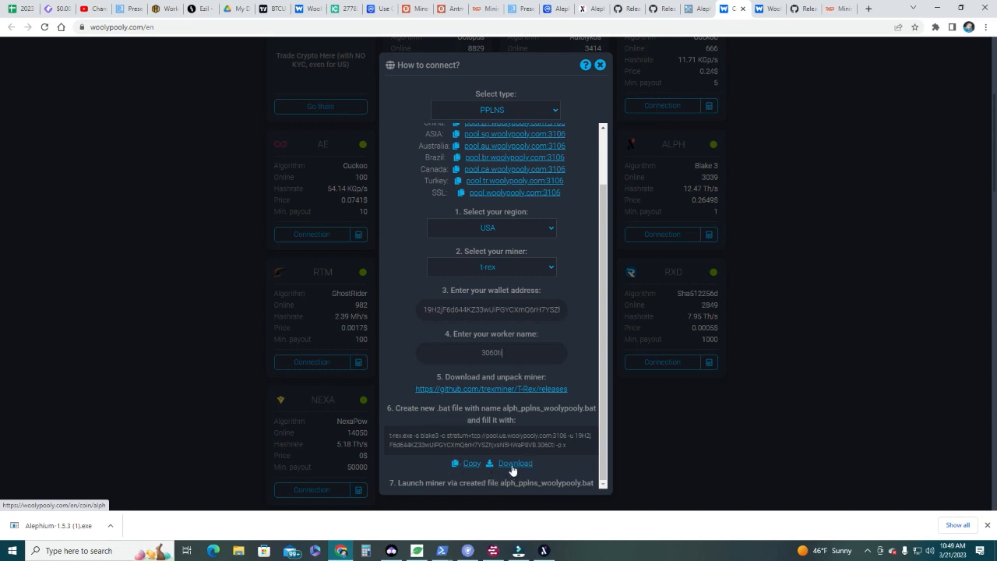
left_click(514, 462)
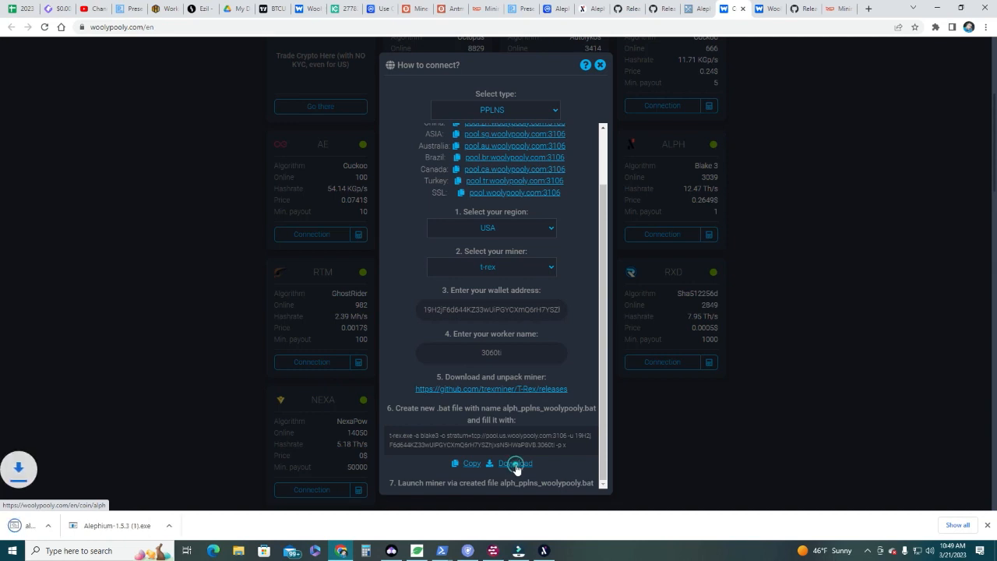
left_click(514, 463)
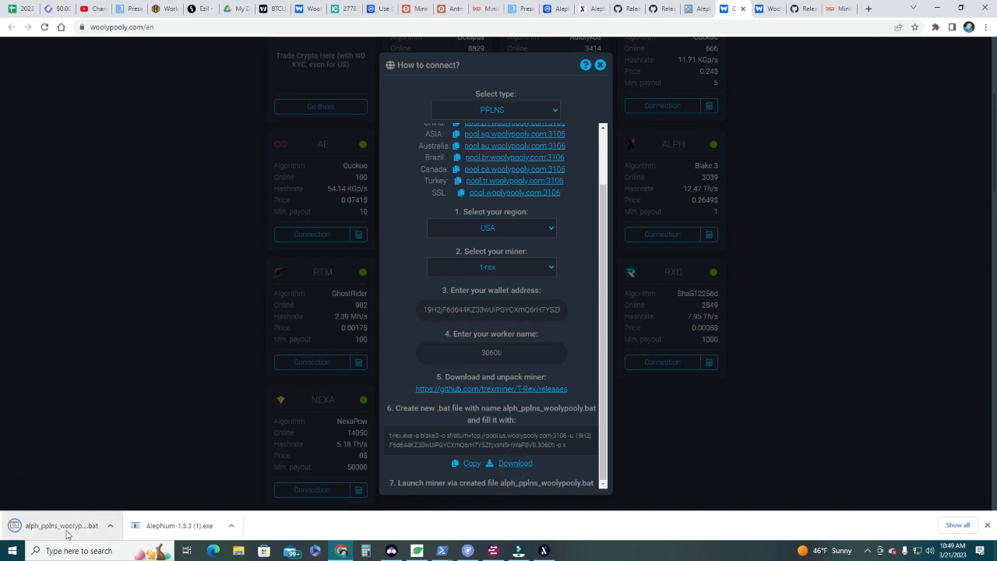
left_click(493, 388)
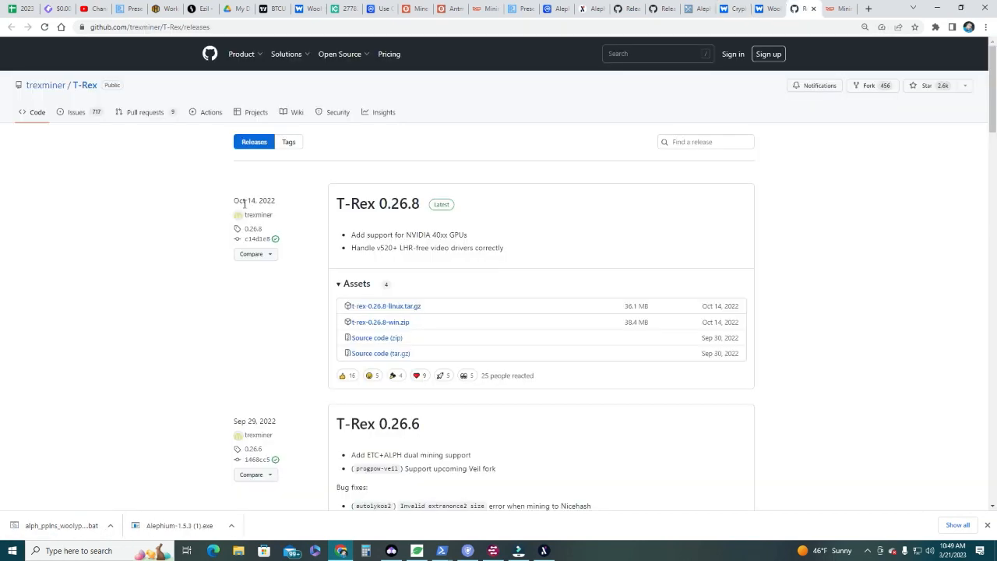
mouse_move(80, 103)
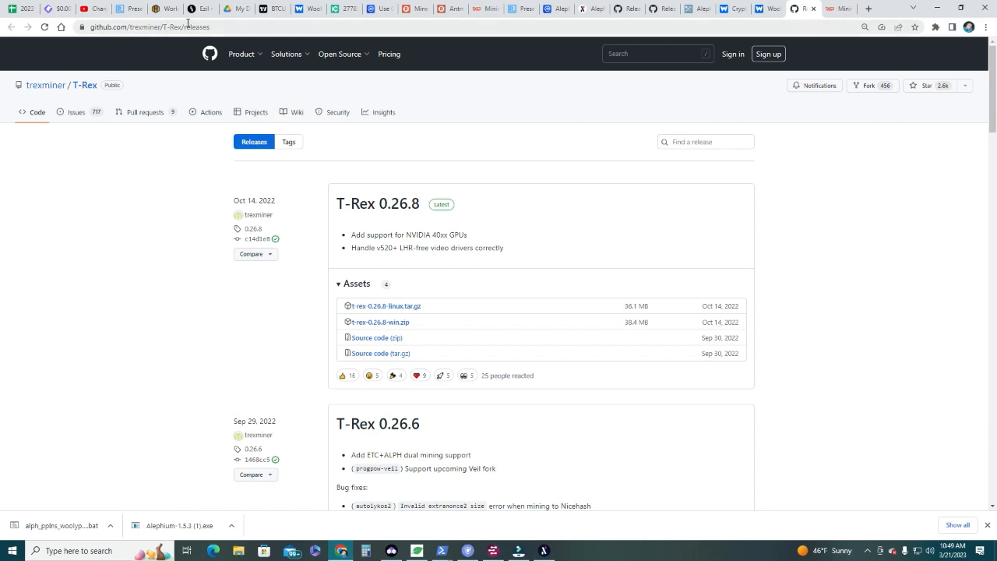
mouse_move(377, 202)
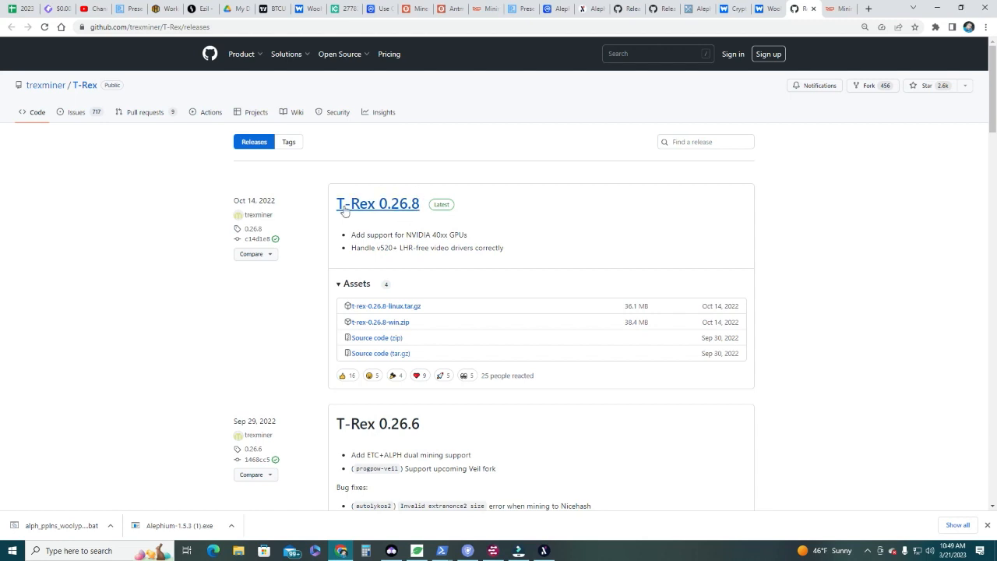
mouse_move(388, 221)
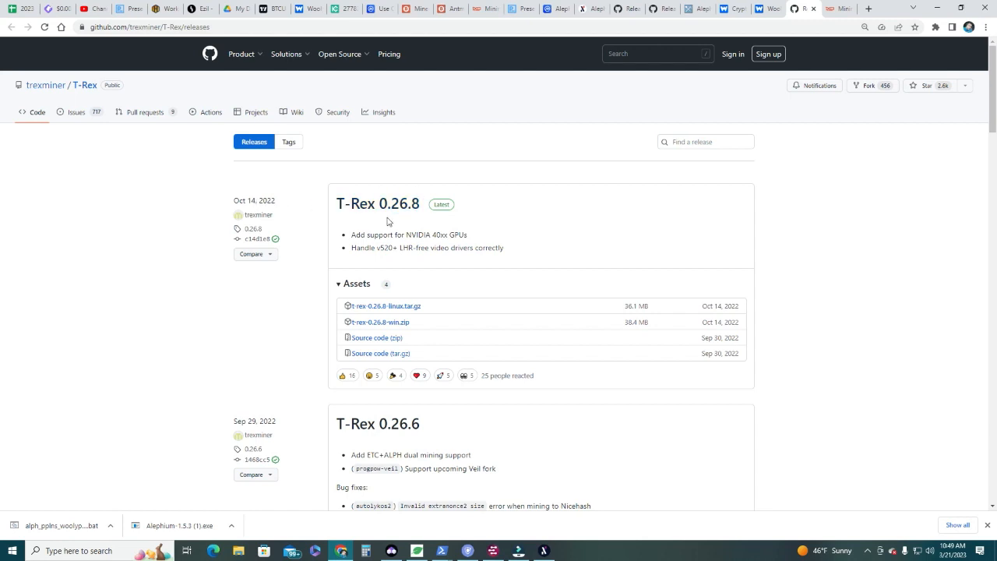
mouse_move(380, 321)
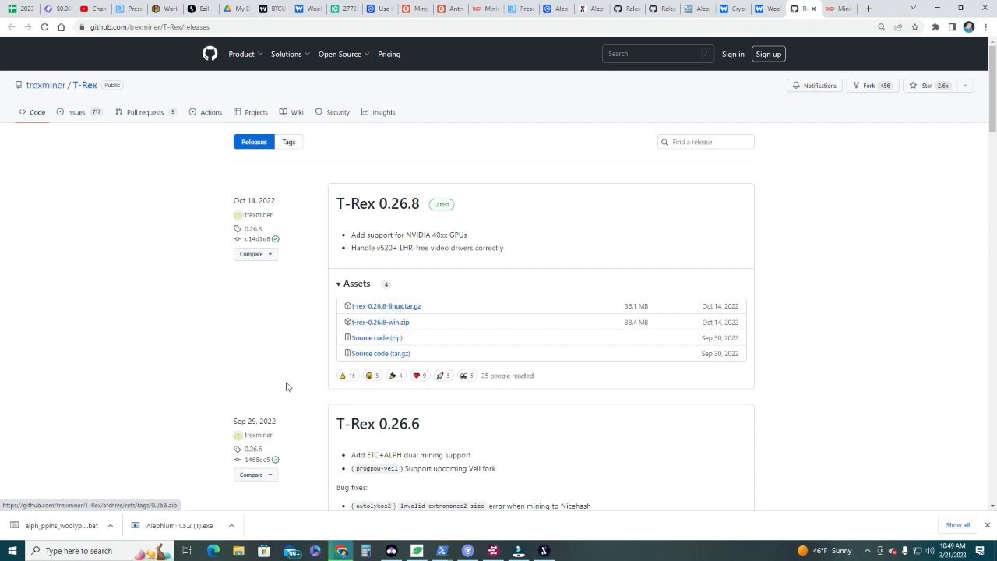
left_click(380, 321)
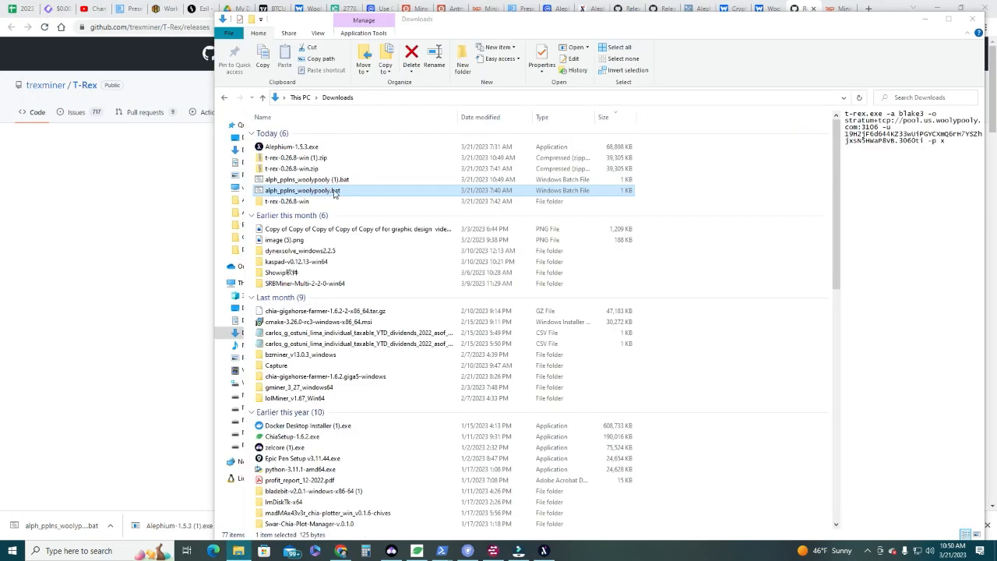
mouse_move(303, 190)
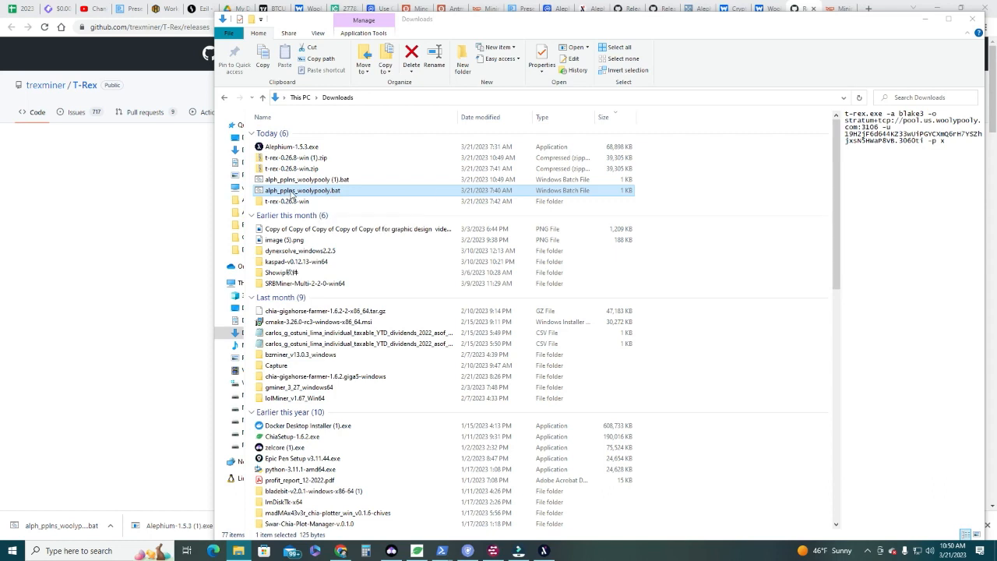
- Edit alph_pplns_woolypooly.bat in Notepad to check its T-Rex blake3 command, then close it
right_click(304, 190)
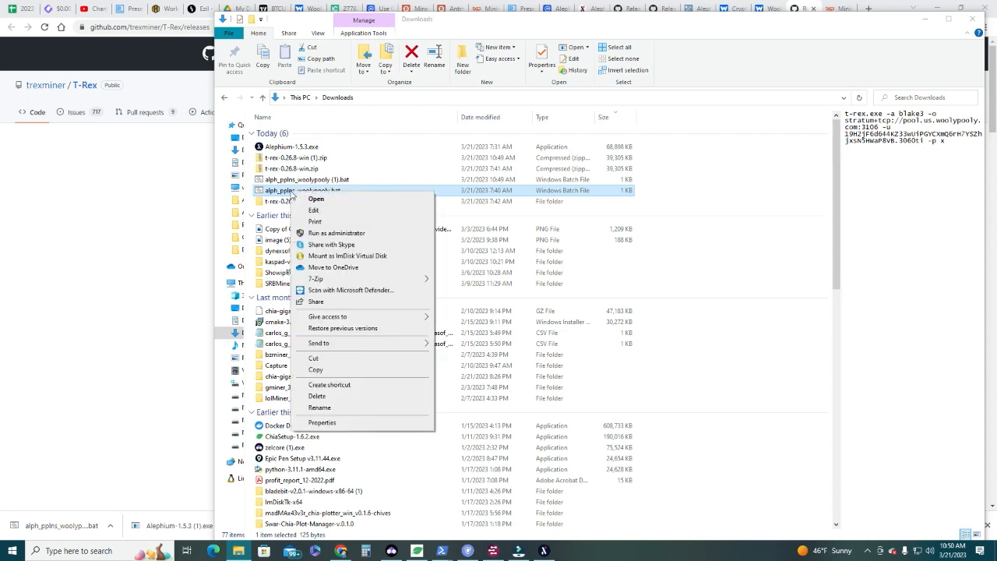
left_click(315, 209)
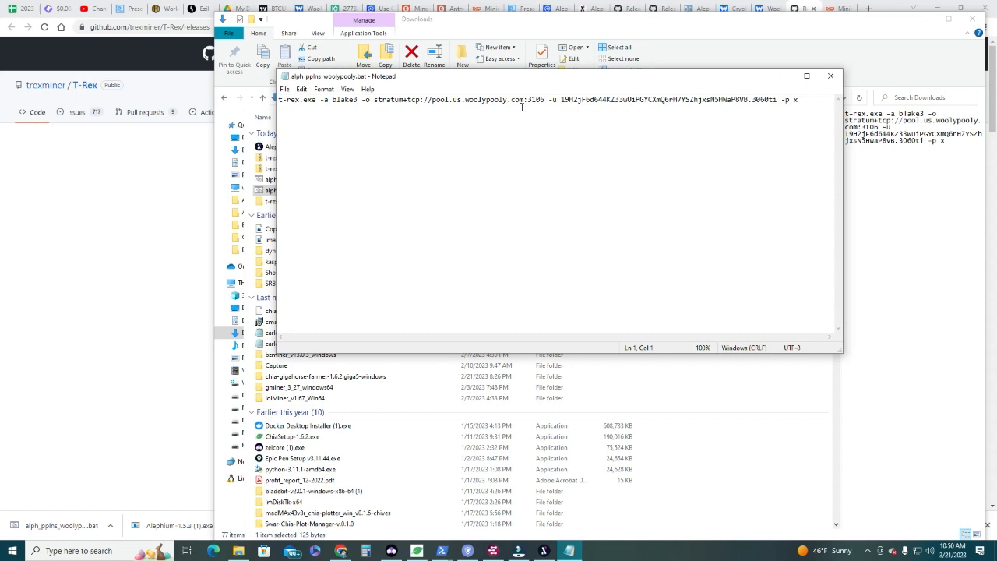
mouse_move(698, 344)
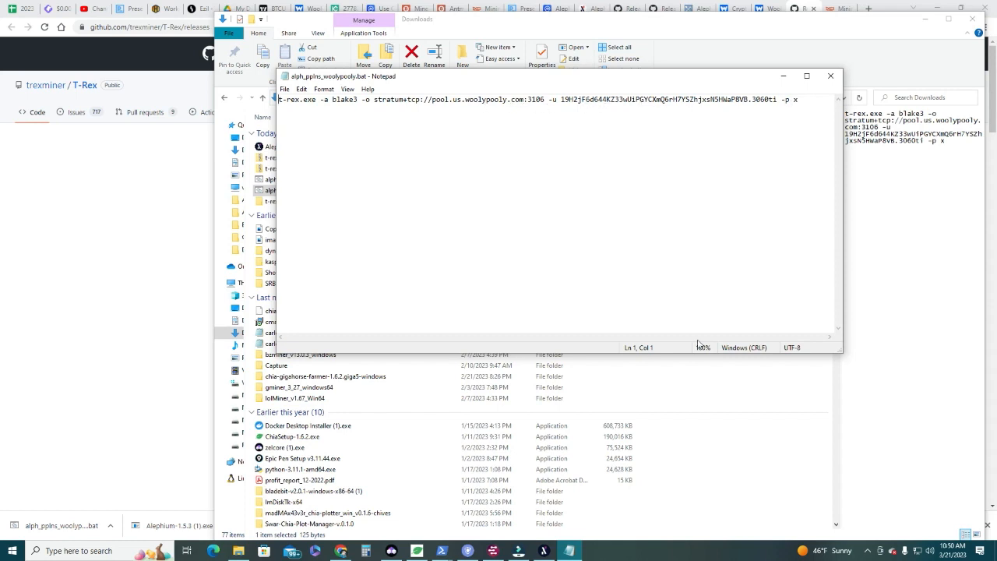
left_click(755, 100)
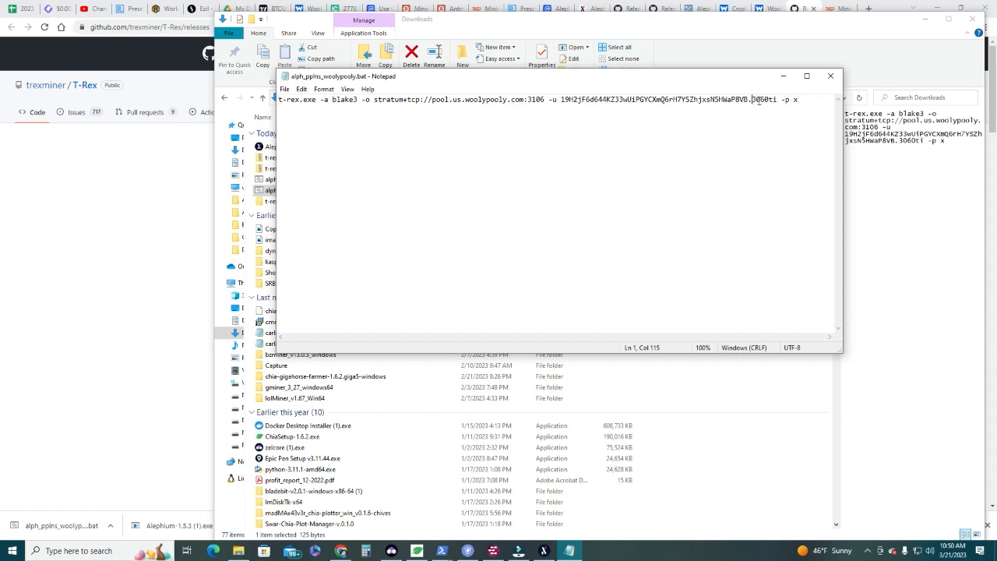
left_click(828, 75)
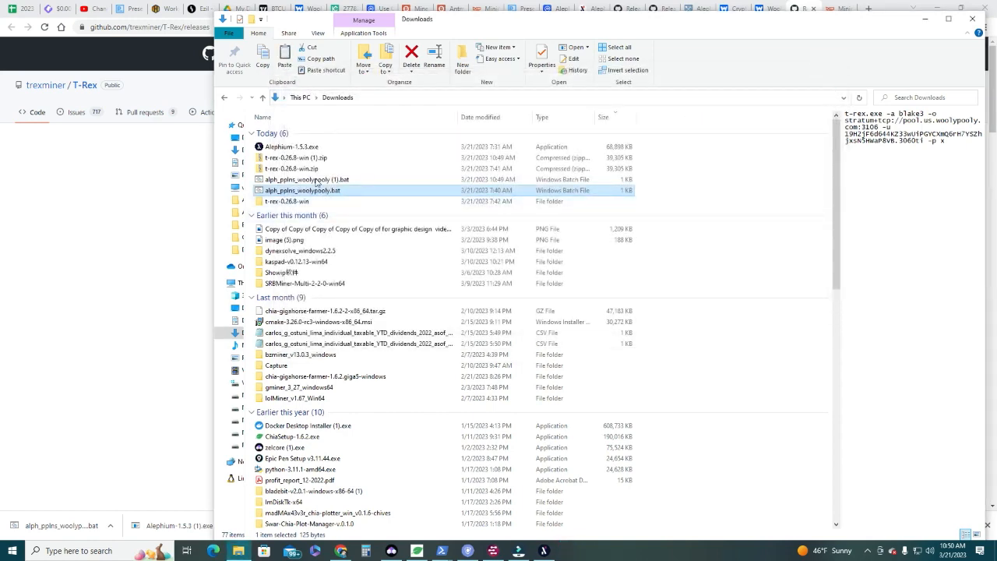
- Paste the ALPH WoolyPooly .bat into t-rex-0.26.8-win, replacing the old copy, and run it
left_click(299, 201)
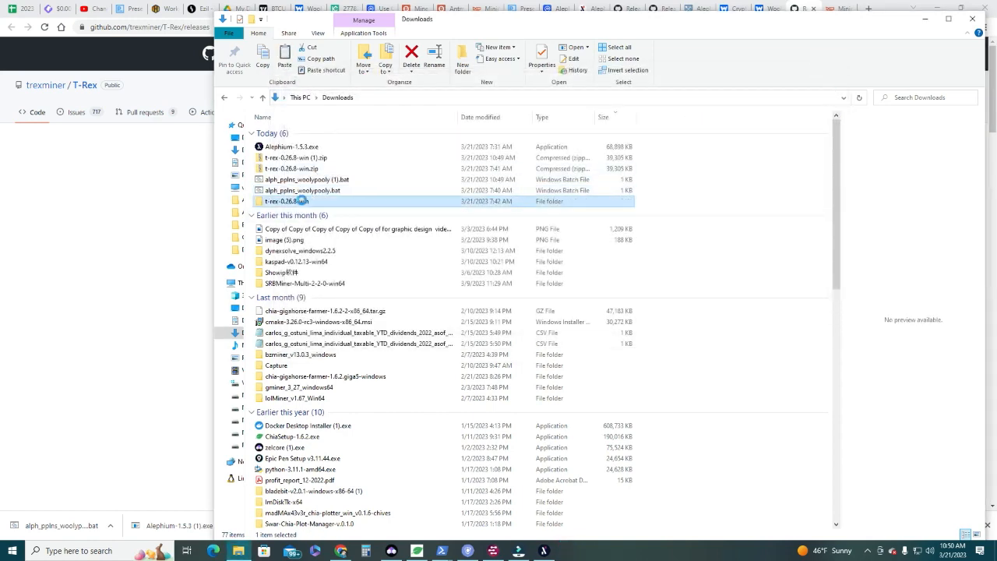
double_click(299, 201)
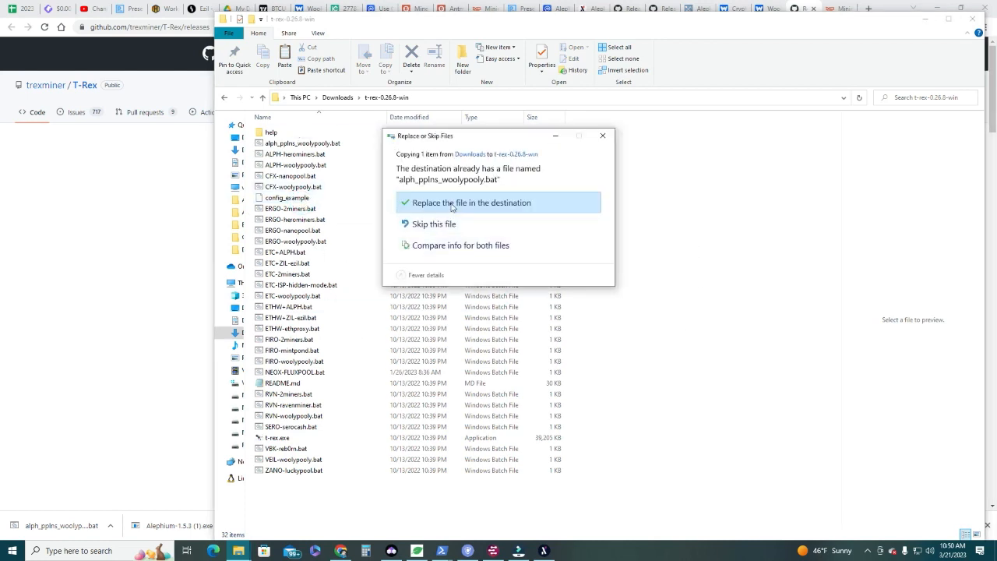
left_click(469, 202)
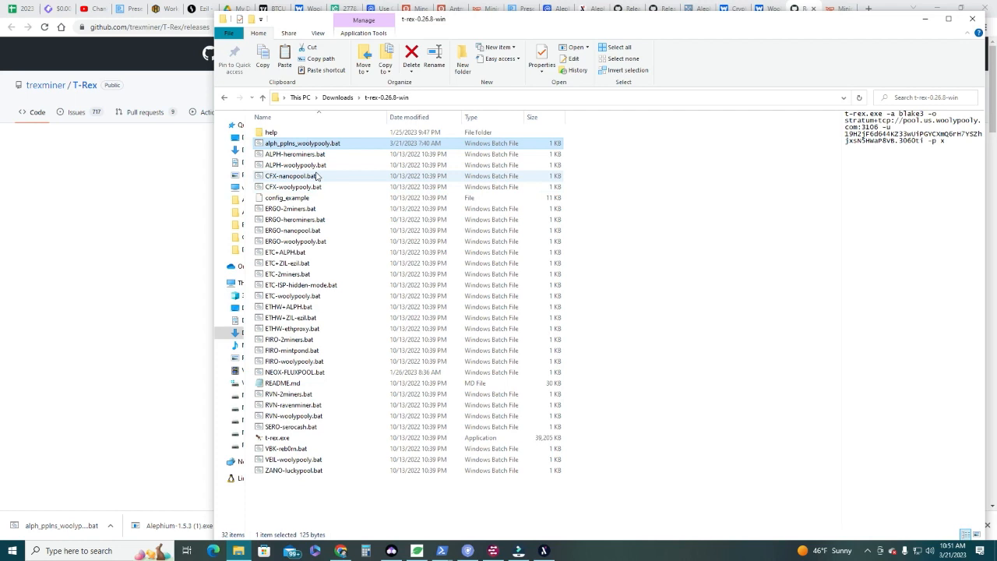
mouse_move(288, 143)
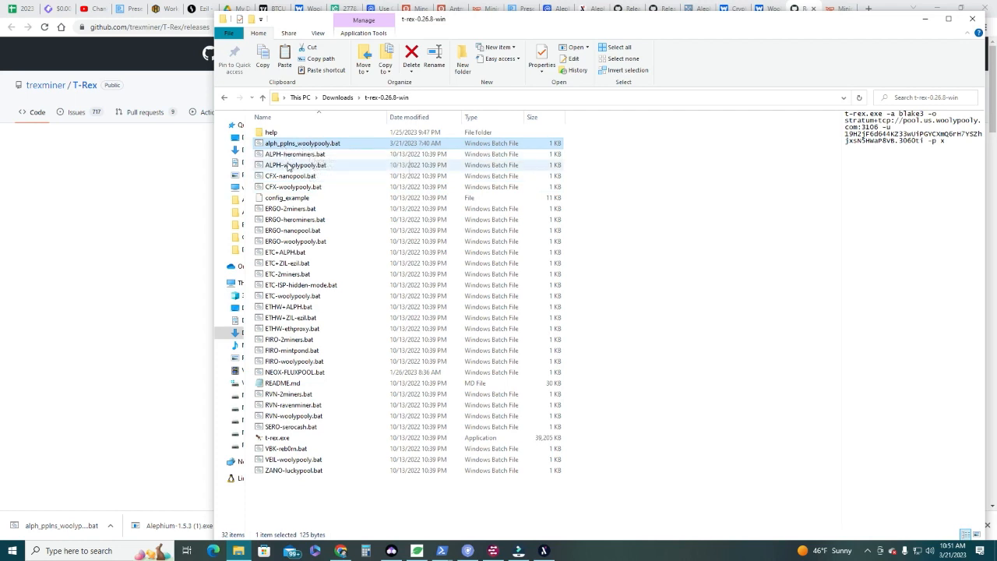
left_click(302, 143)
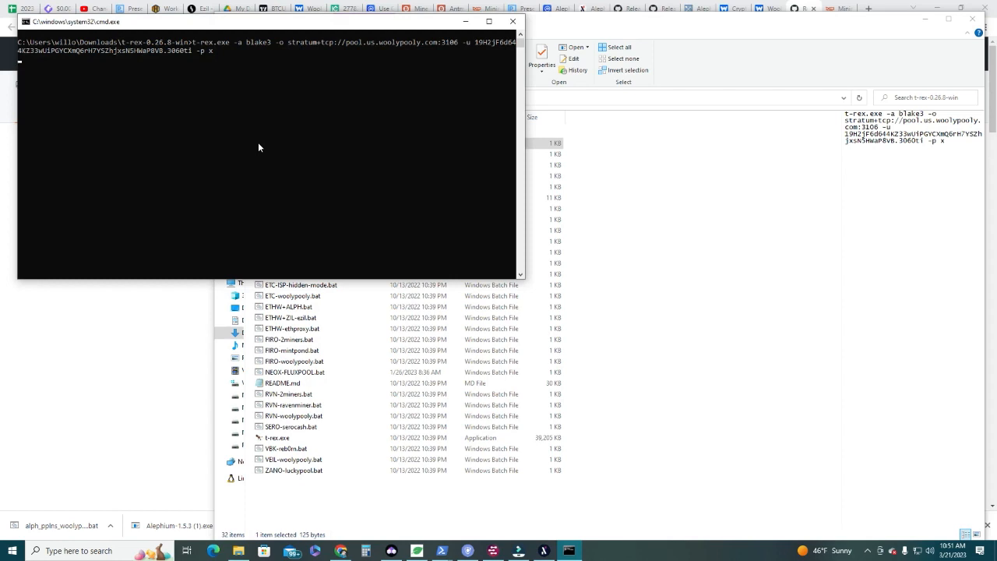
- Run alph_pplns_woolypooly.bat so T-Rex mines blake3 on pool.us.woolypooly.com:3106
key("enter")
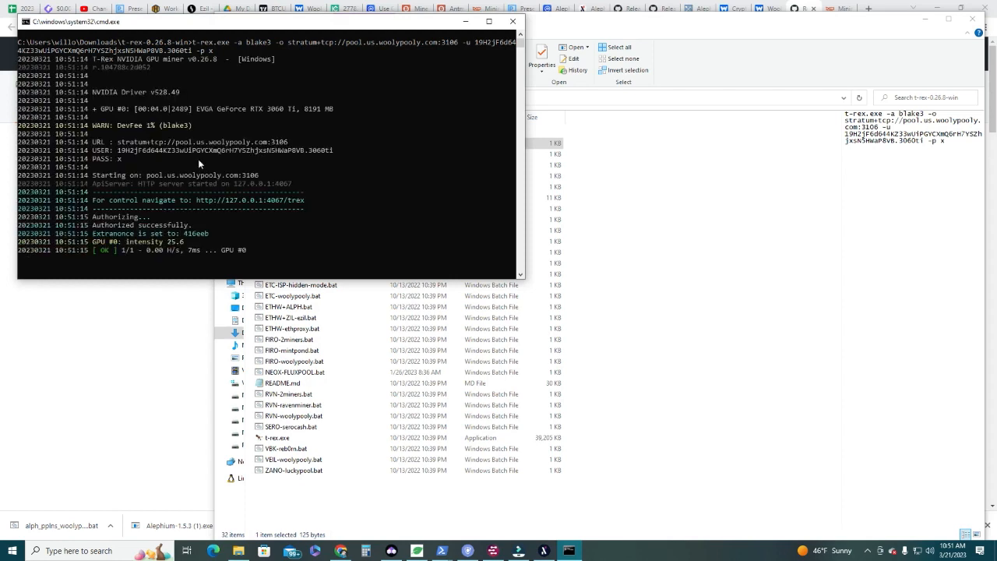
mouse_move(126, 258)
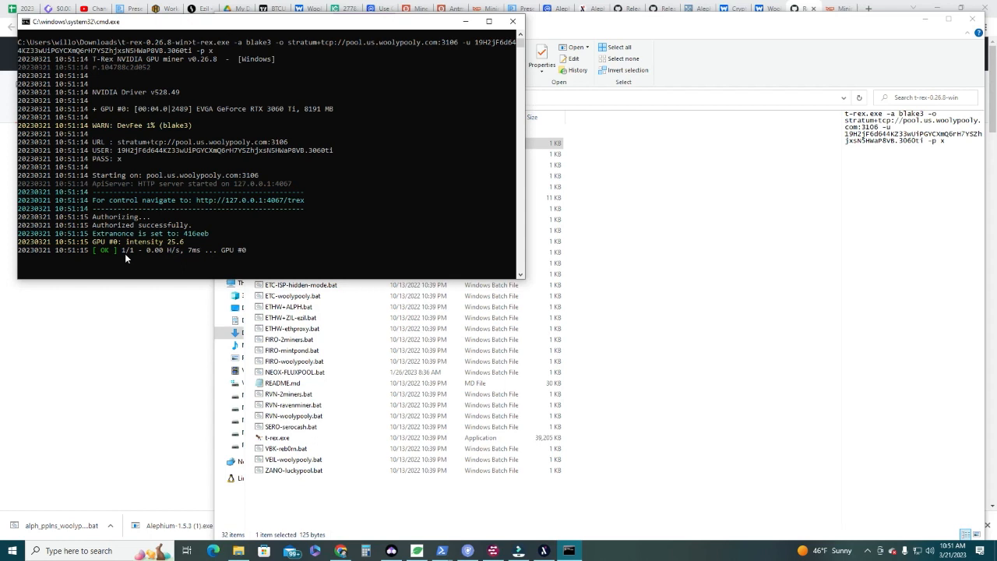
mouse_move(274, 250)
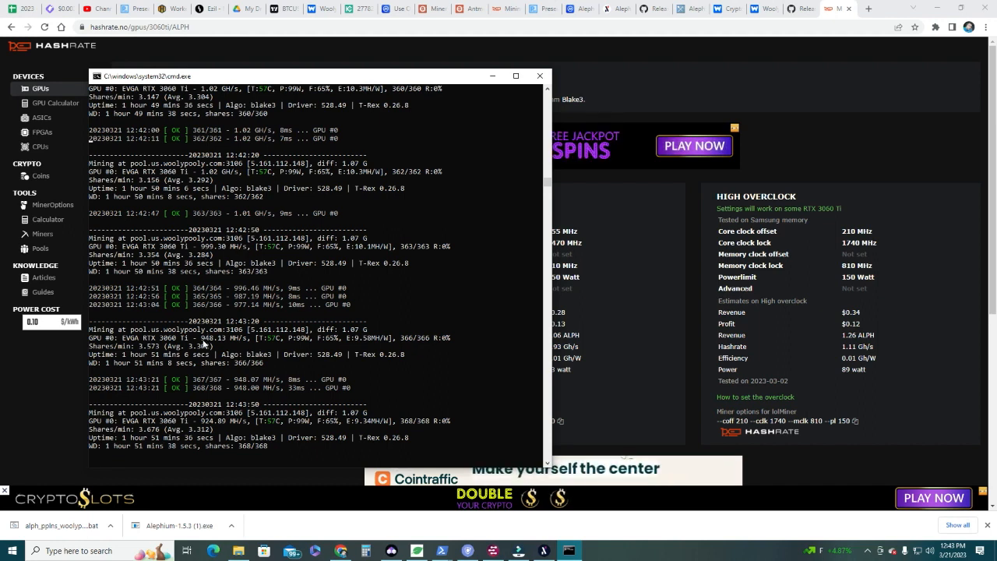
mouse_move(217, 202)
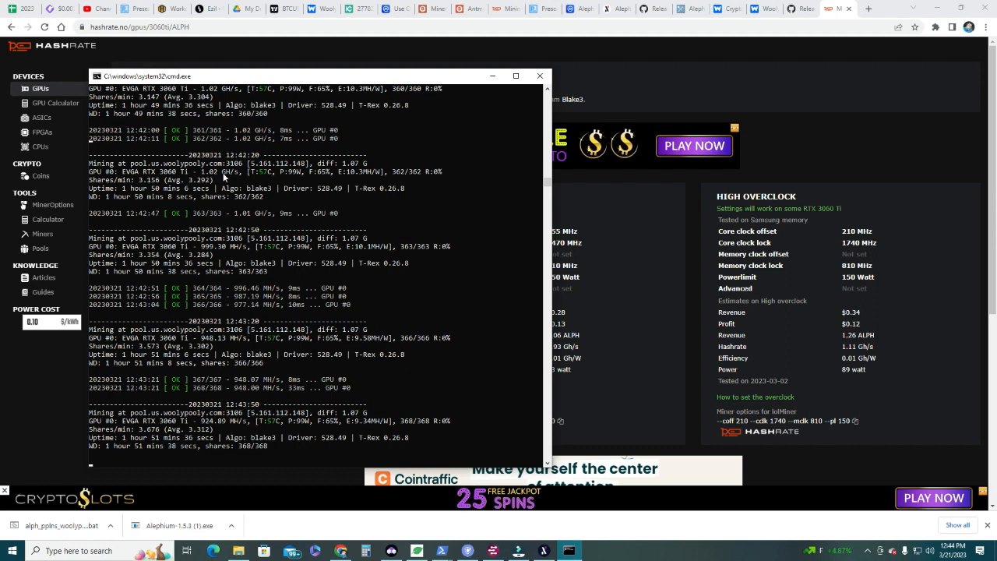
mouse_move(289, 178)
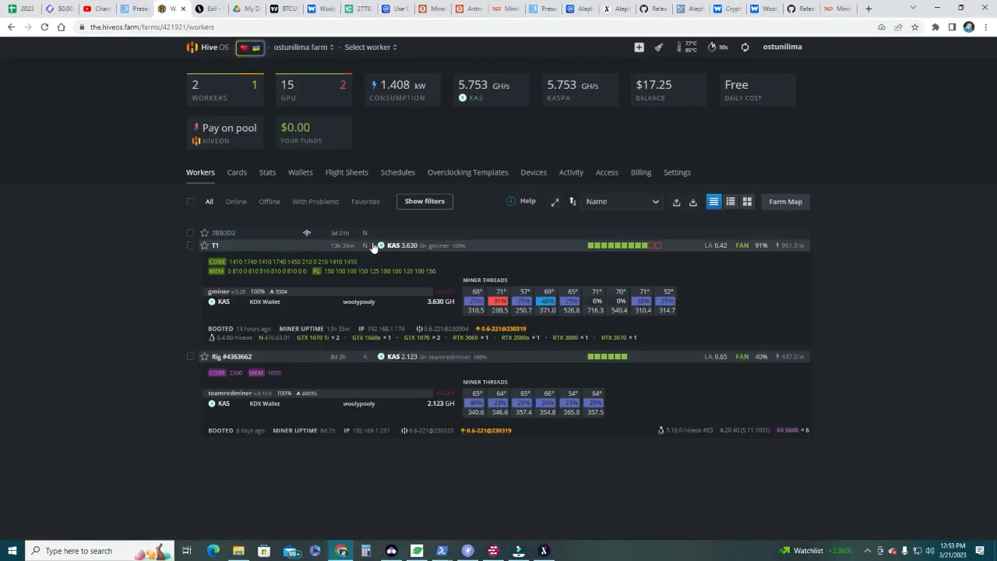
mouse_move(343, 118)
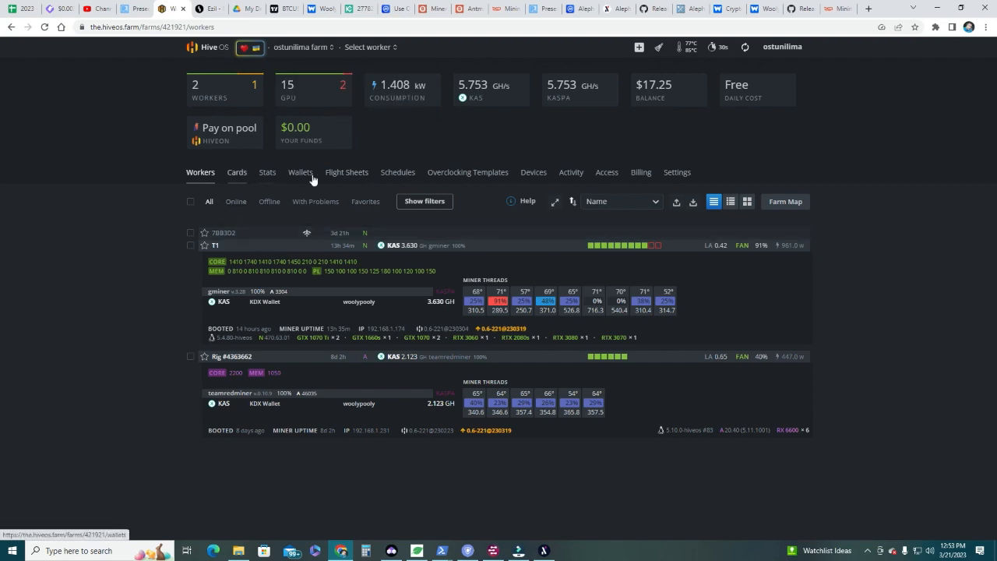
- Start a new wallet in the Wallets list with coin ALPH
left_click(299, 171)
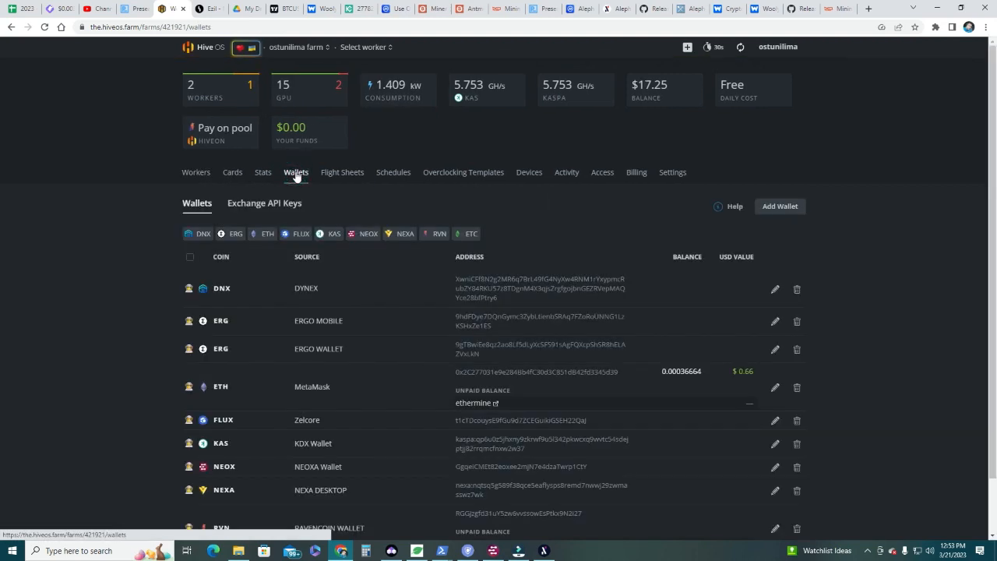
left_click(779, 206)
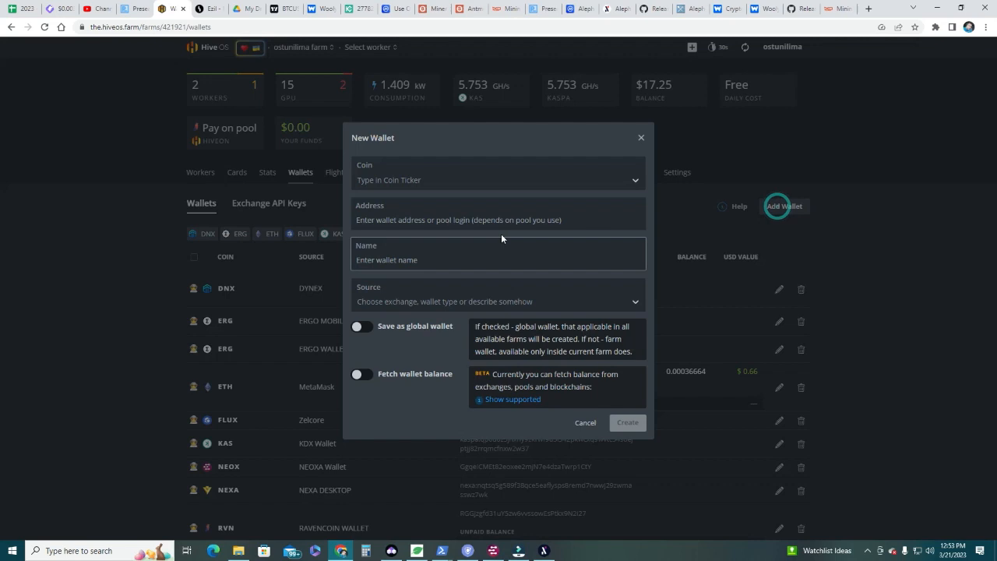
type("al")
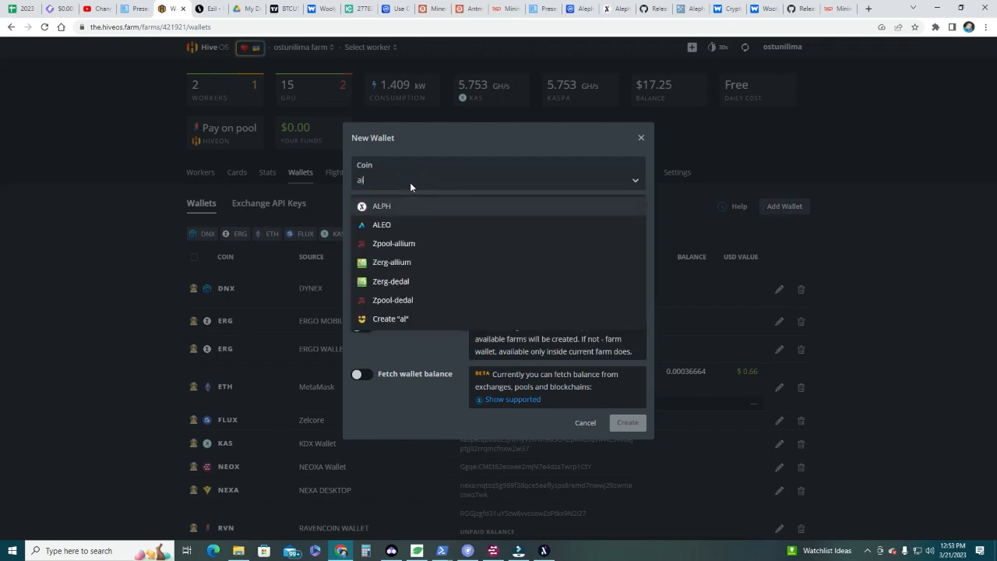
left_click(380, 206)
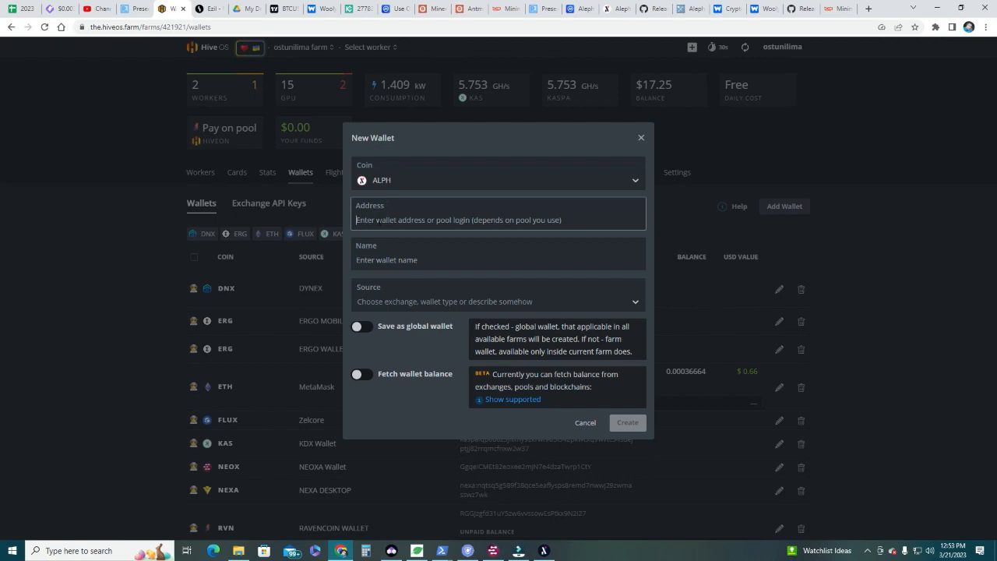
- Paste the Alephium receiving address 19H2jF6d…VB, name the wallet ALPH and create it
left_click(545, 551)
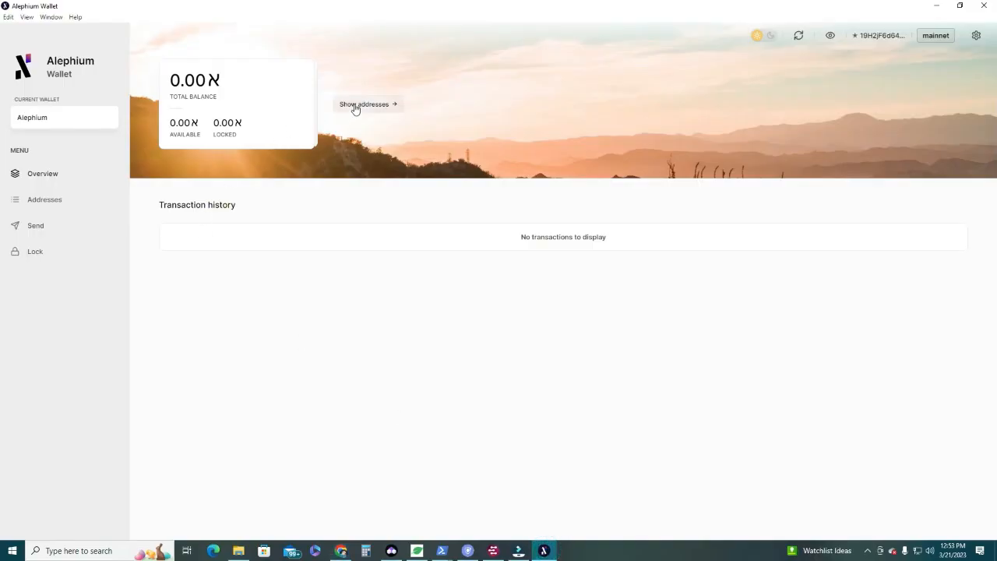
left_click(365, 102)
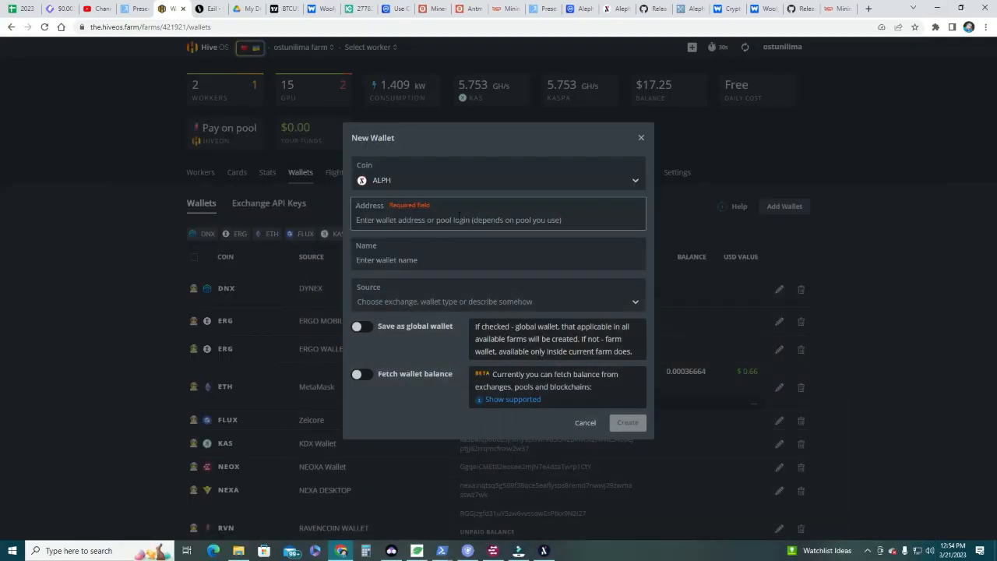
type("19H2jF6d644KZ33wUiPGYCXmQ6rH7YSZhjxsN5HWaP8VB")
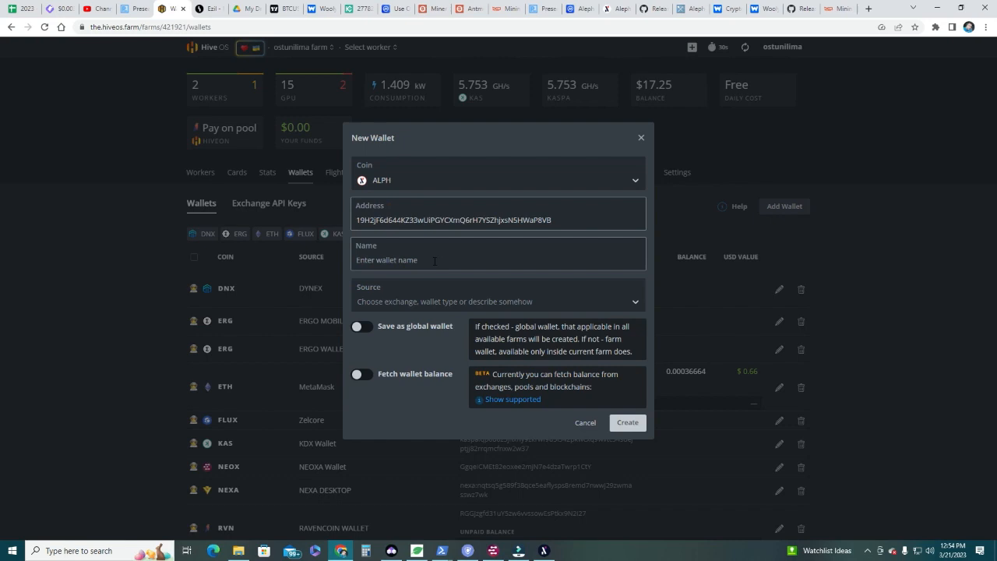
type("ALEPH")
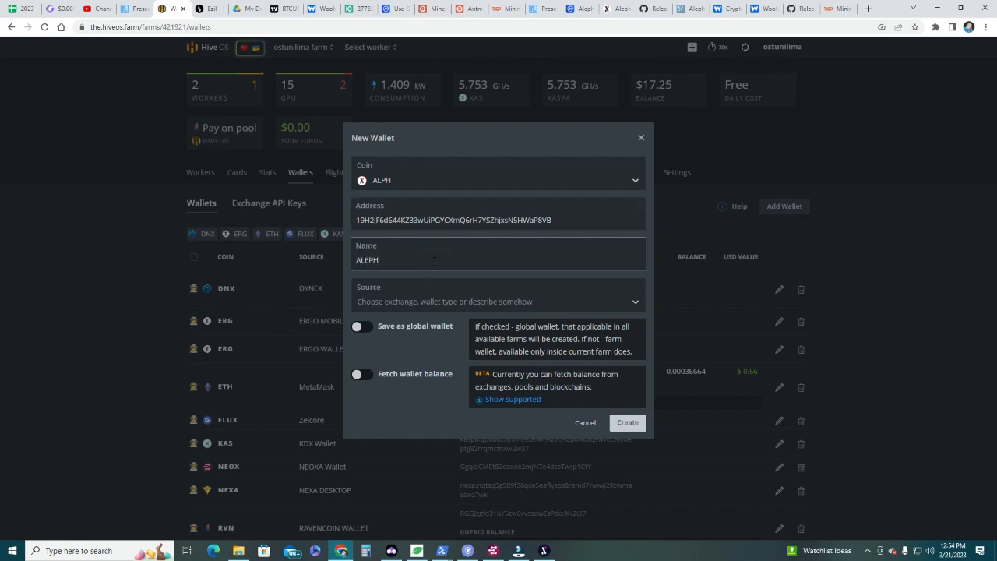
key("Backspace")
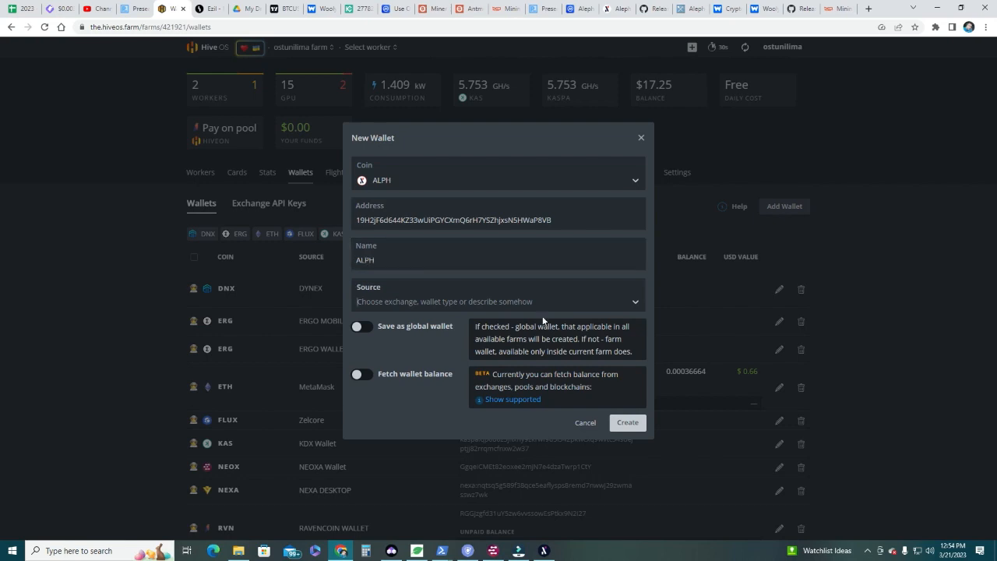
left_click(626, 422)
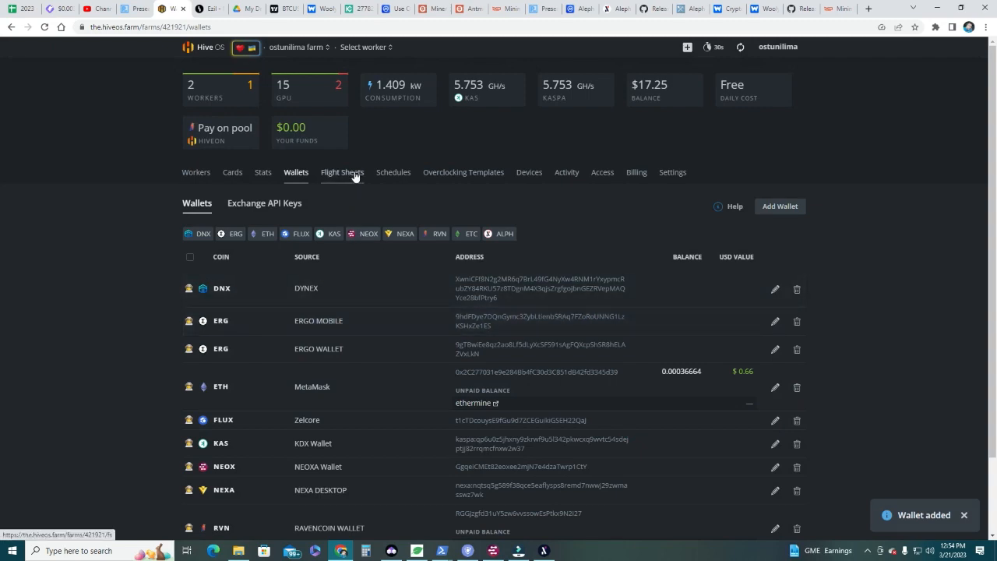
- Start a flight sheet with coin ALPH, wallet ALPH and pool woolypooly on the USA PPLNS server
left_click(342, 171)
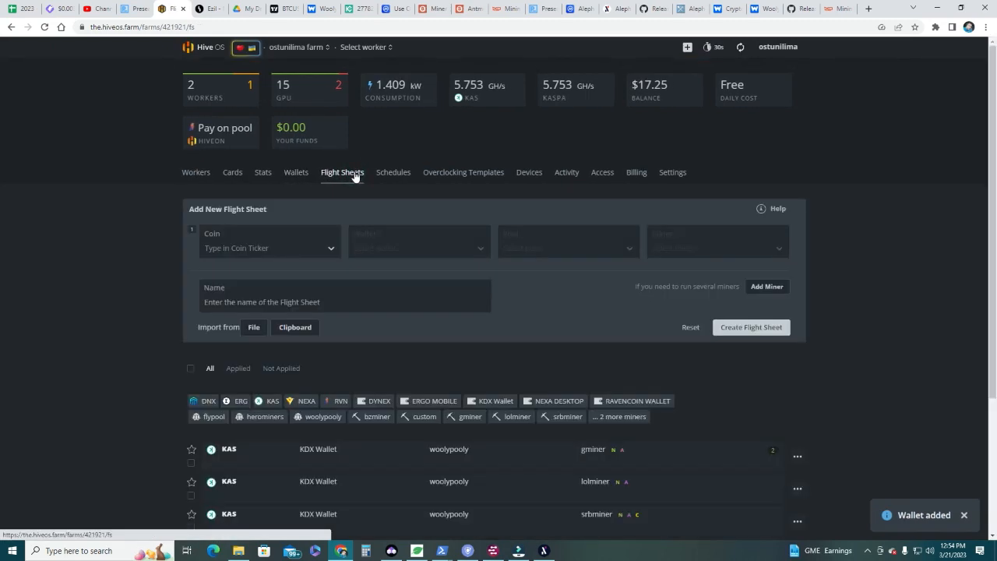
left_click(268, 248)
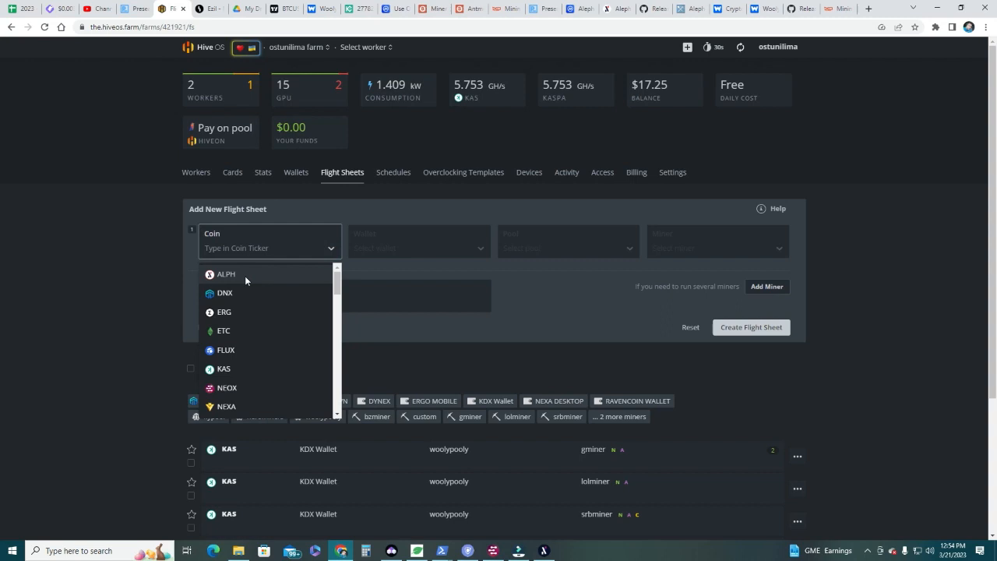
left_click(224, 274)
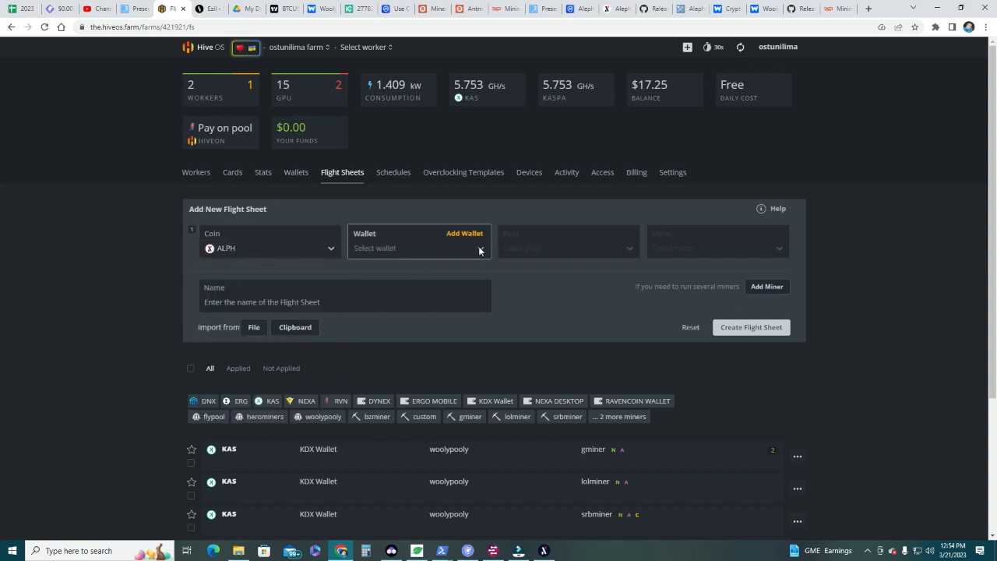
left_click(418, 248)
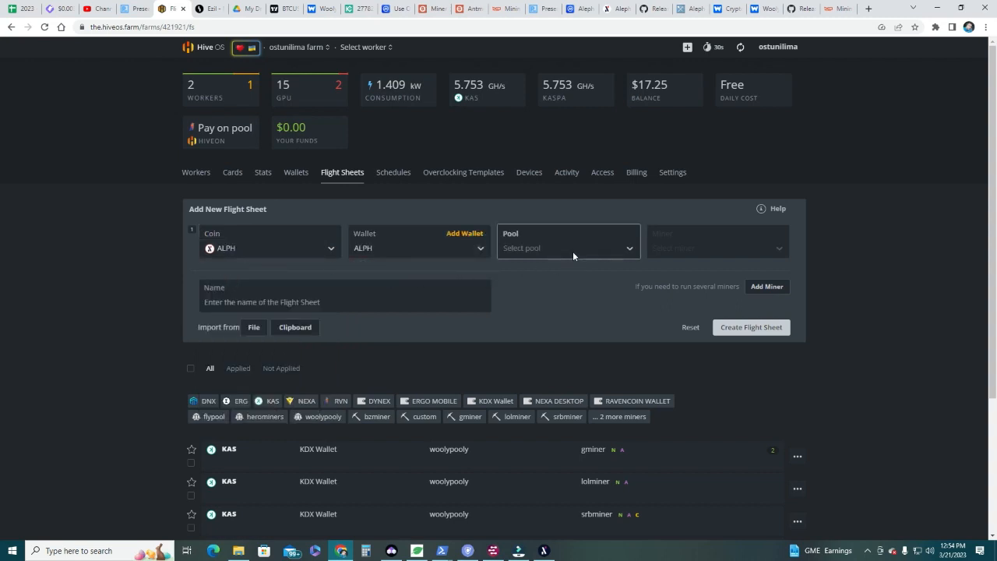
left_click(567, 248)
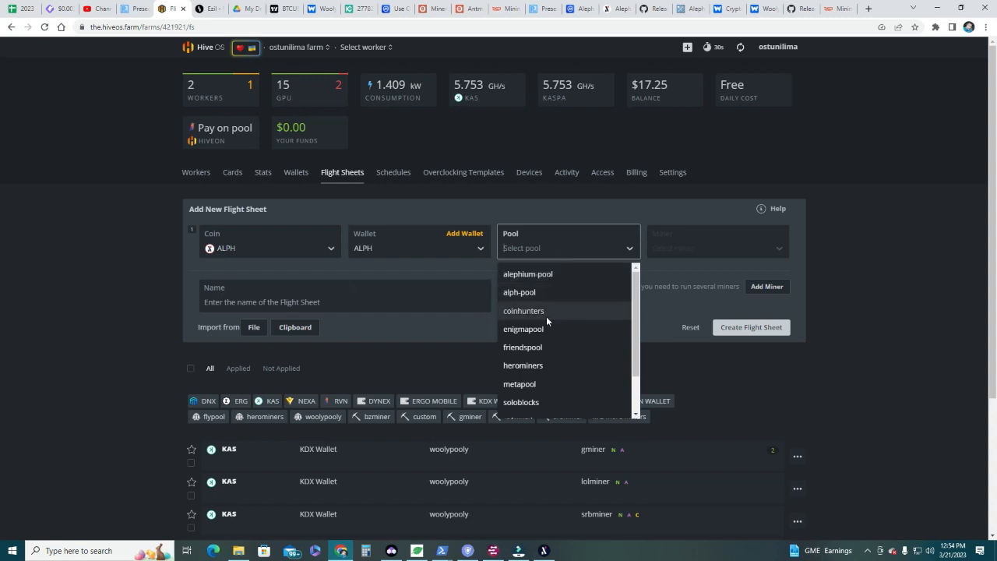
type("w")
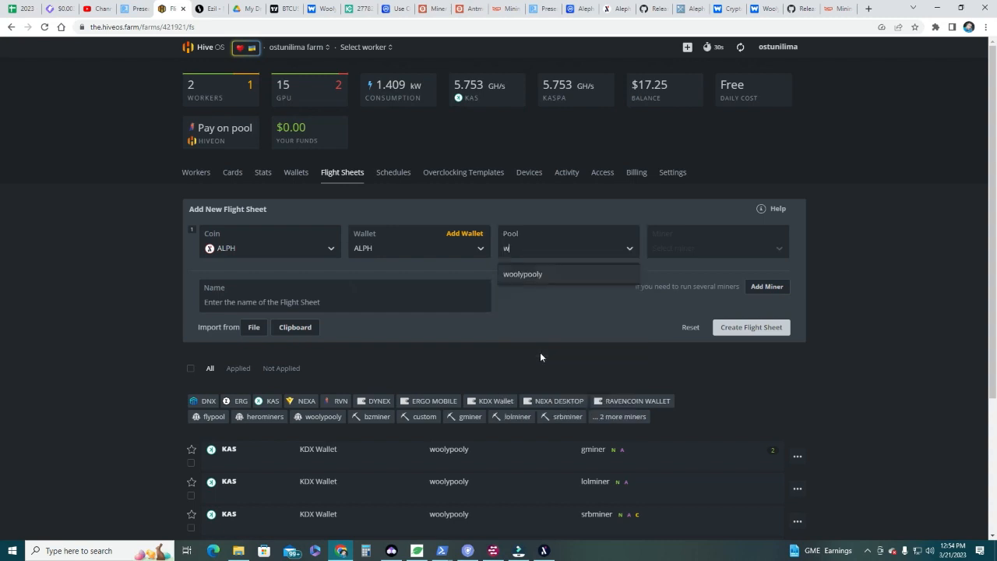
left_click(523, 275)
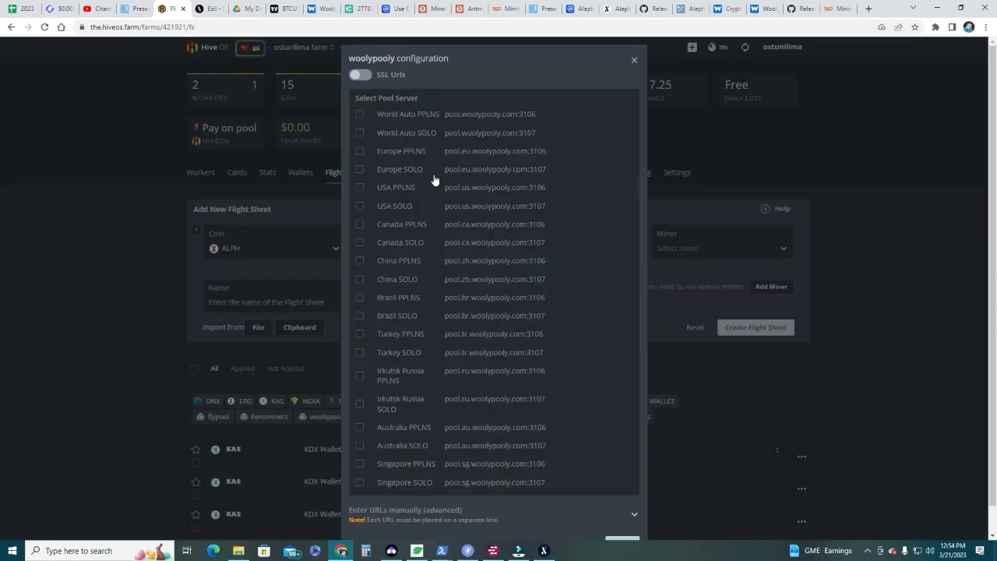
mouse_move(360, 201)
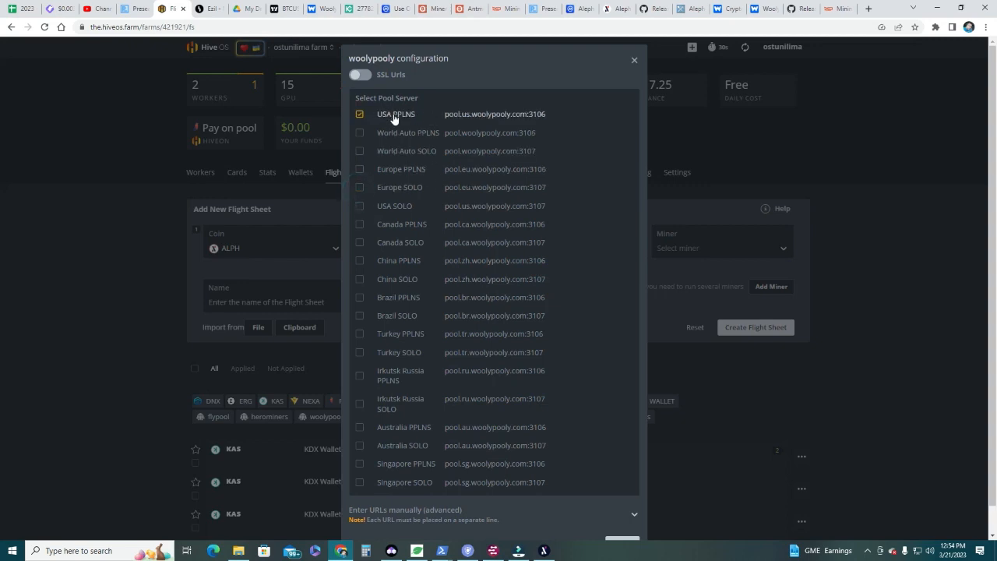
left_click(632, 59)
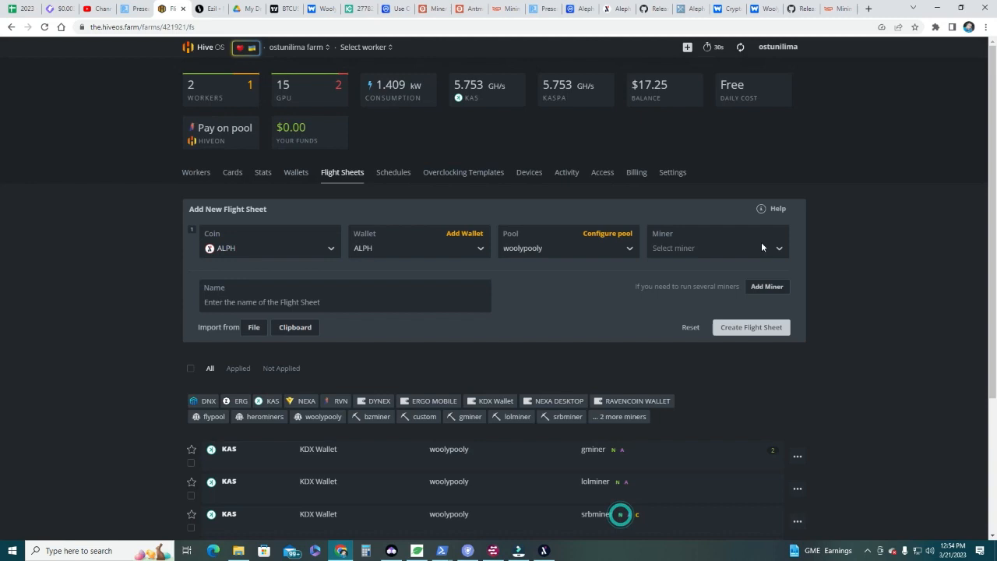
- Choose T-Rex Miner, name the flight sheet ALPH and create it
left_click(715, 247)
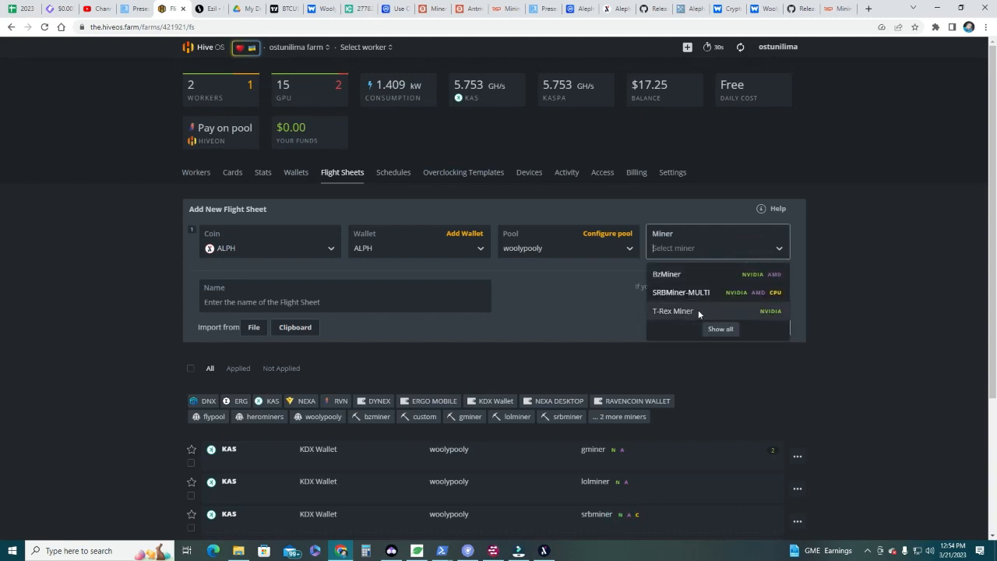
mouse_move(679, 313)
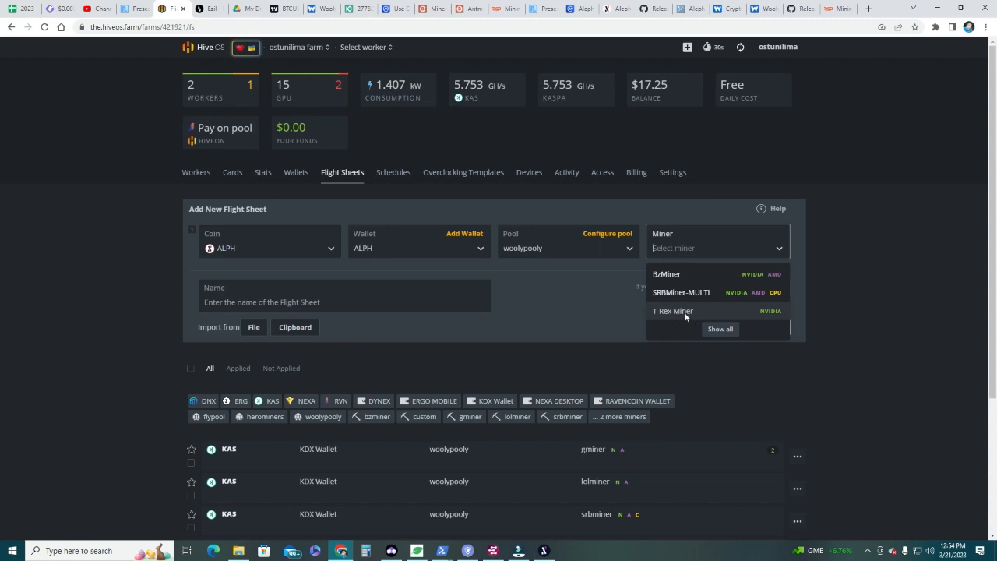
left_click(671, 312)
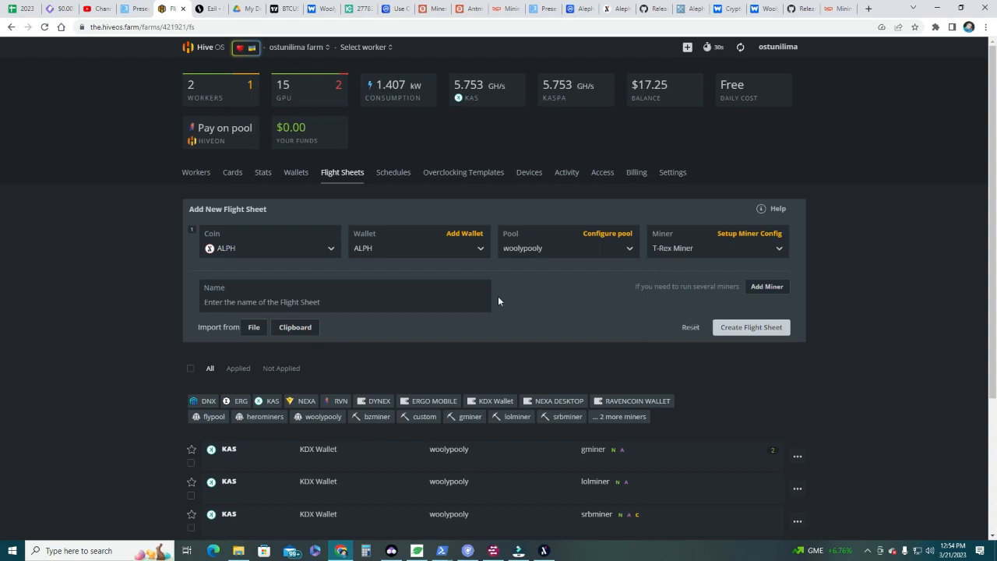
left_click(343, 302)
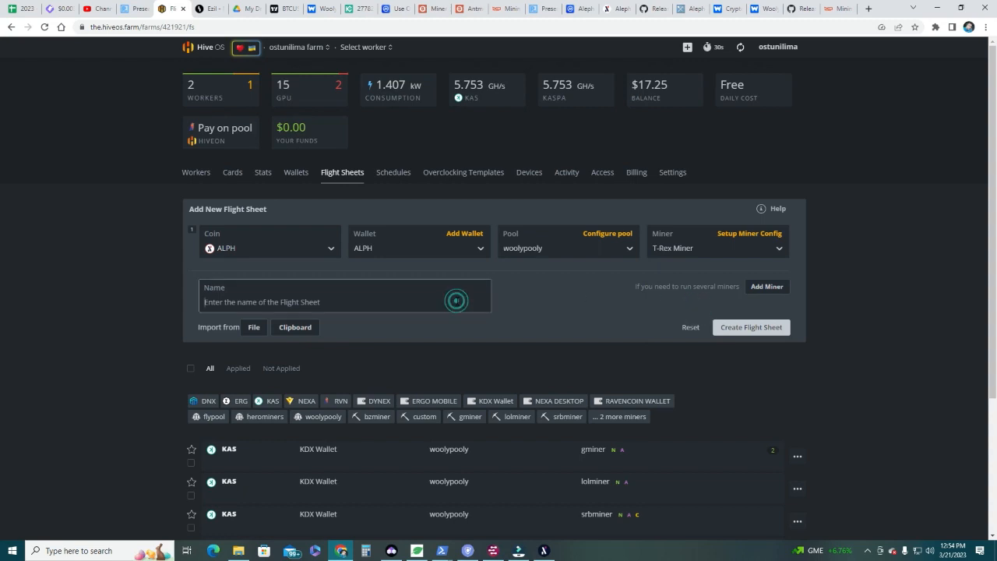
left_click(456, 301)
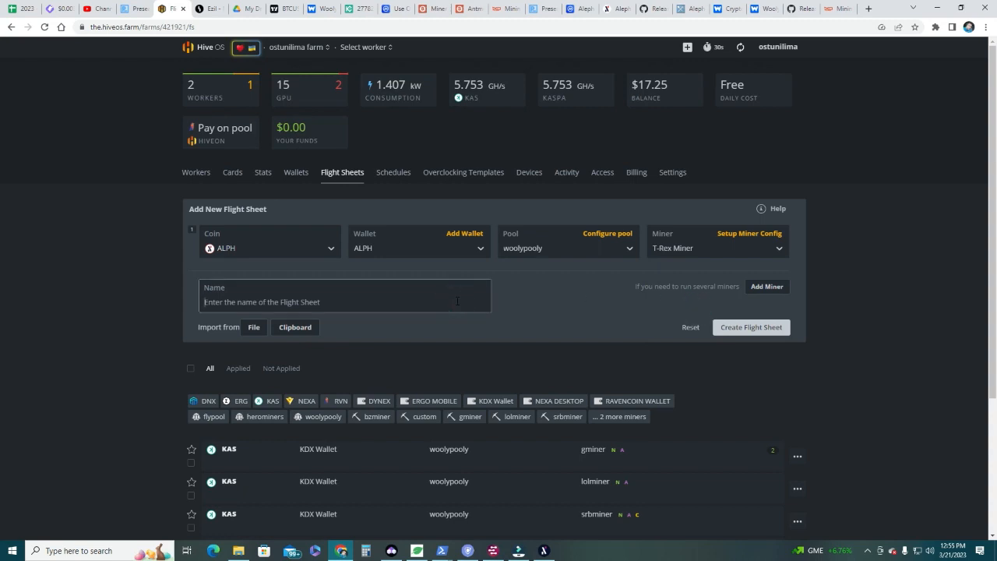
type("ALPH T1")
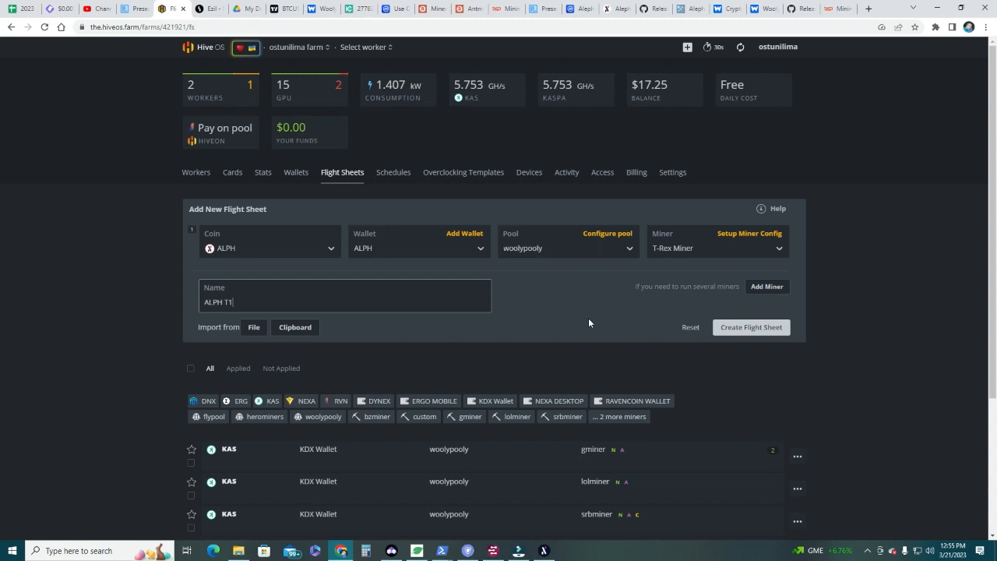
left_click(749, 327)
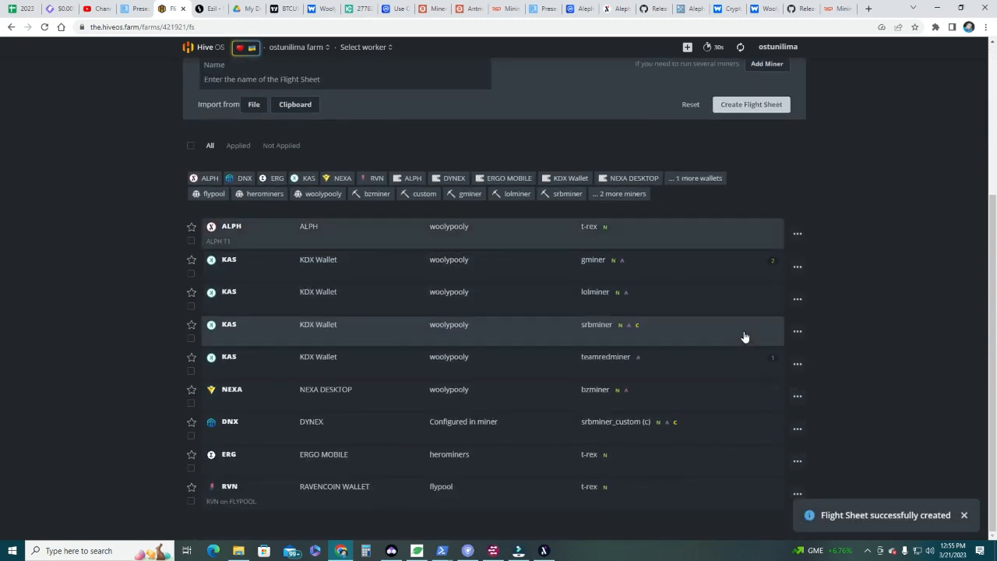
mouse_move(283, 318)
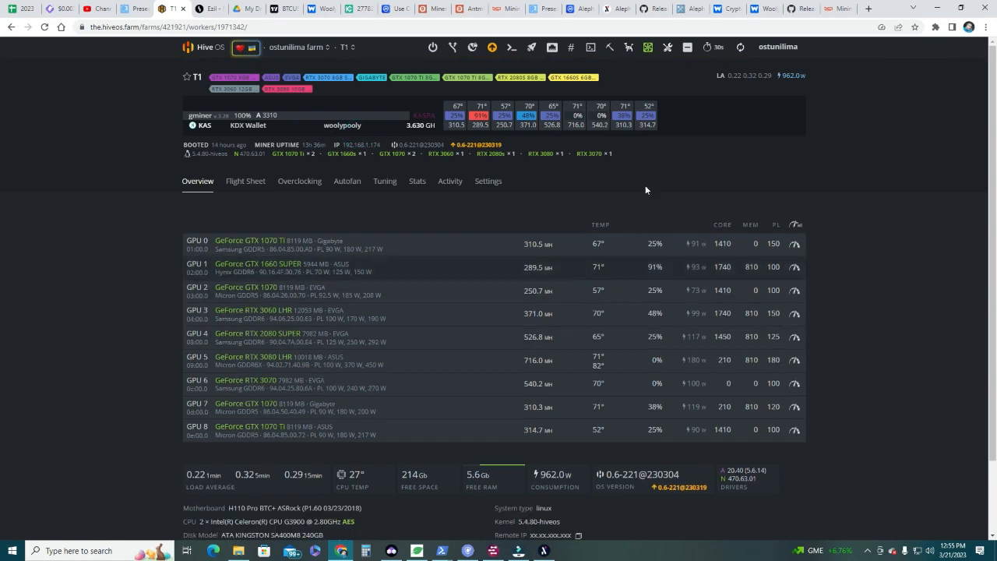
mouse_move(628, 47)
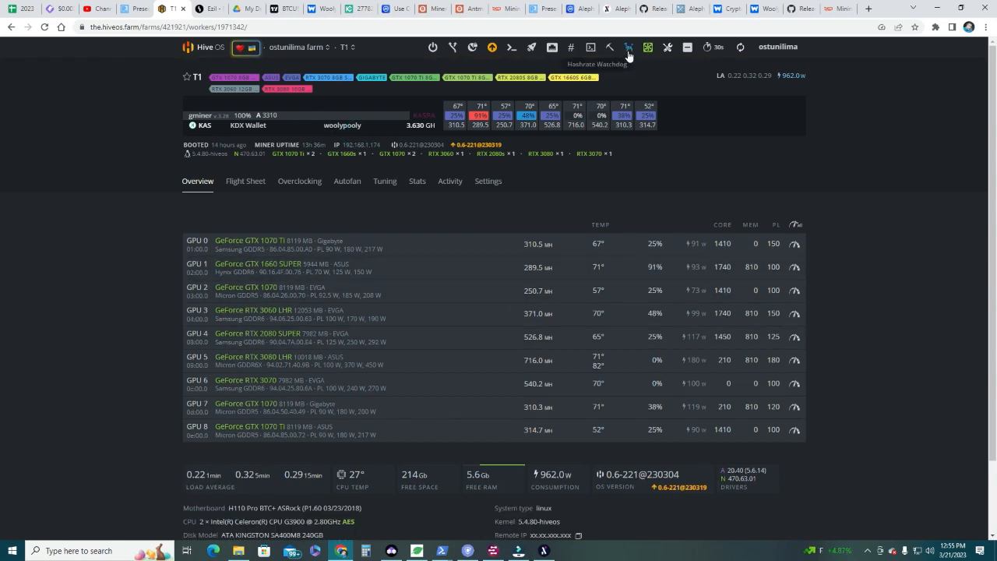
- Stop the miner on rig T1 and show the rig's Flight Sheet list
left_click(628, 47)
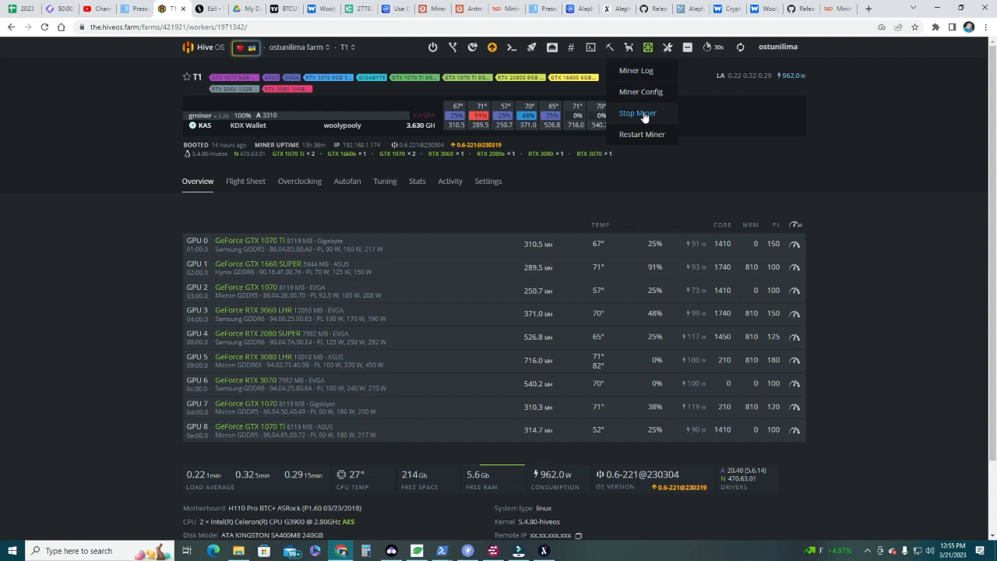
left_click(637, 112)
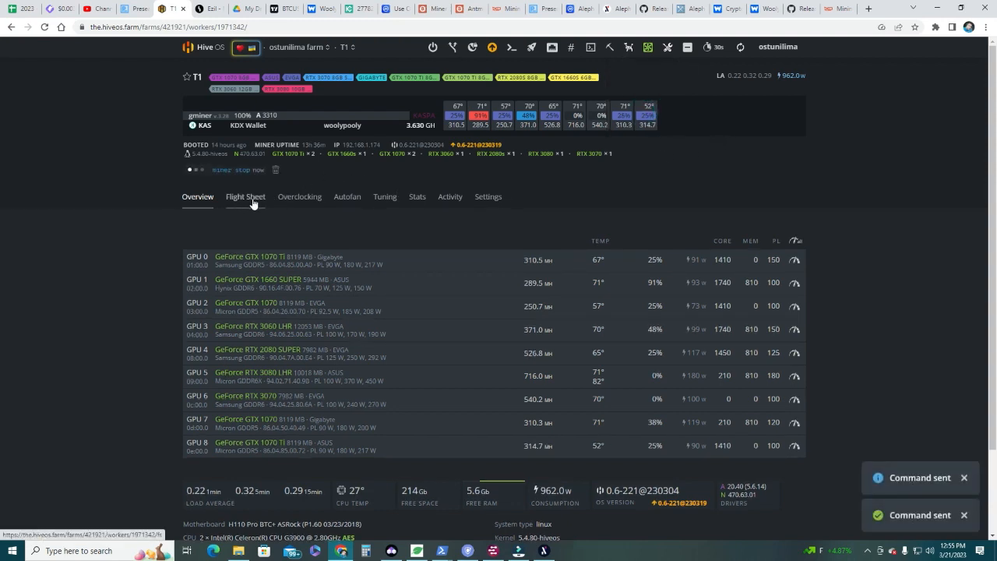
left_click(246, 196)
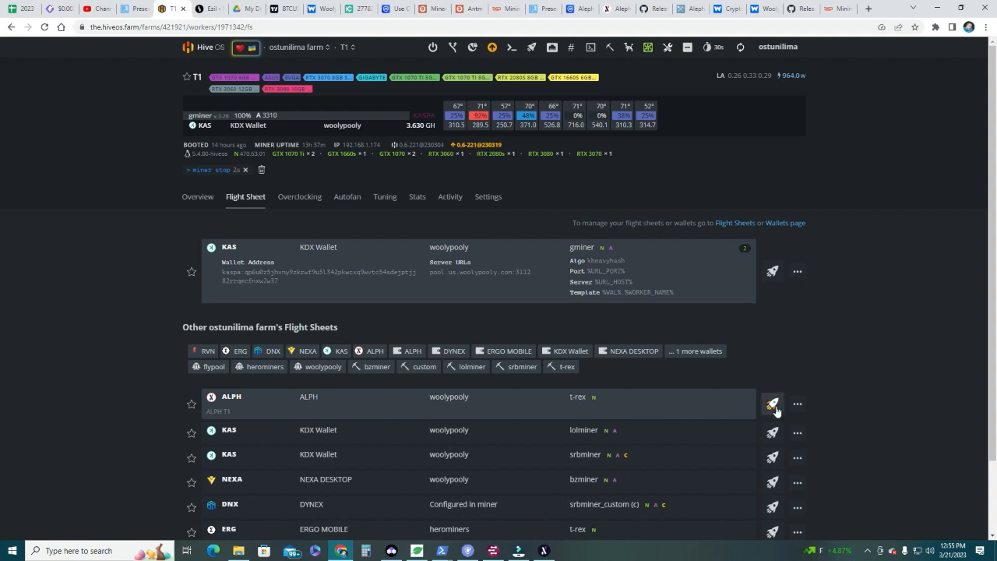
- Launch the ALPH flight sheet on rig T1 and return to its overview
left_click(772, 405)
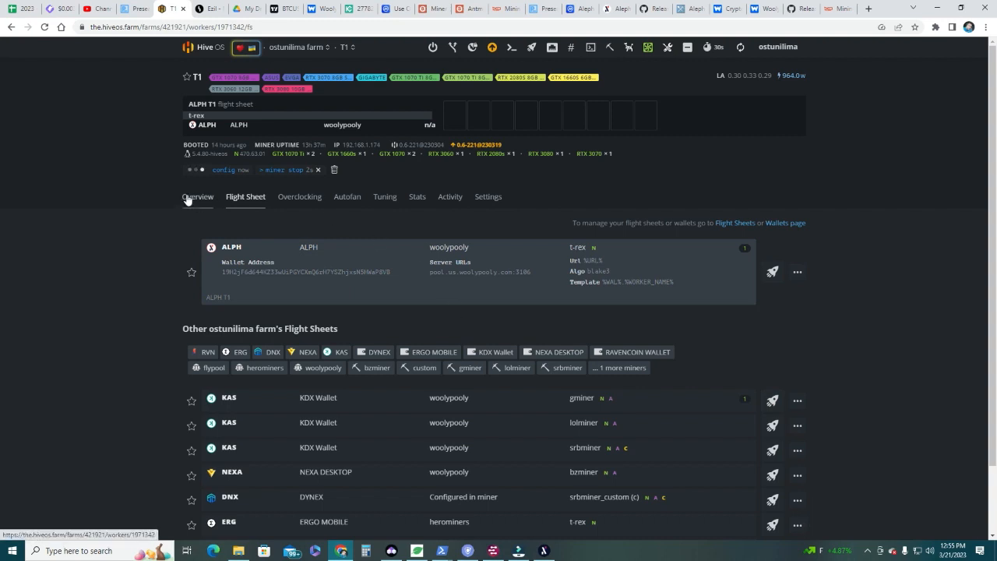
left_click(196, 196)
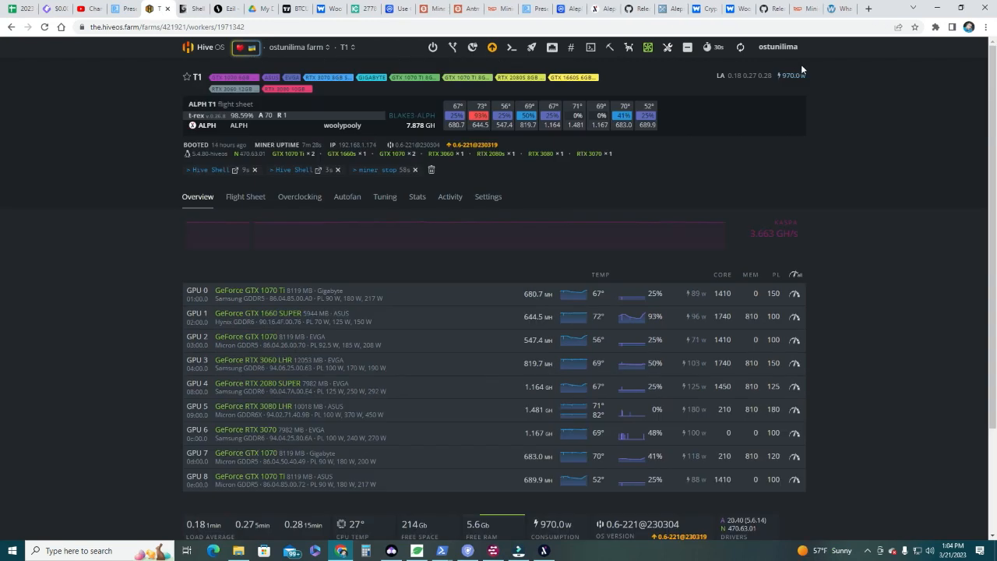
mouse_move(793, 87)
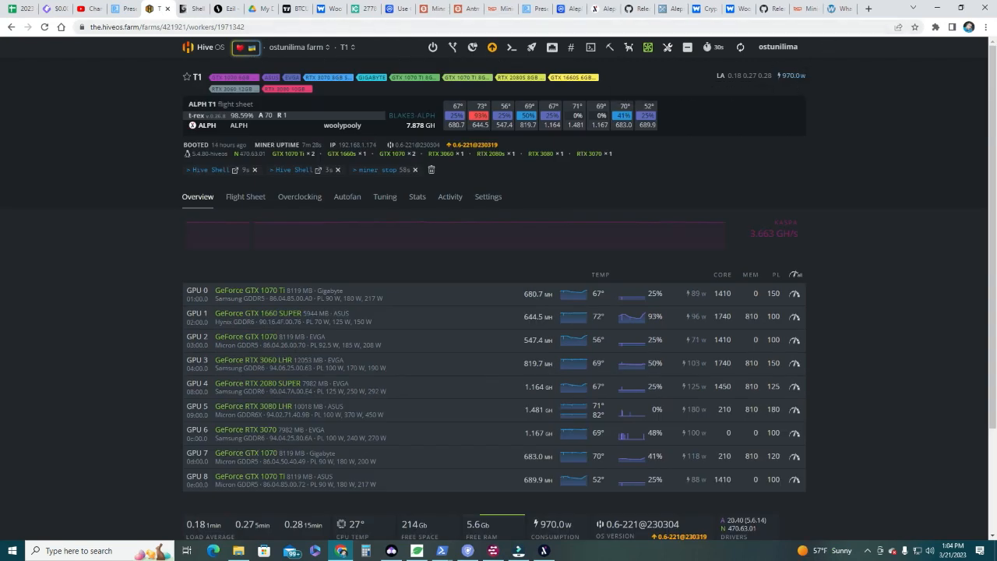
mouse_move(421, 137)
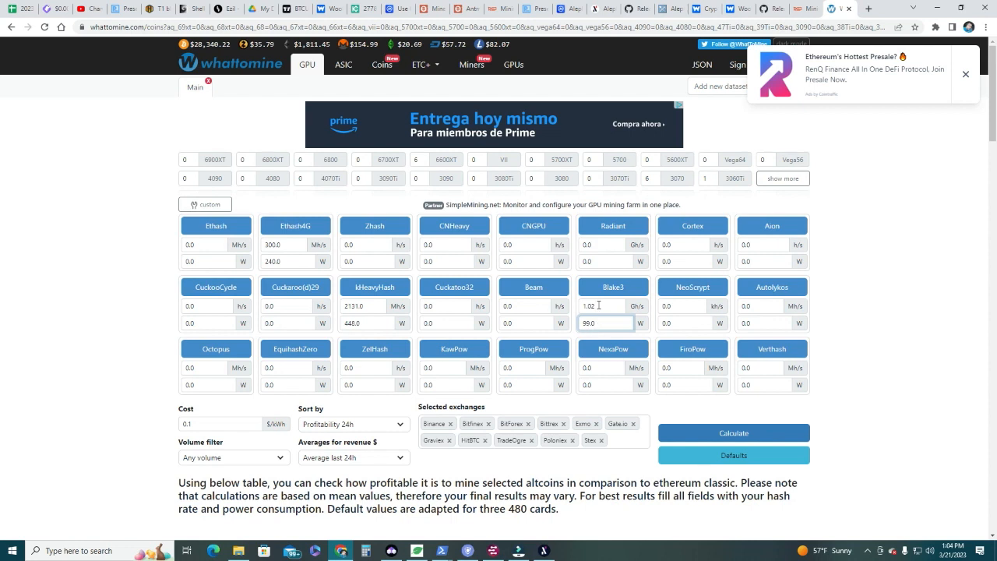
- Calculate profitability for the Blake3 hashrate and scroll to the Alephium (ALPH) row
left_click(732, 433)
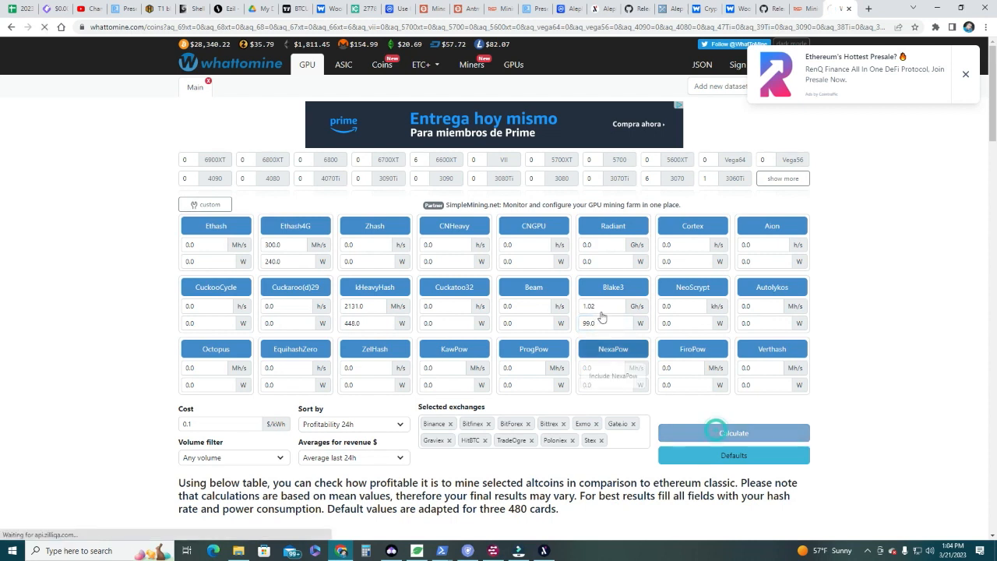
scroll("down", 3)
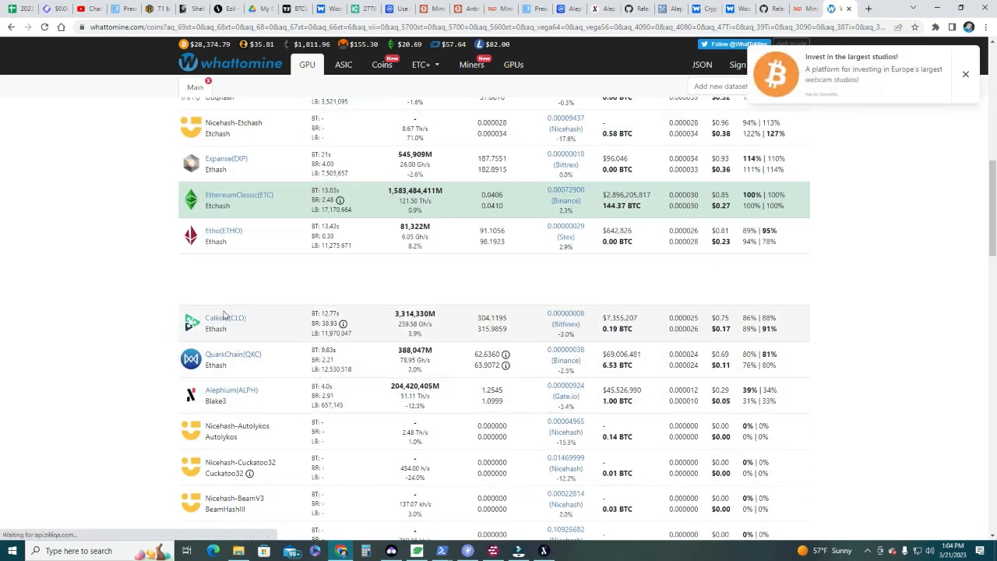
mouse_move(732, 405)
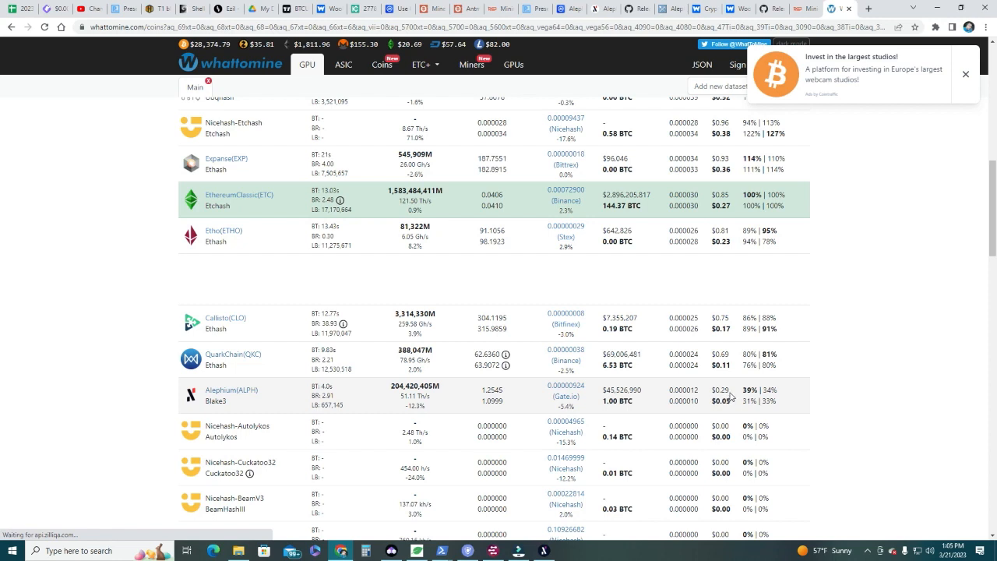
mouse_move(730, 399)
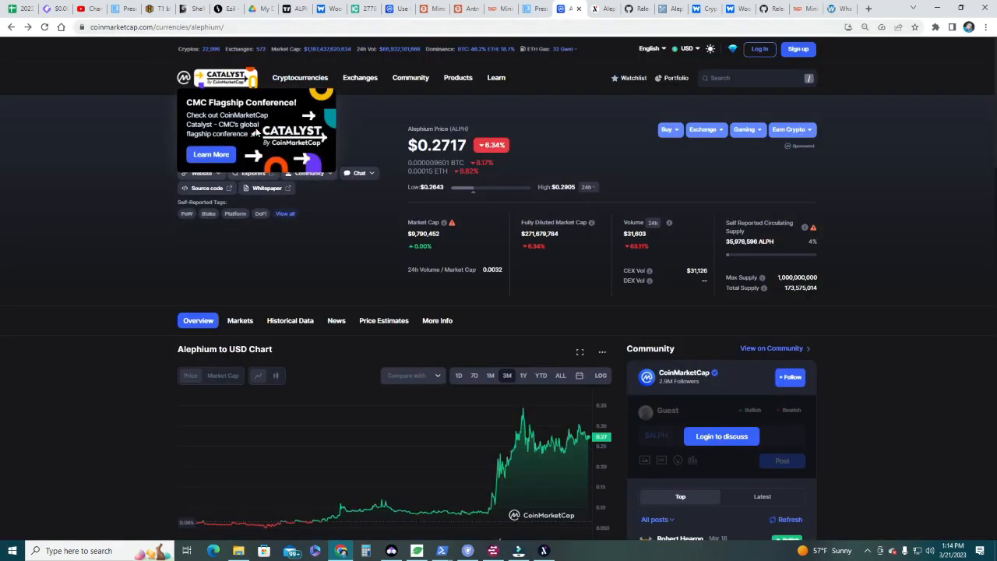
- Dismiss the CMC conference pop-up and set Alephium's price chart range to ALL
left_click(330, 129)
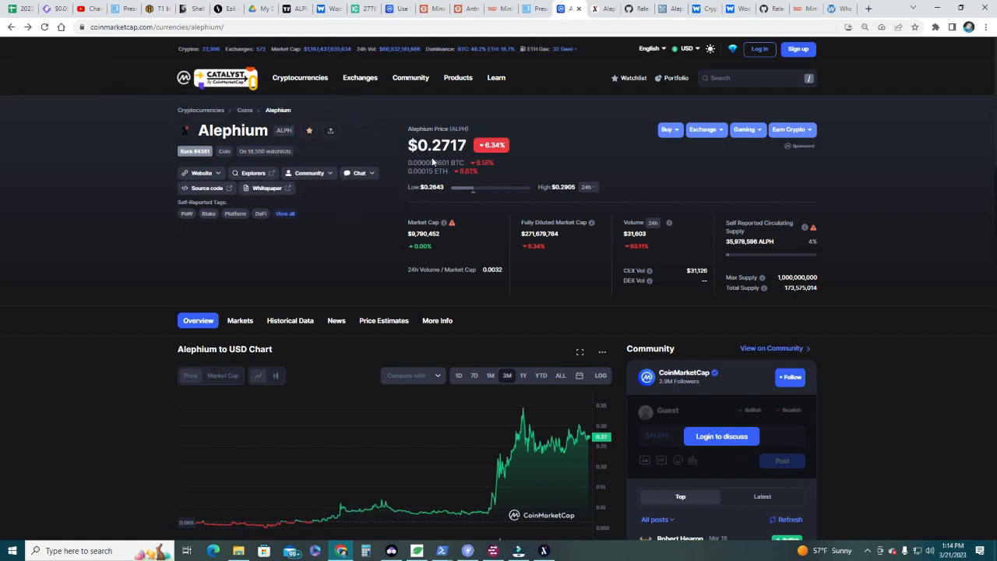
mouse_move(486, 513)
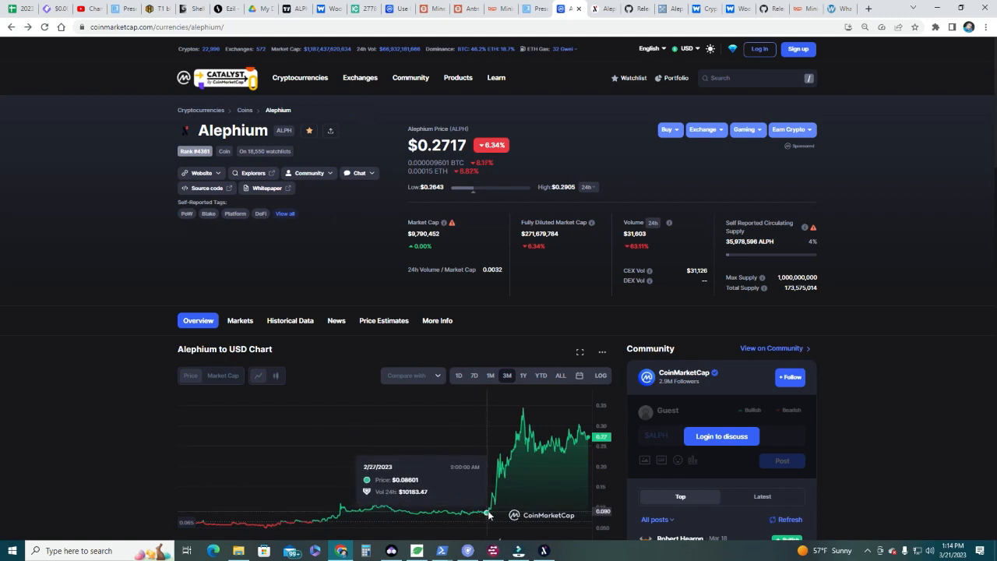
mouse_move(523, 412)
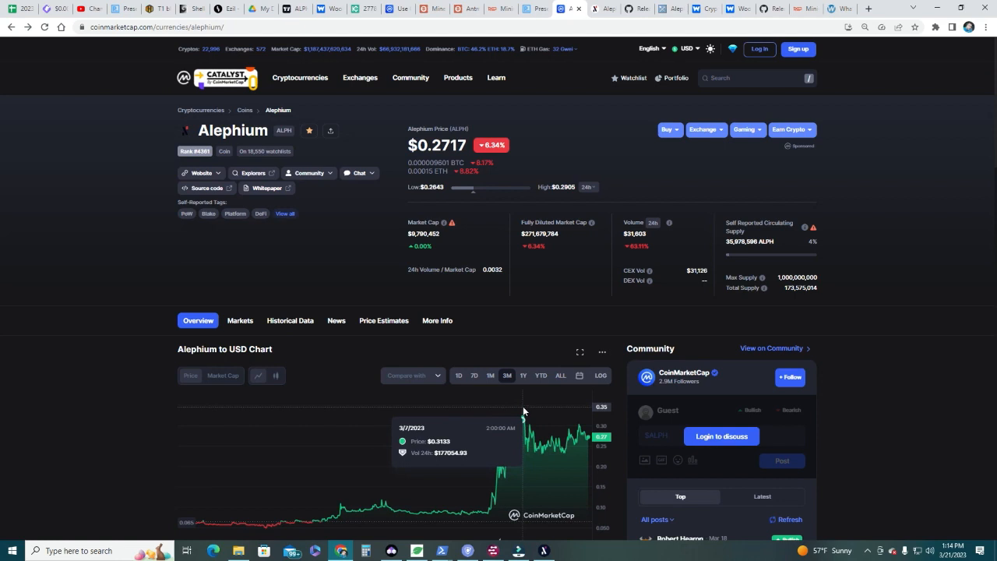
mouse_move(498, 458)
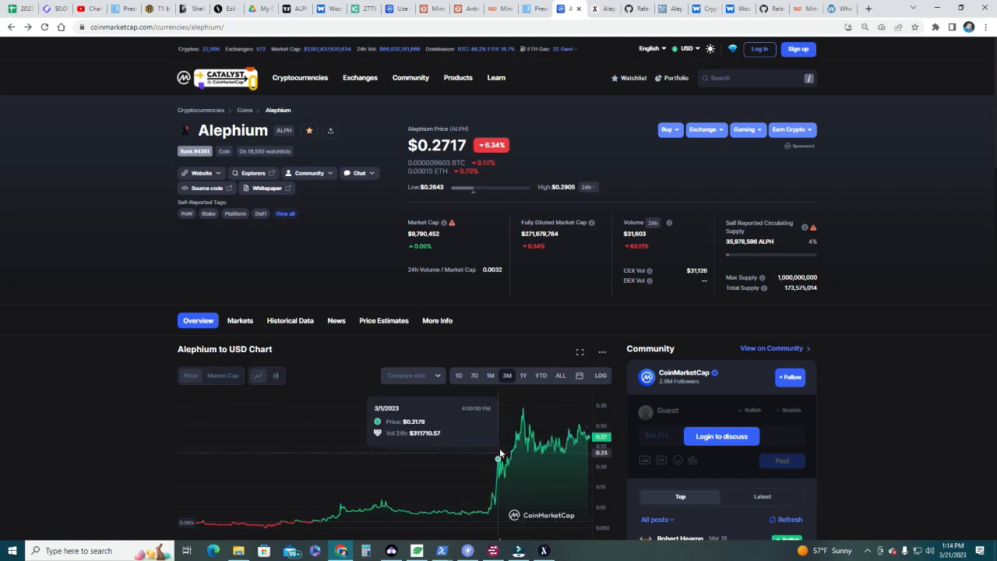
mouse_move(29, 366)
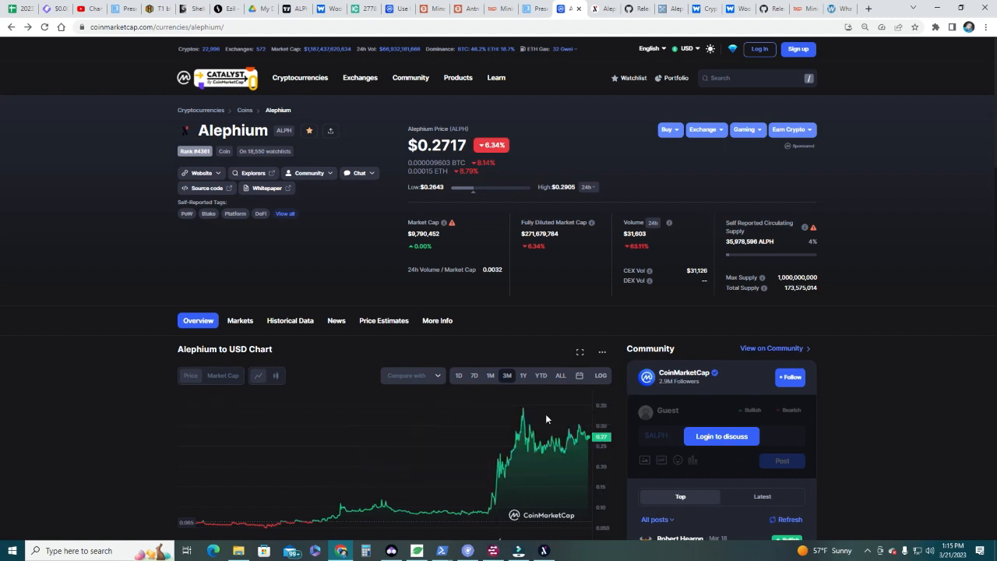
left_click(561, 373)
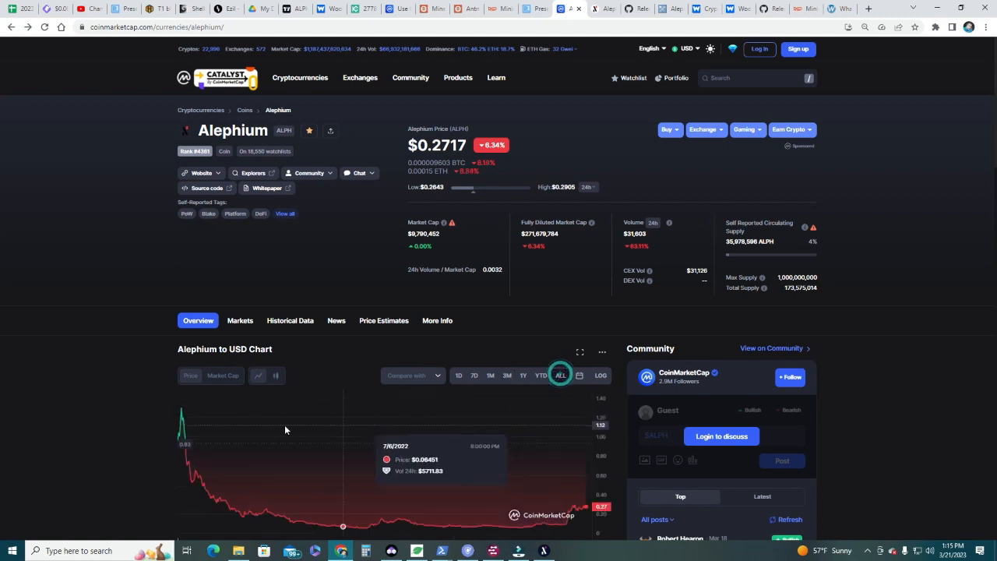
mouse_move(180, 411)
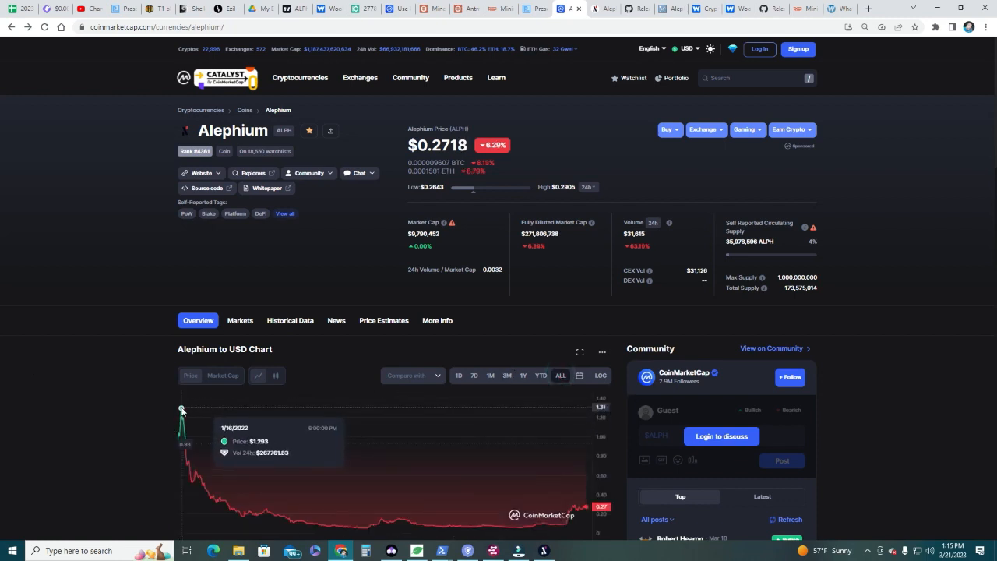
mouse_move(206, 443)
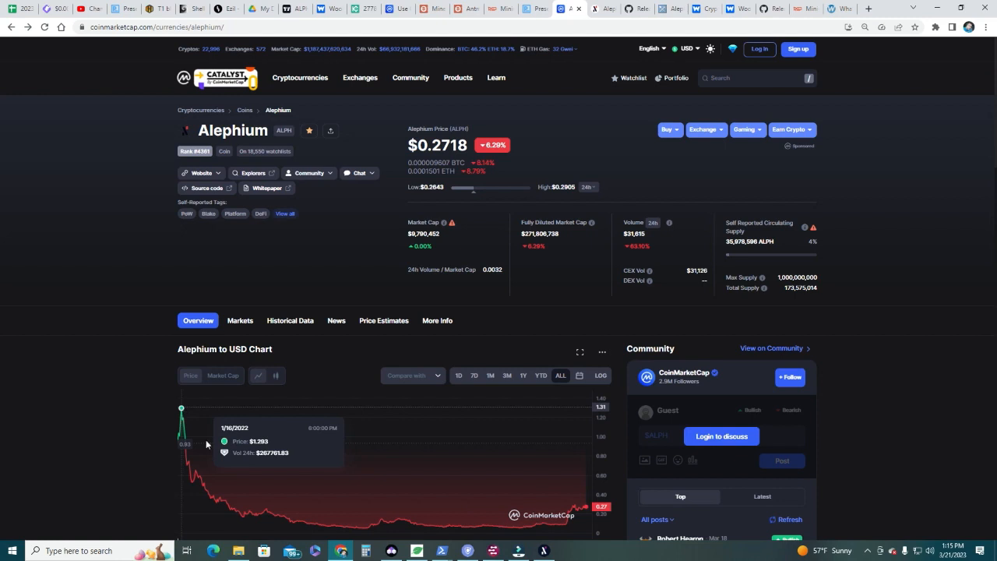
mouse_move(388, 528)
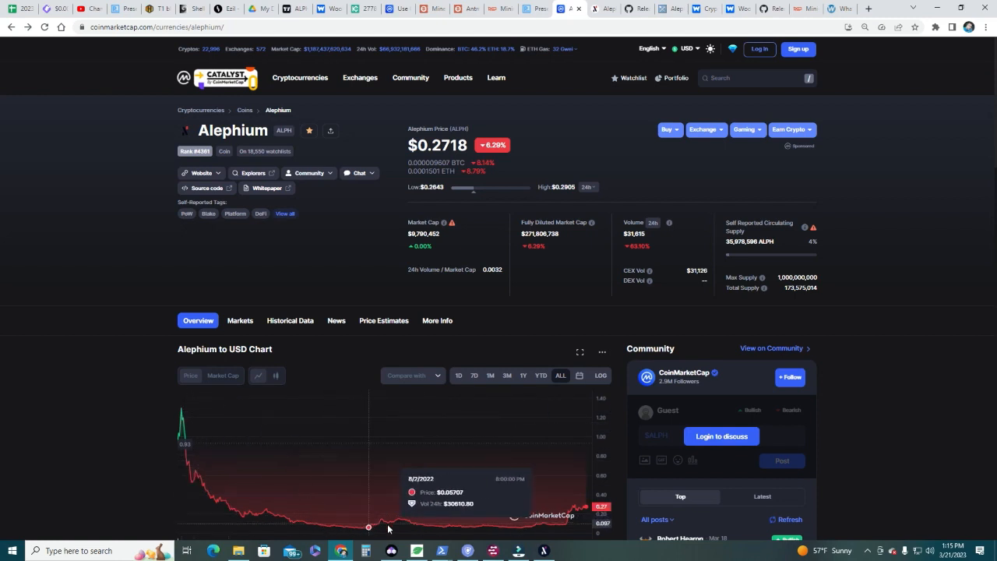
mouse_move(578, 518)
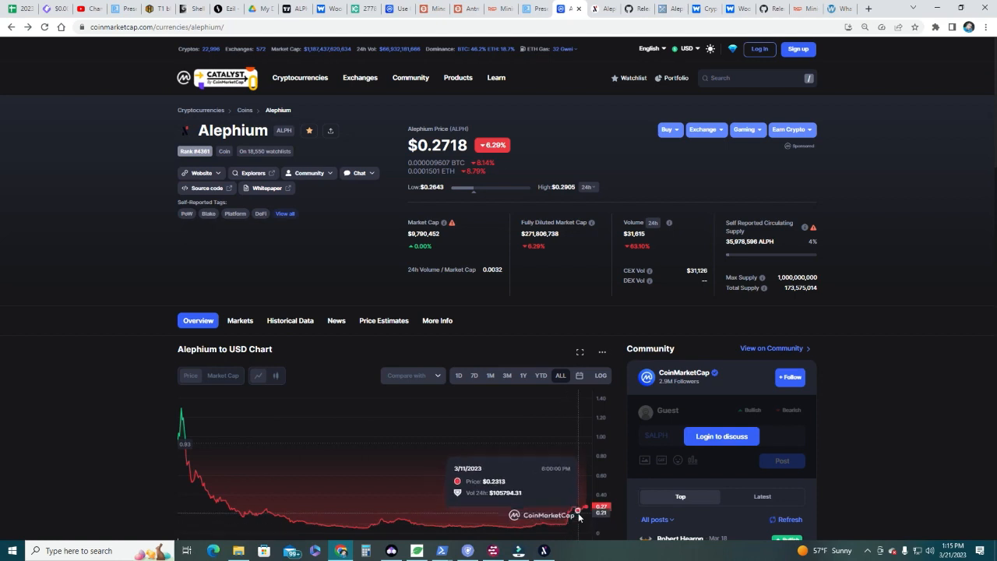